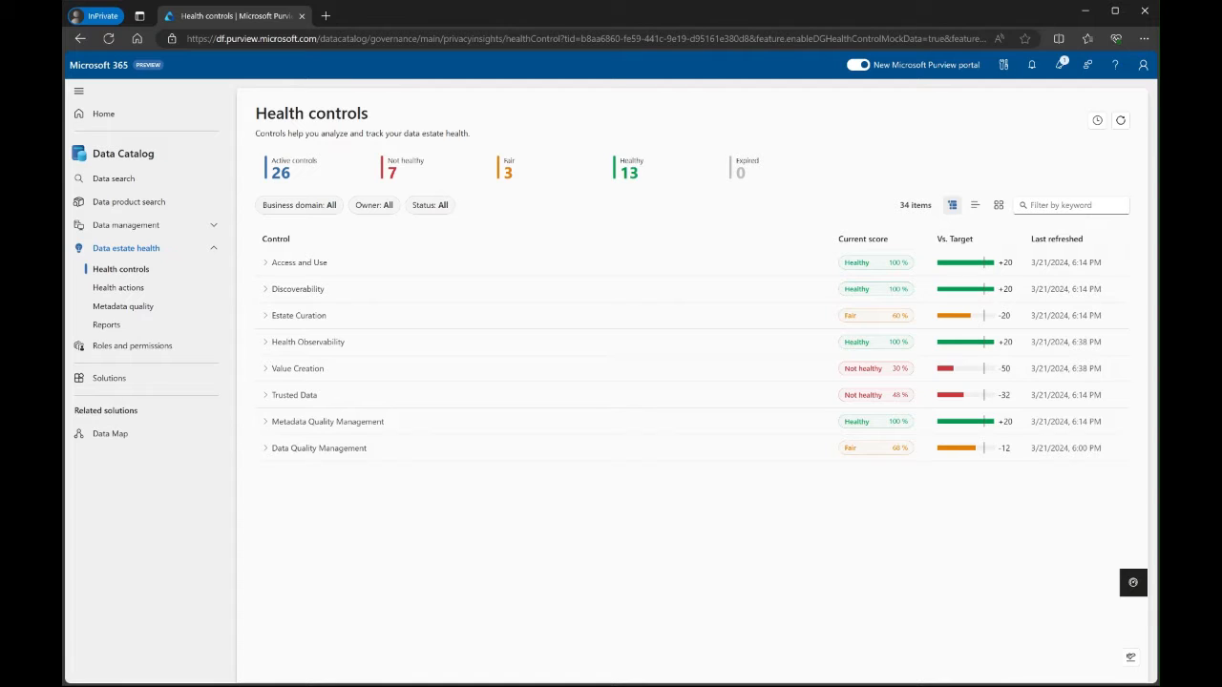
- Filter the health controls list to the Fair summary card's controls
click(120, 269)
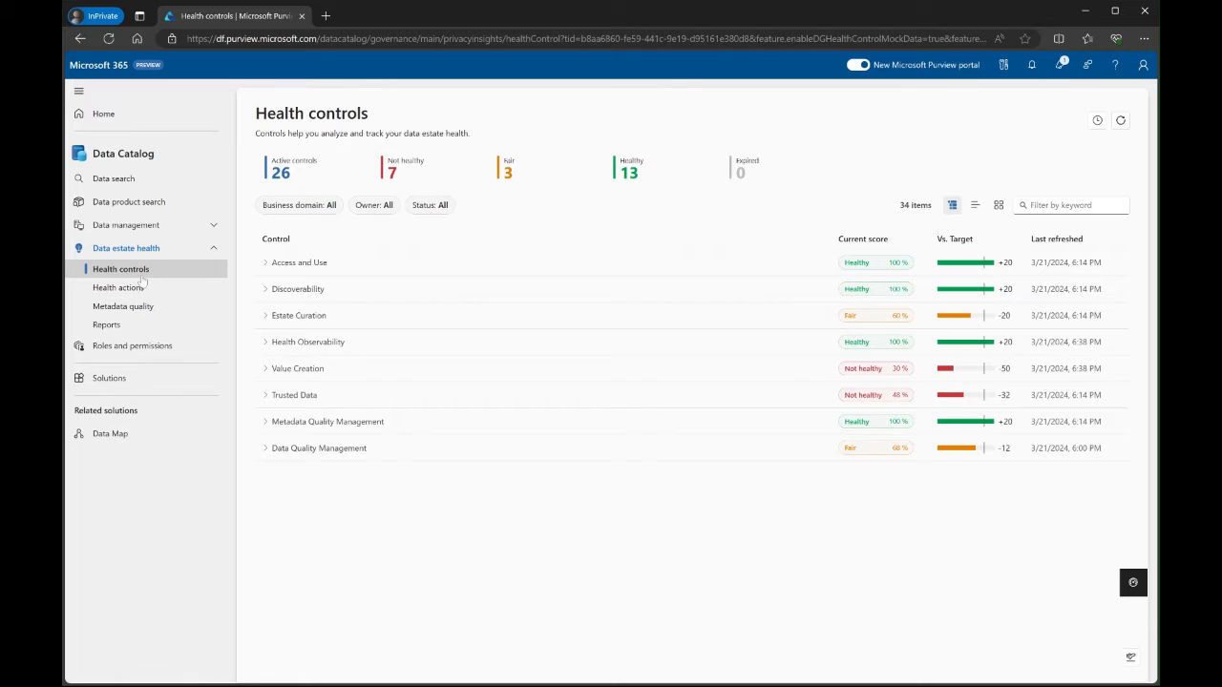
mouse_move(203, 274)
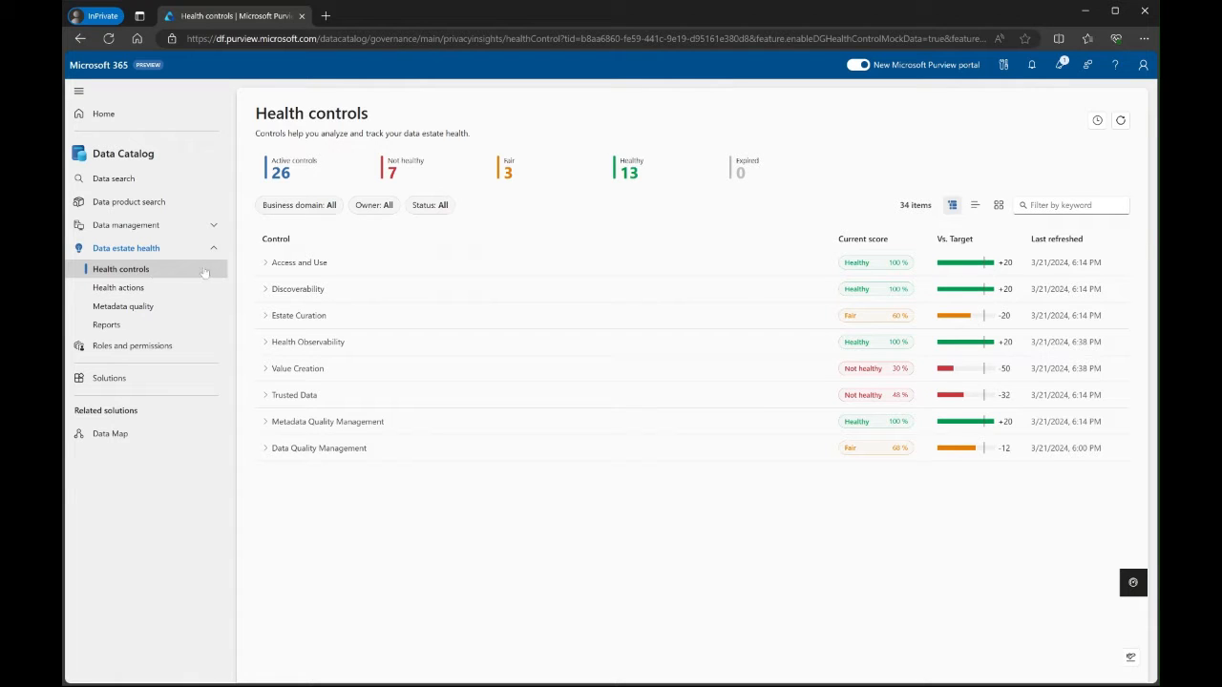
mouse_move(209, 276)
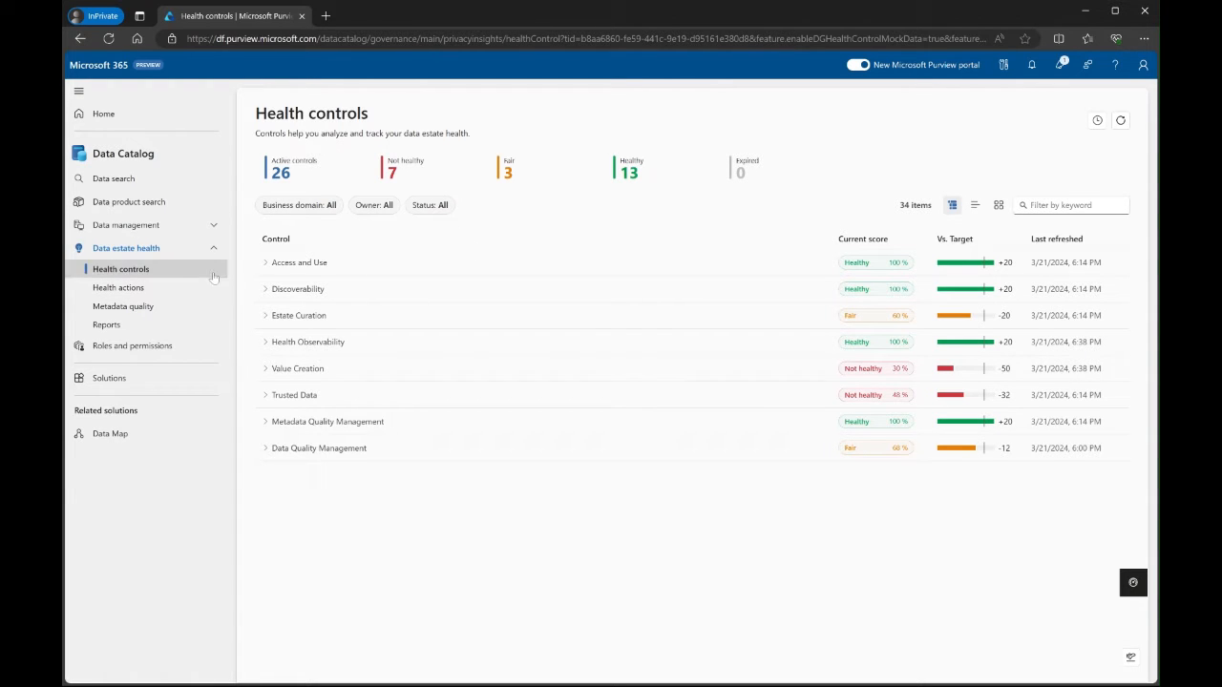
mouse_move(739, 311)
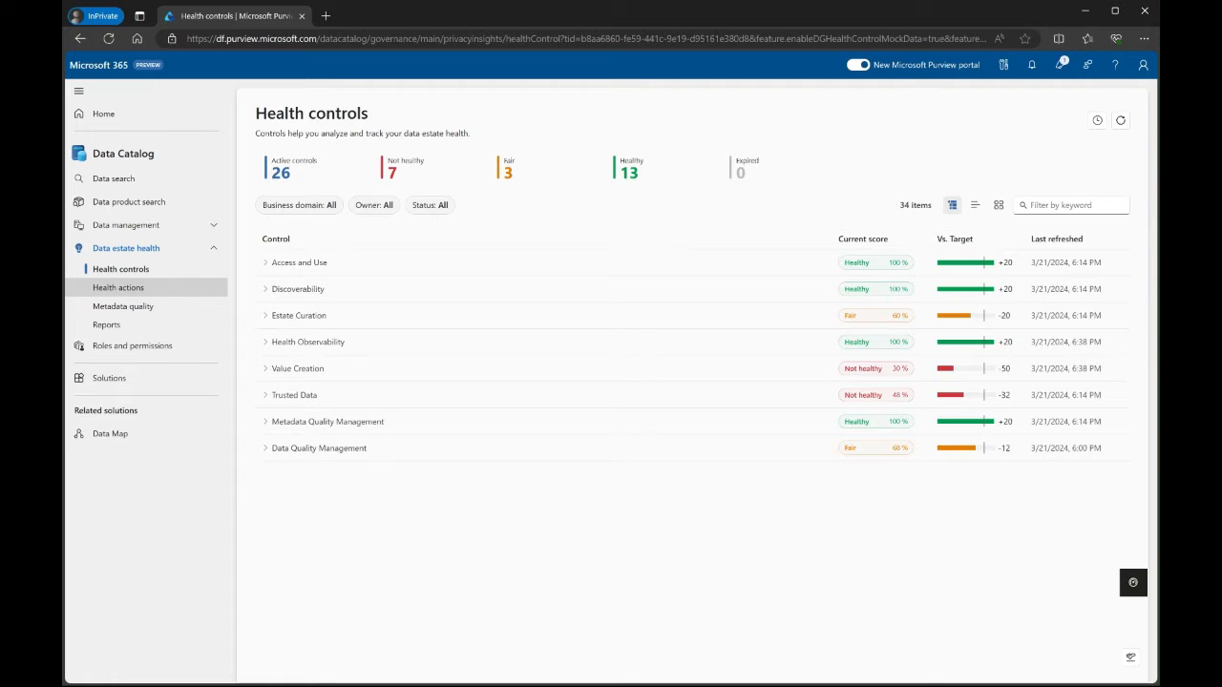
mouse_move(122, 306)
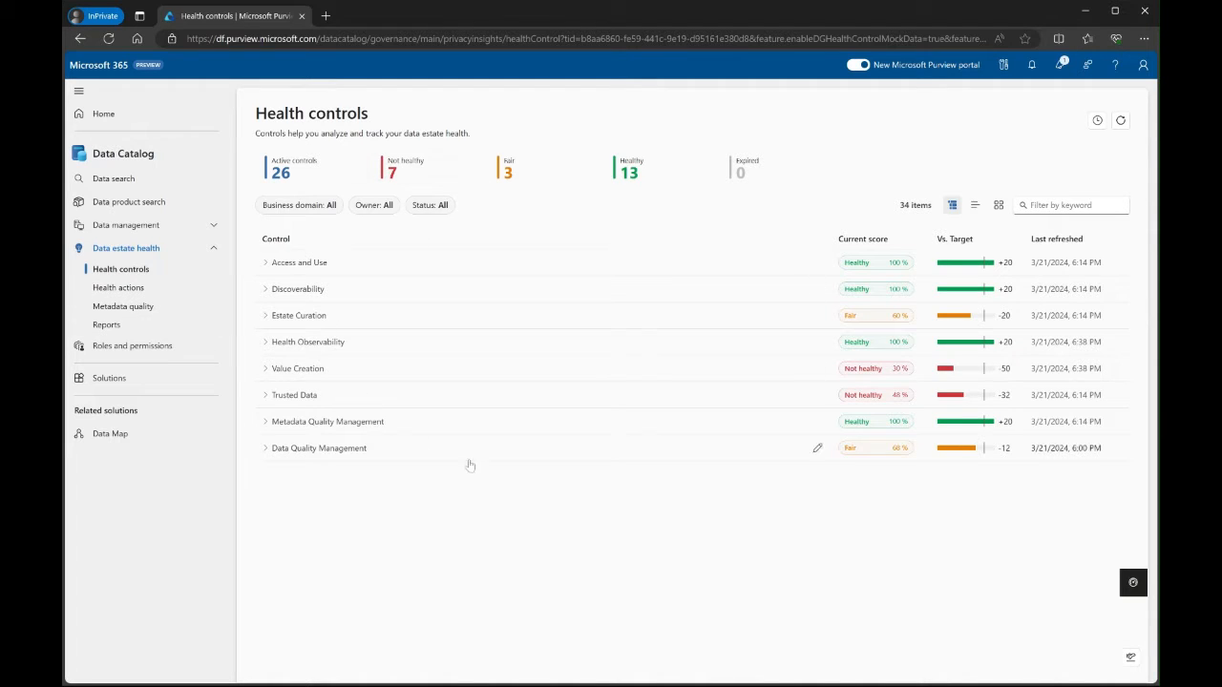
mouse_move(580, 503)
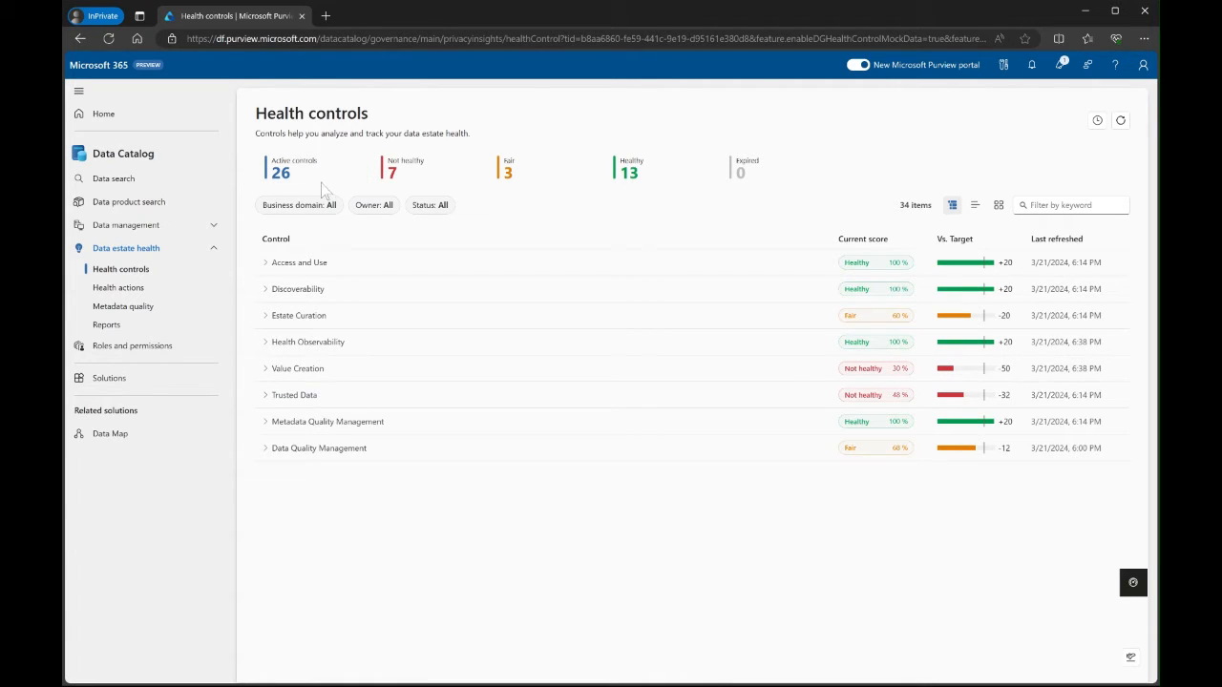
mouse_move(317, 174)
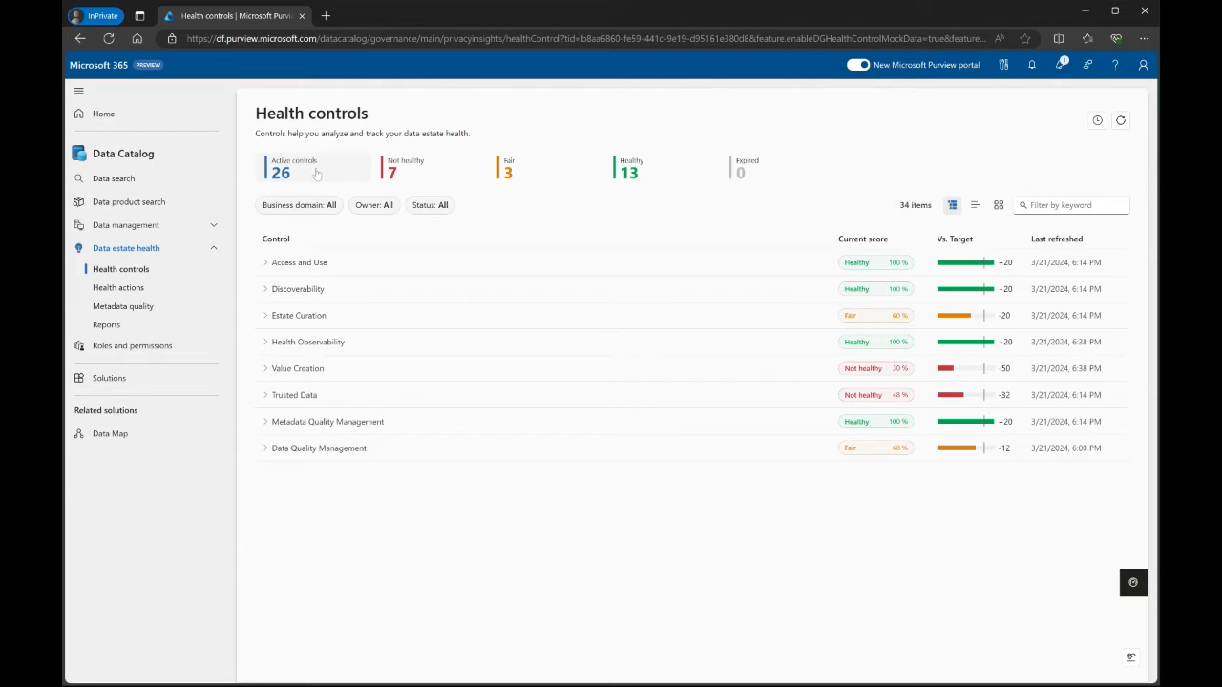
mouse_move(418, 177)
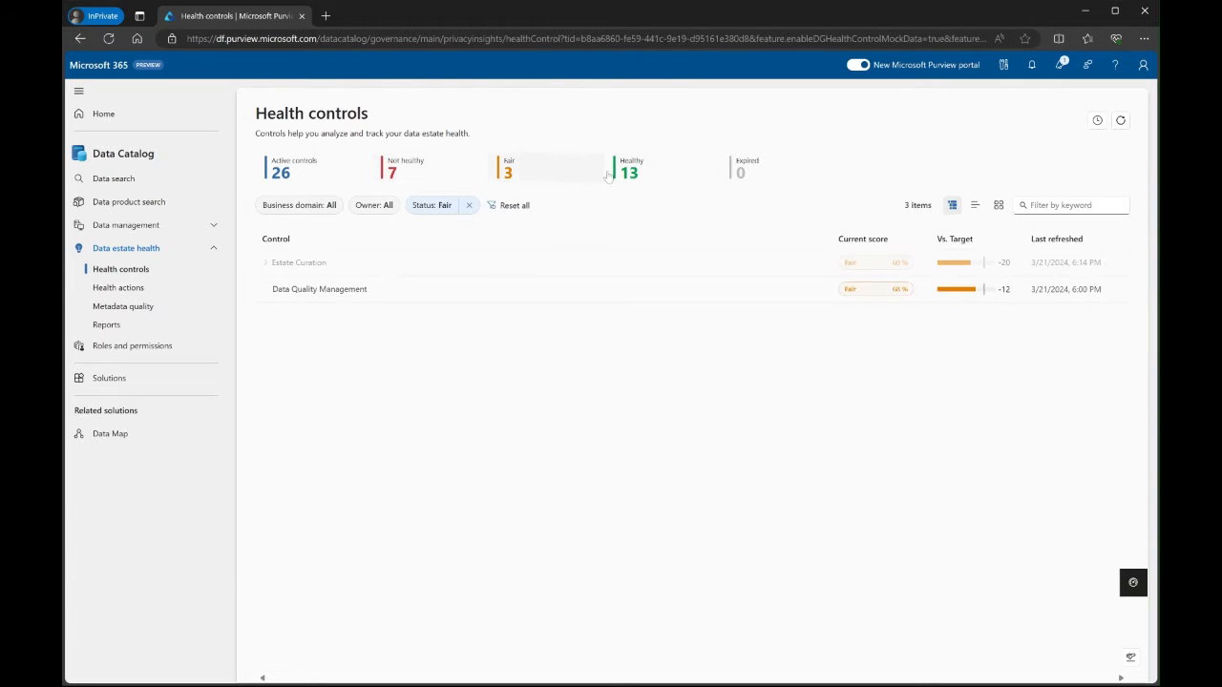
- Switch from Not healthy to all Active controls and expand Access and Use
click(404, 167)
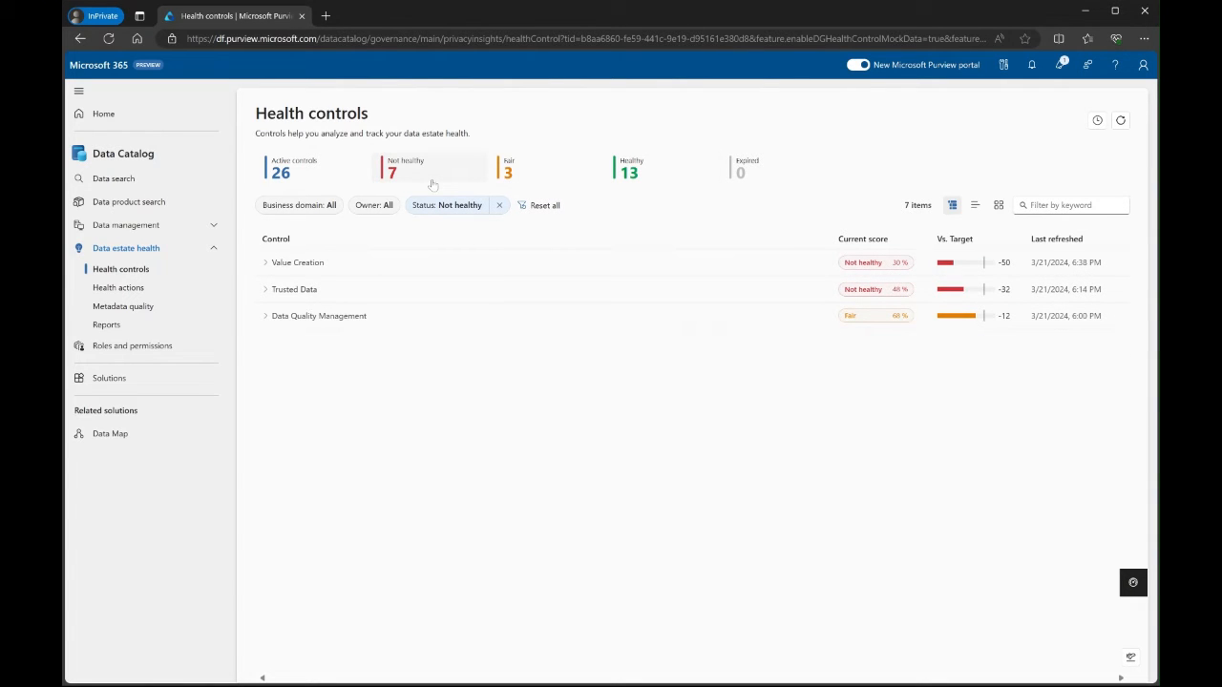
click(446, 204)
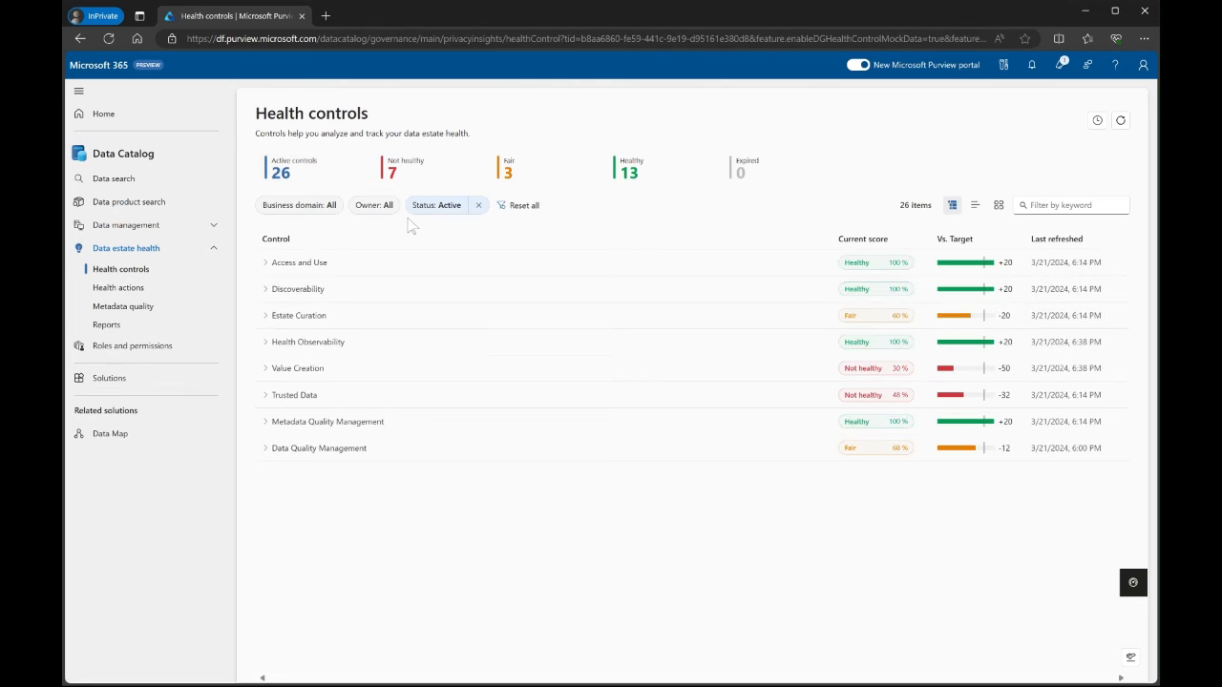
mouse_move(305, 284)
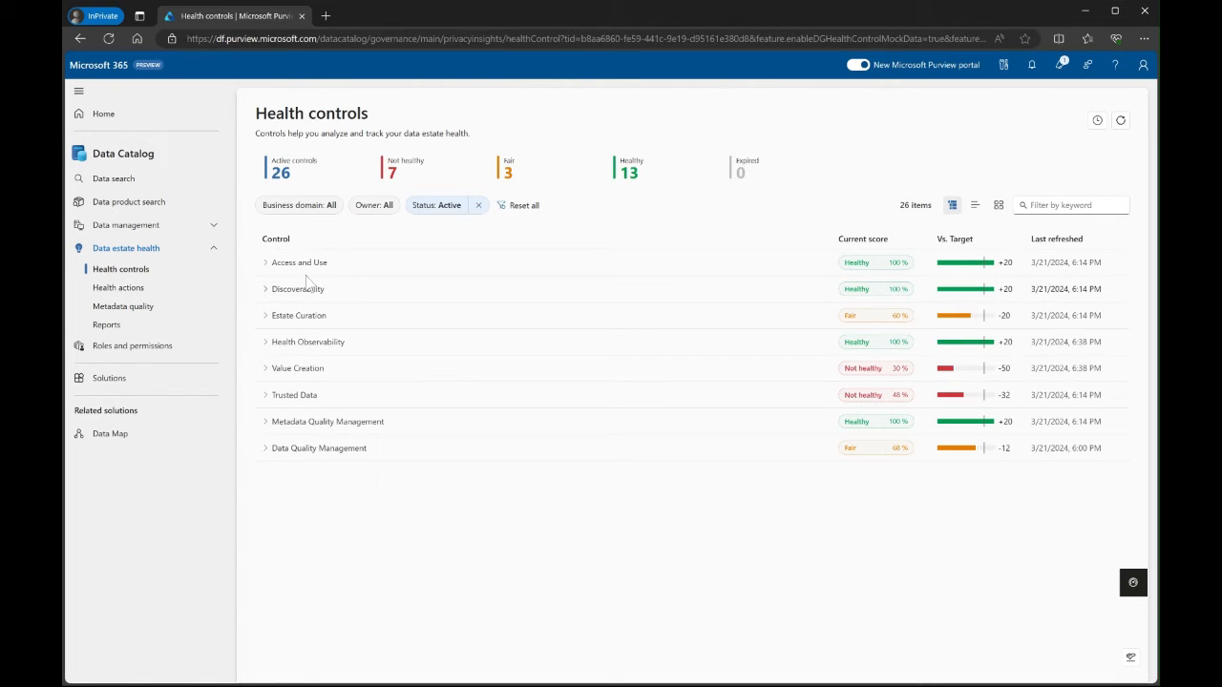
mouse_move(425, 261)
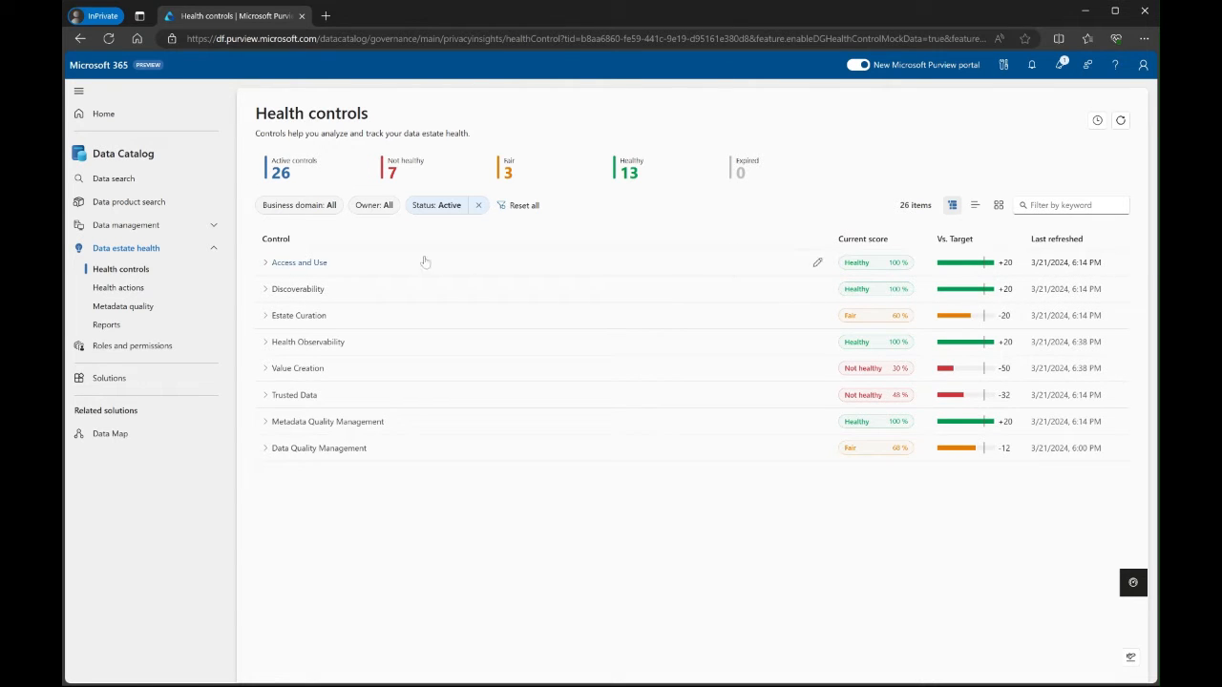
click(266, 262)
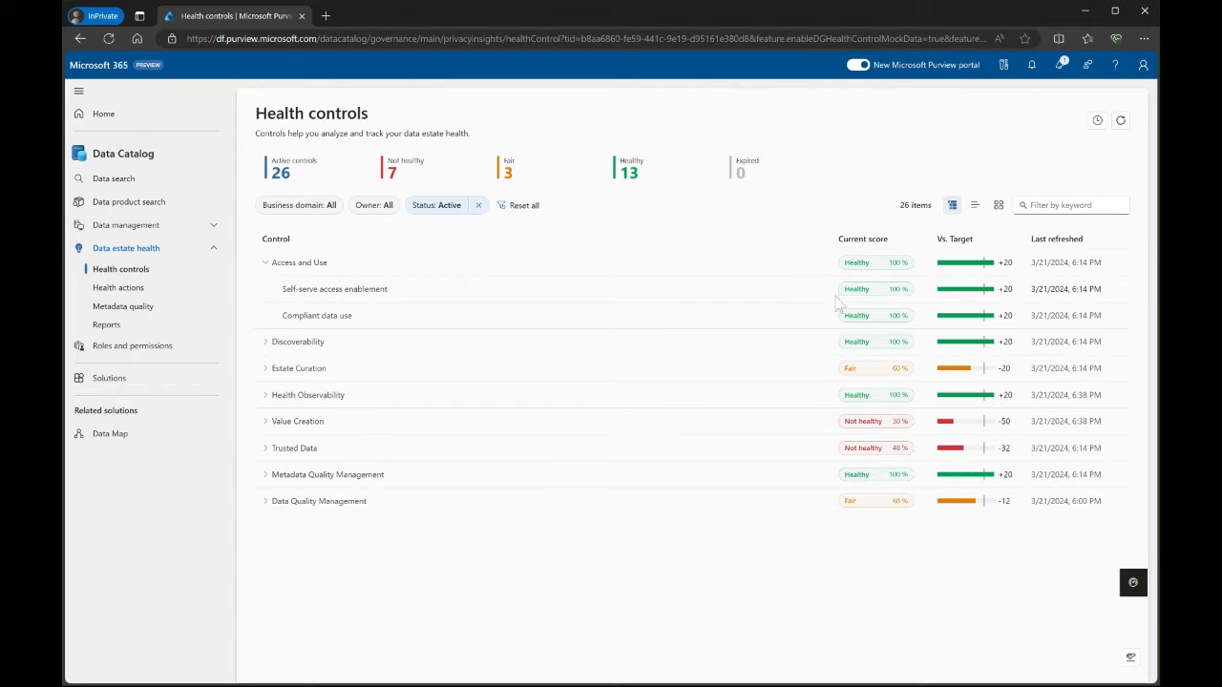
mouse_move(816, 289)
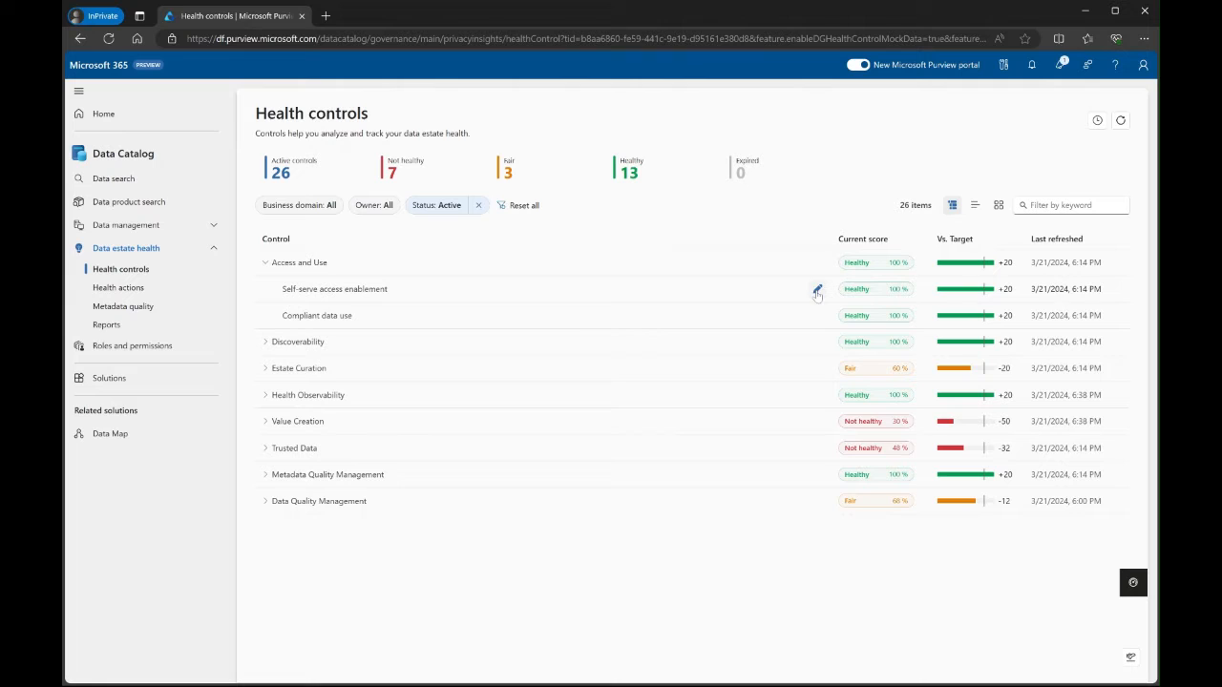
mouse_move(316, 315)
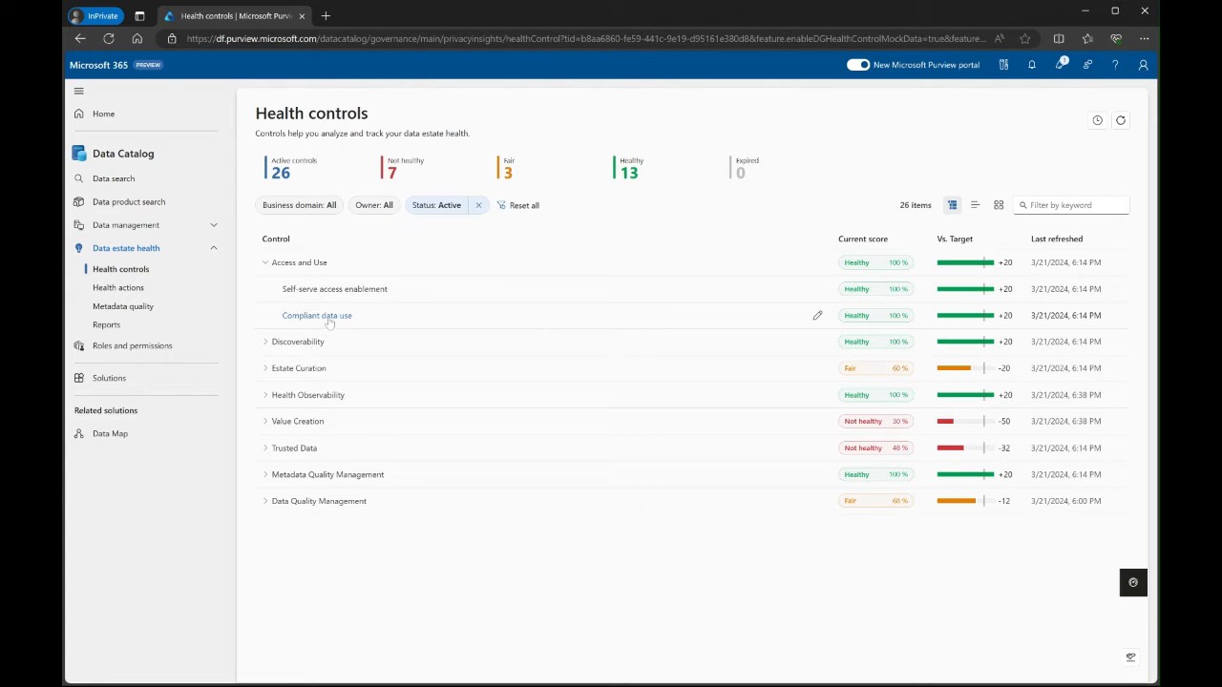
mouse_move(780, 326)
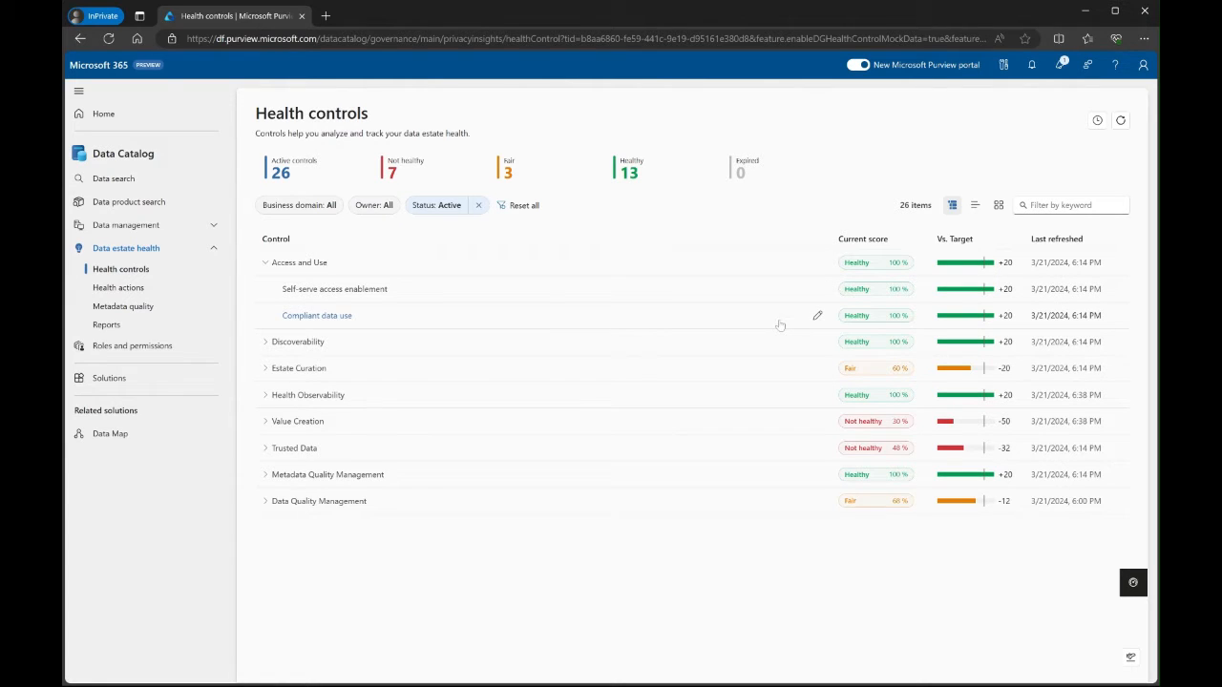
mouse_move(783, 325)
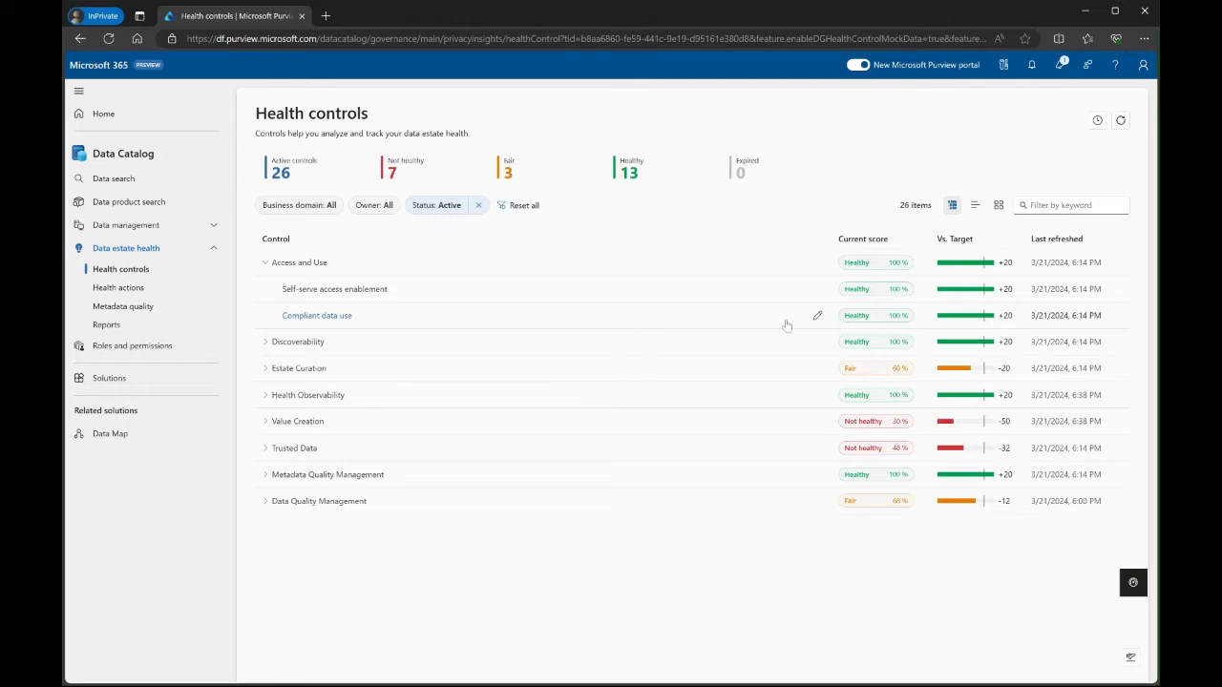
mouse_move(787, 326)
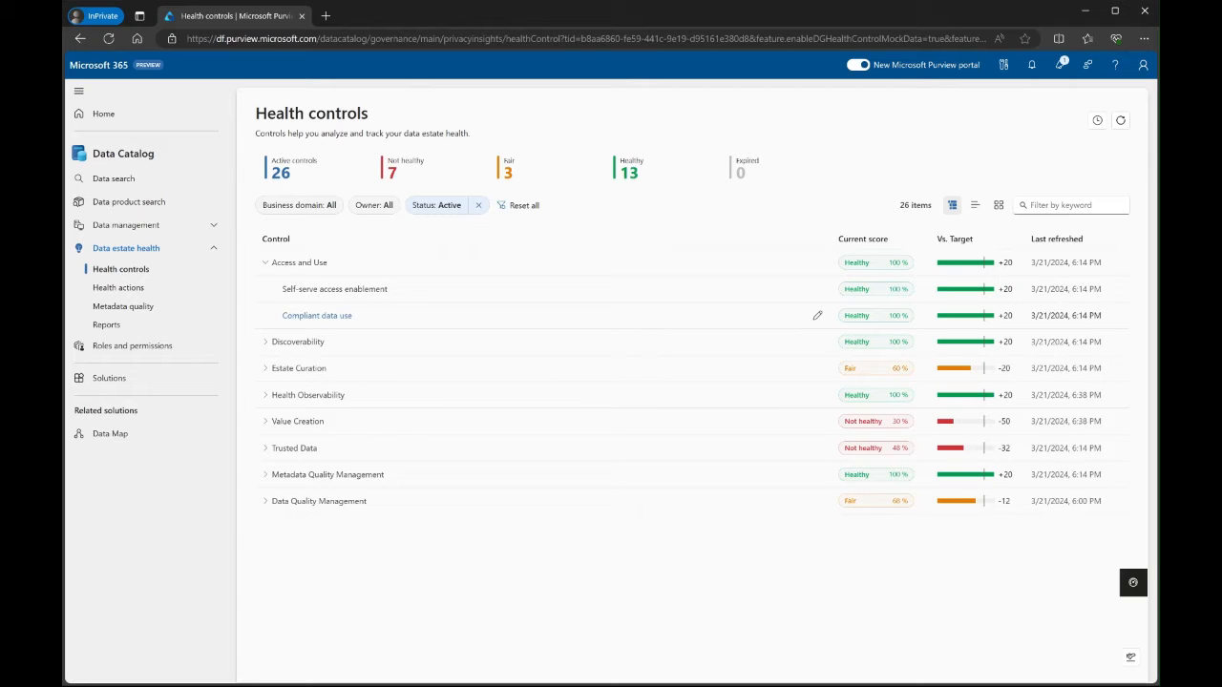
mouse_move(828, 339)
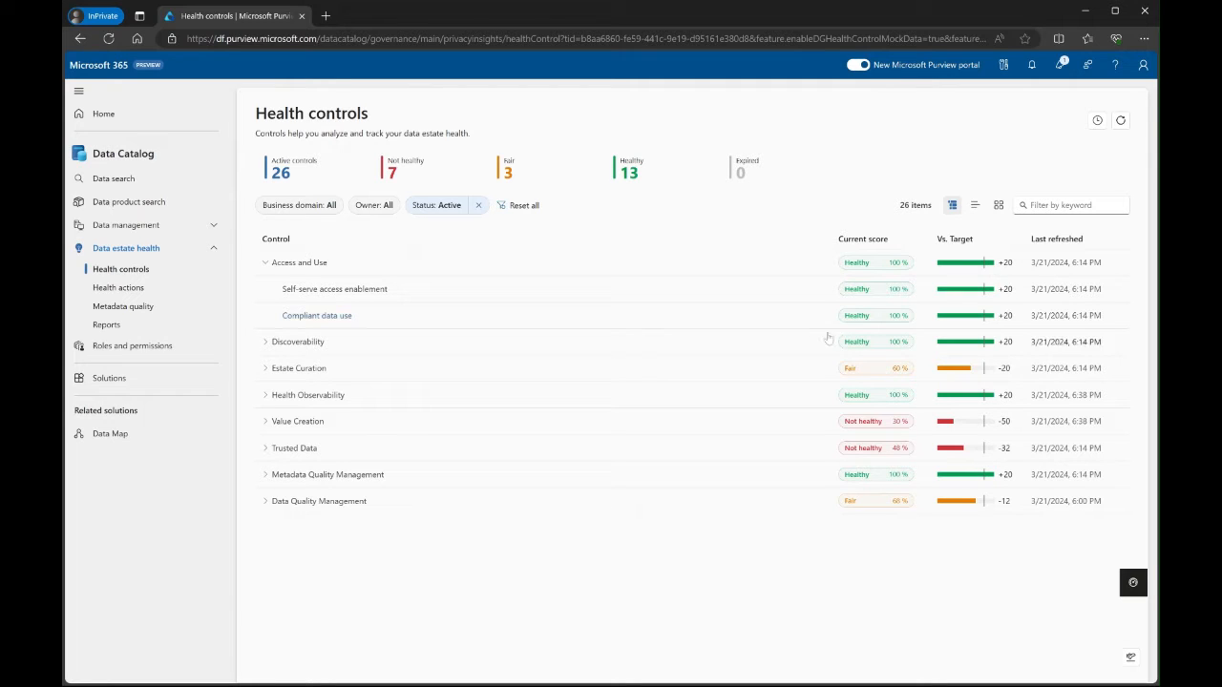
mouse_move(812, 317)
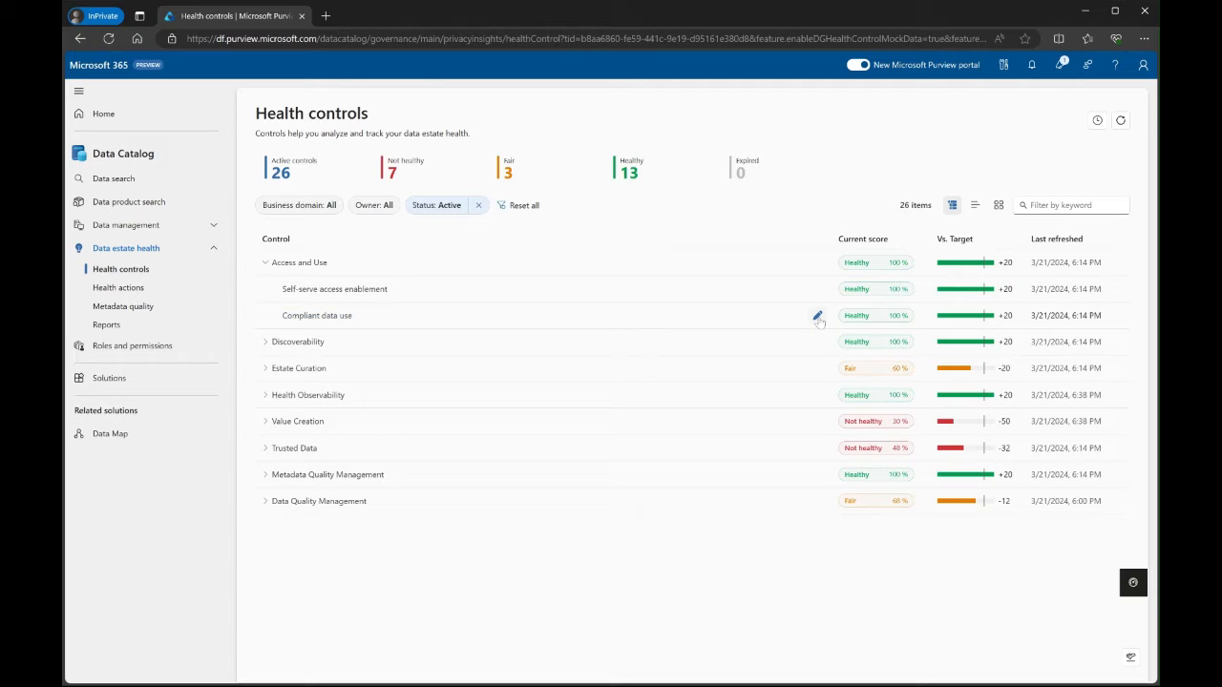
- Open Compliant data use's rules, stop inheriting group rules, and set target score 98
click(817, 316)
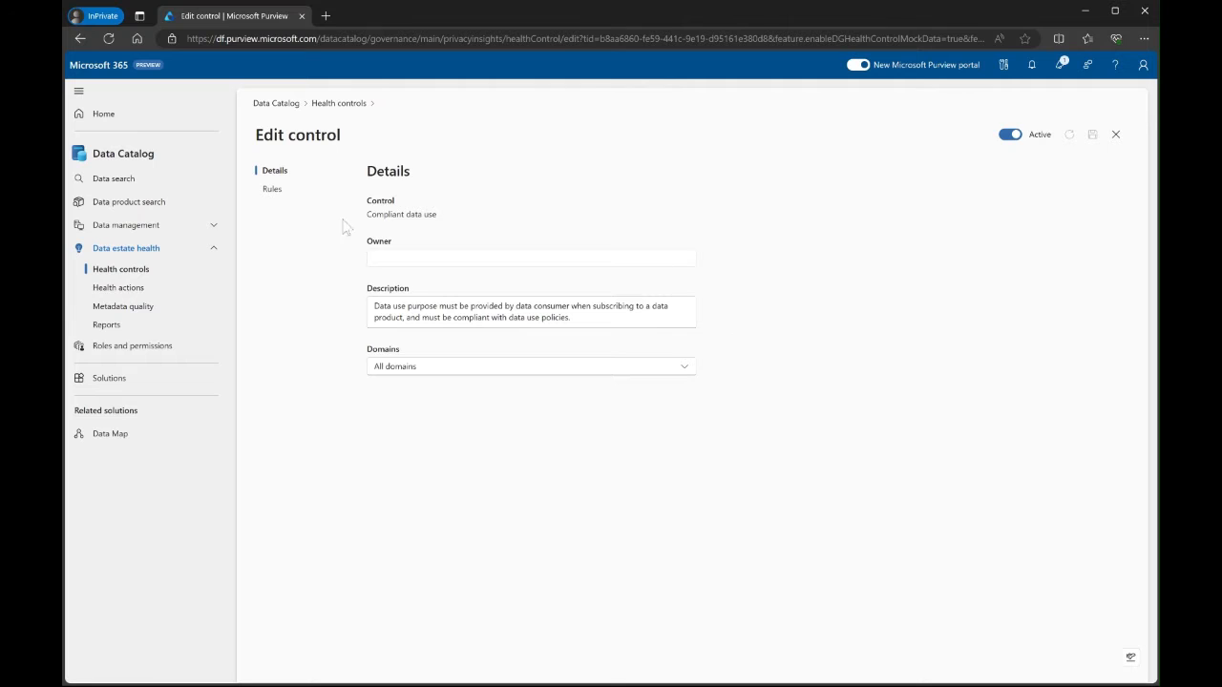
click(272, 188)
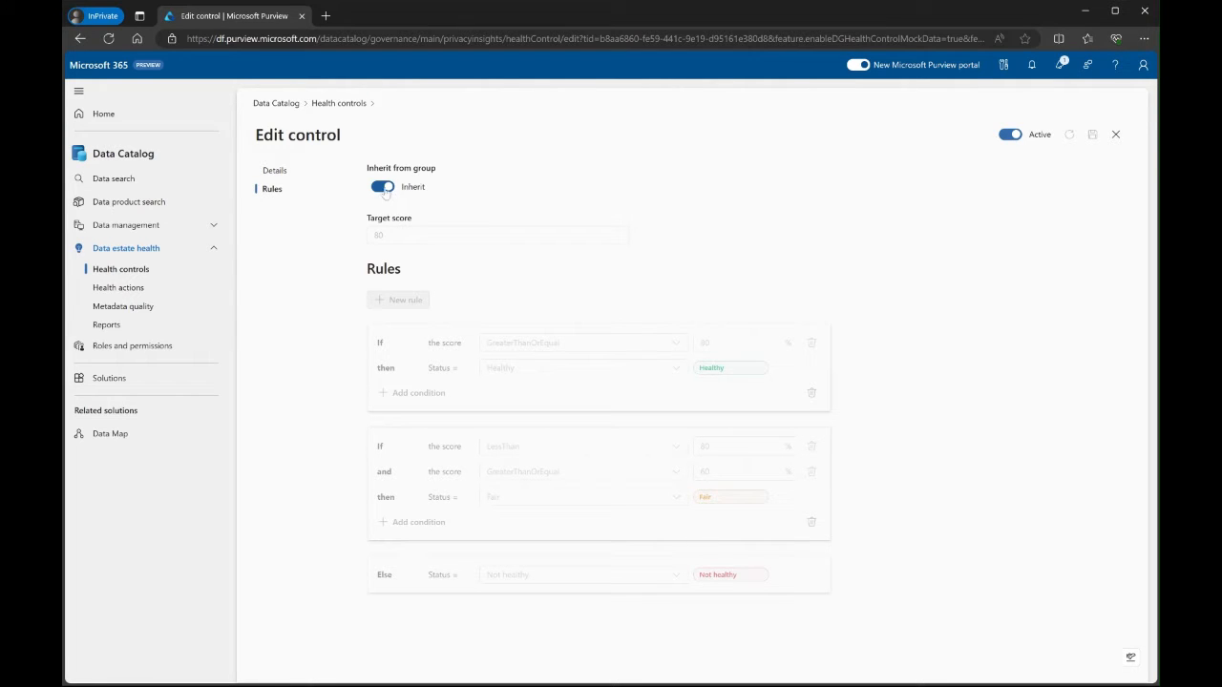
click(381, 186)
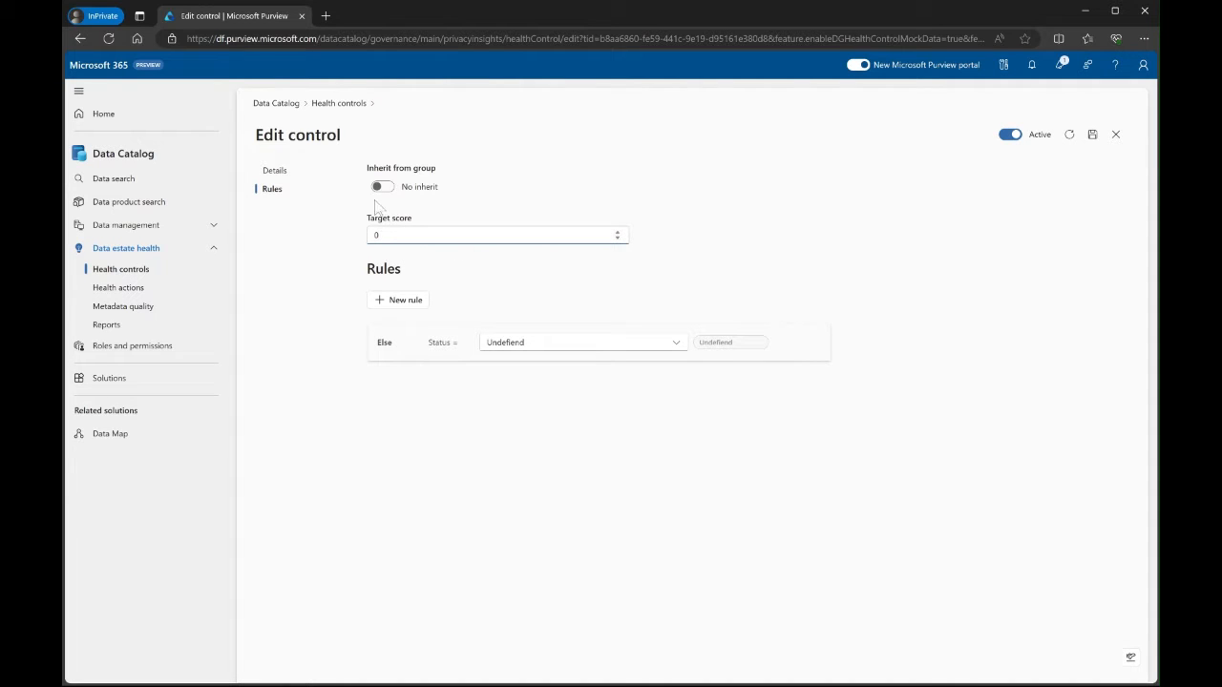
click(380, 187)
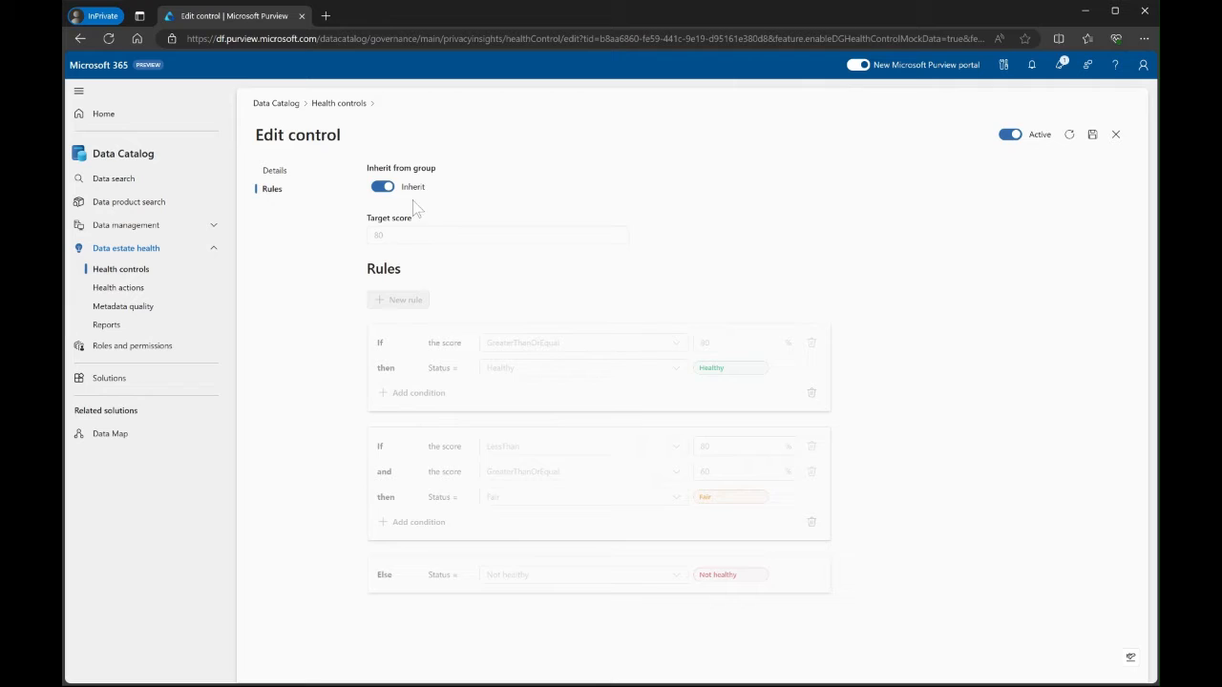
click(381, 186)
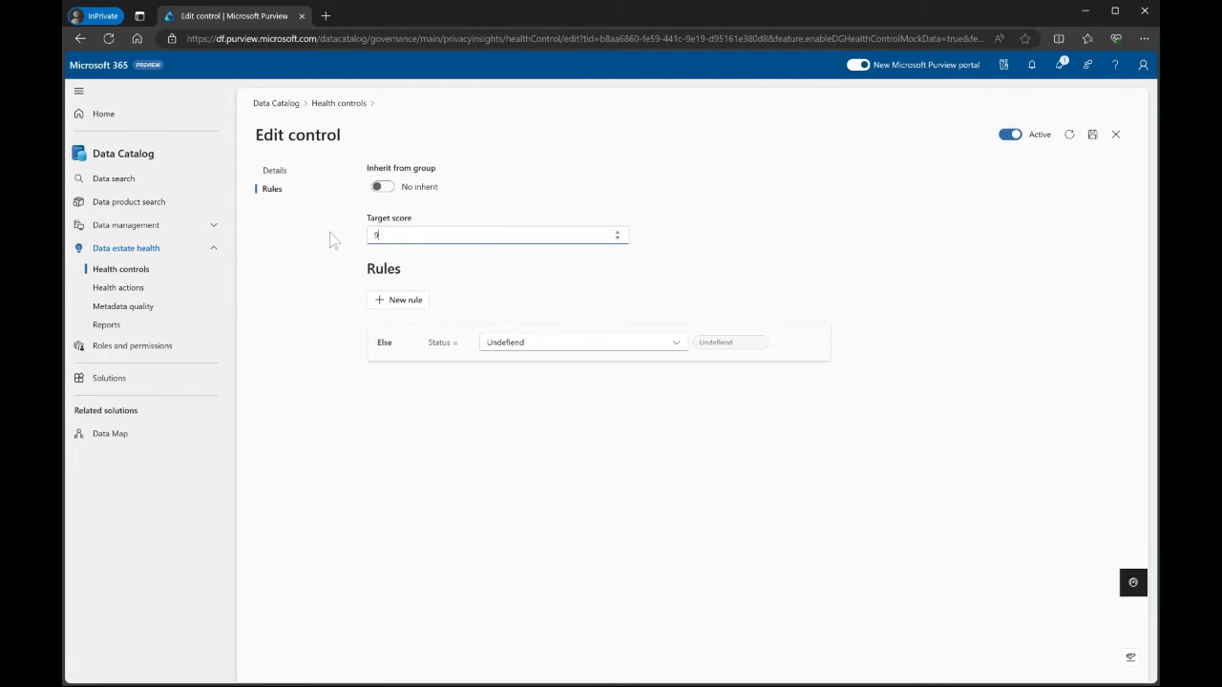
text(8)
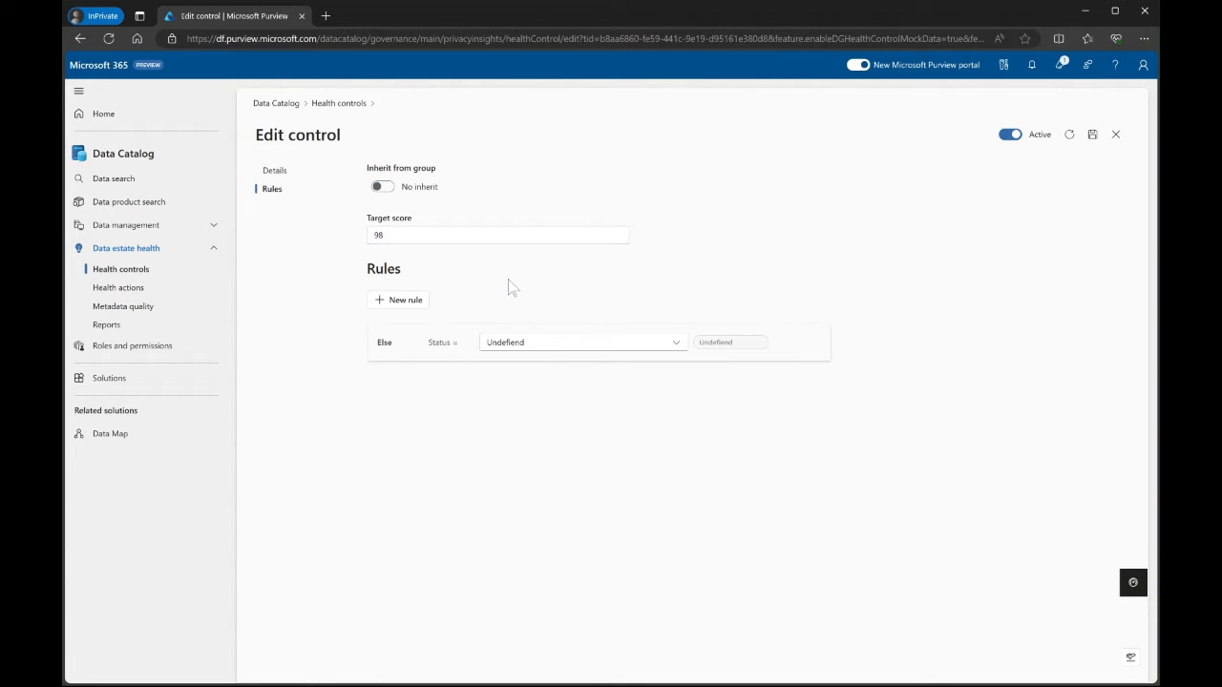
- Add a rule marking scores of 98 or more Healthy, otherwise Not healthy
click(398, 299)
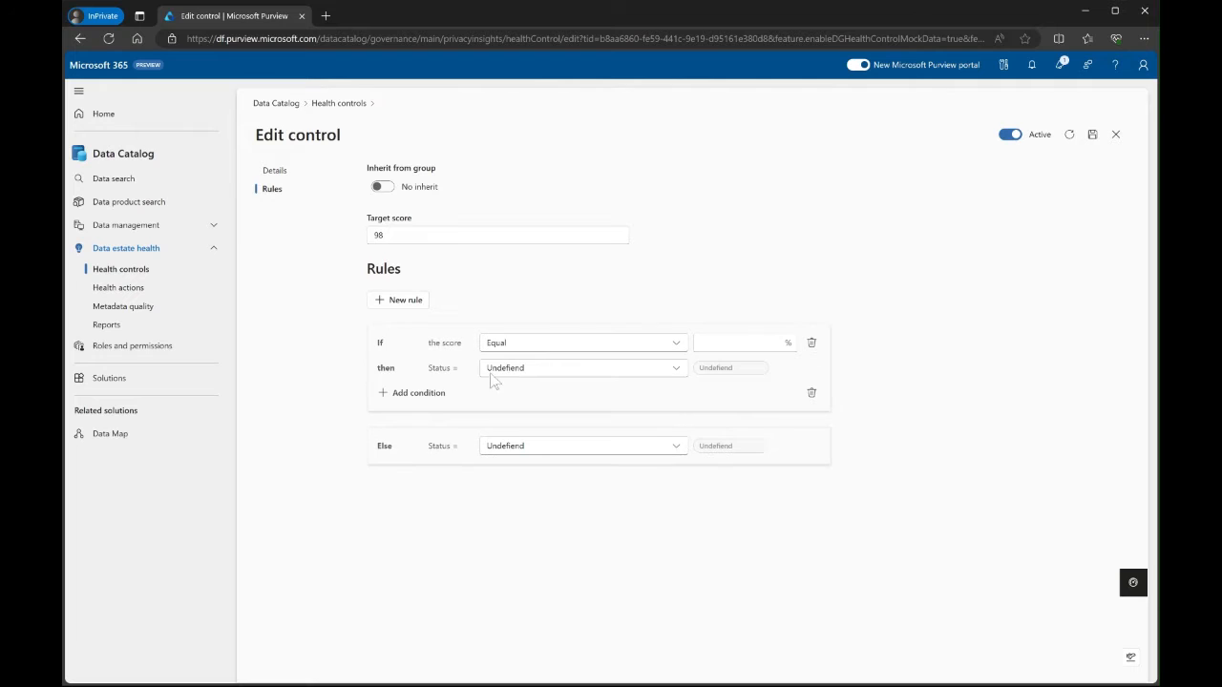
click(582, 343)
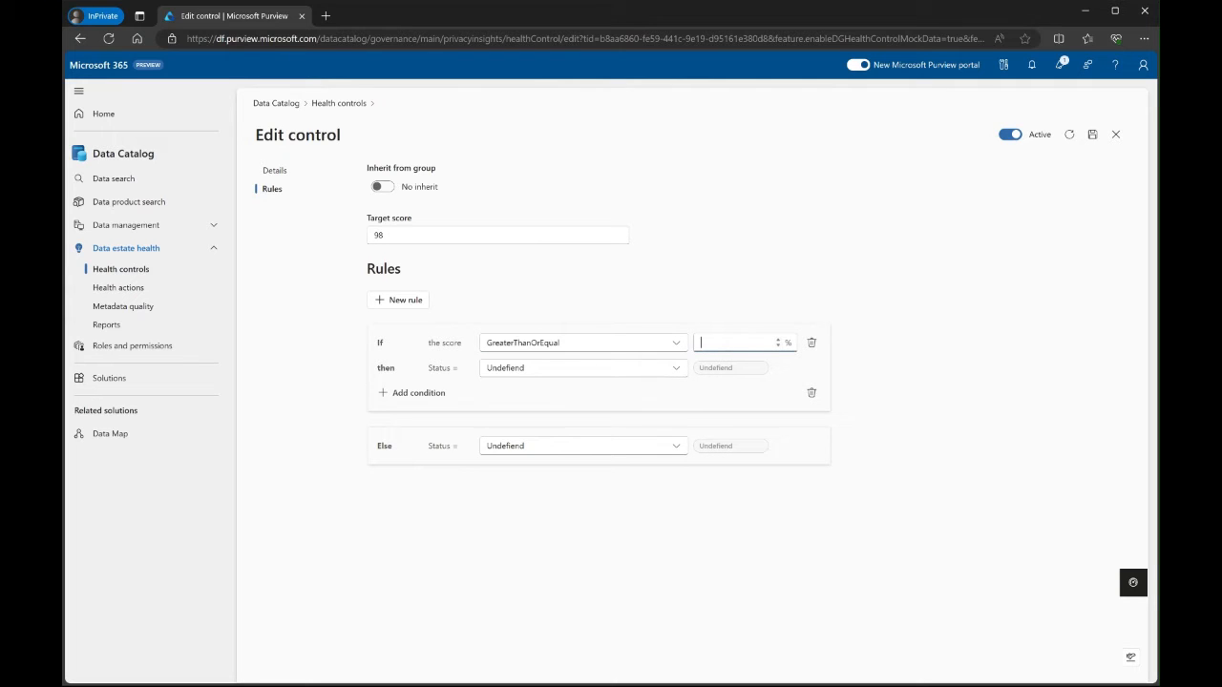
click(581, 368)
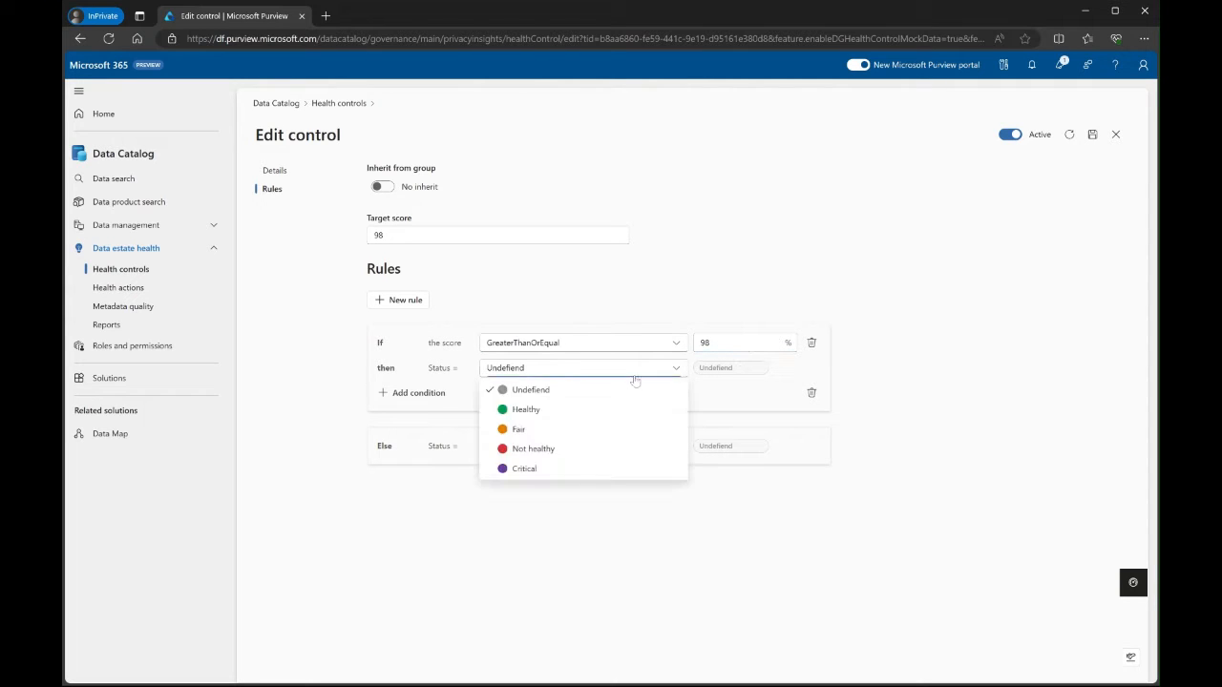
click(525, 408)
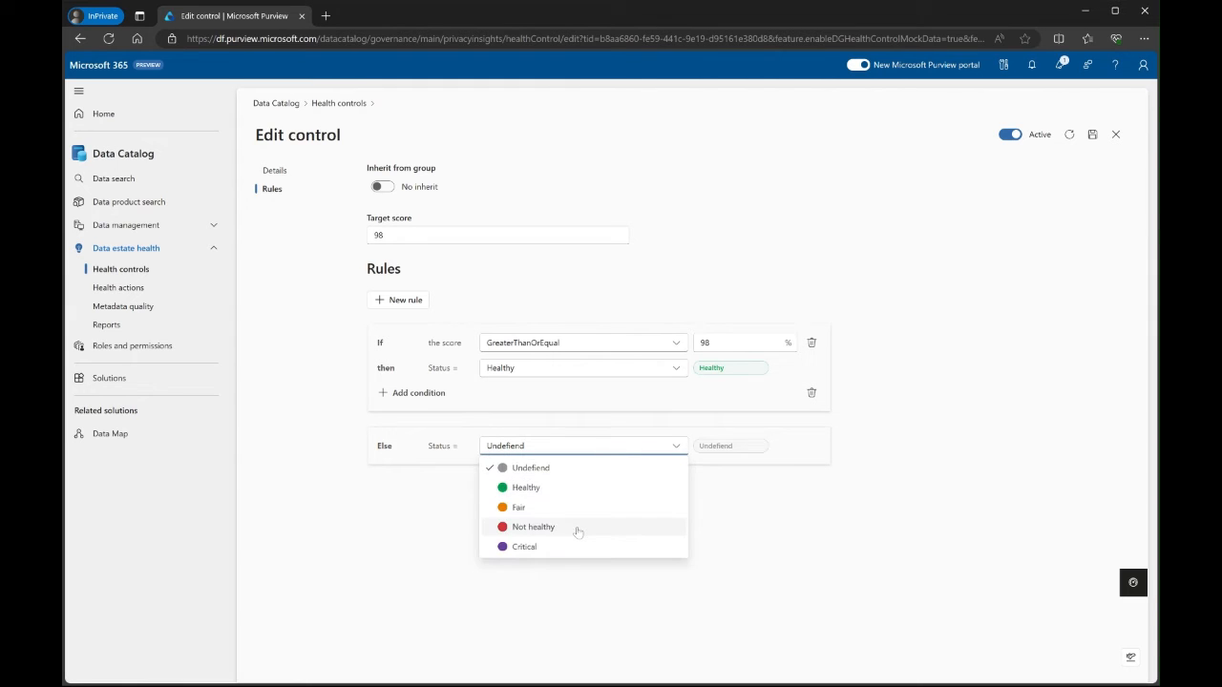
click(532, 527)
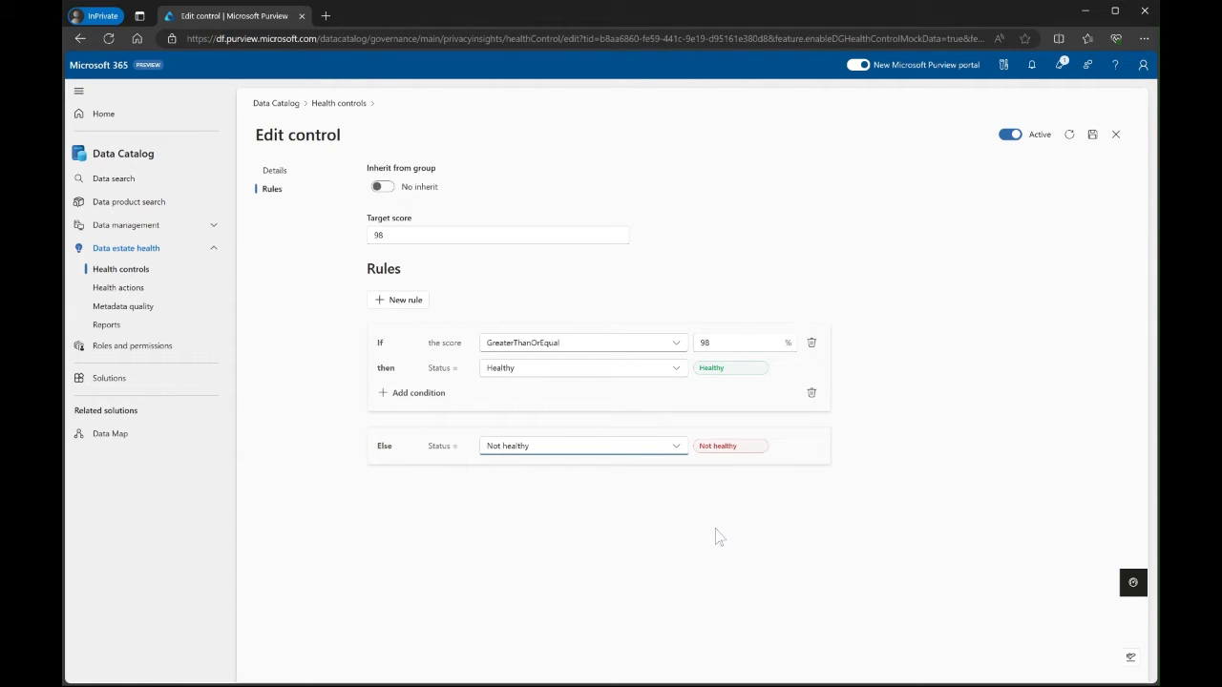
mouse_move(718, 520)
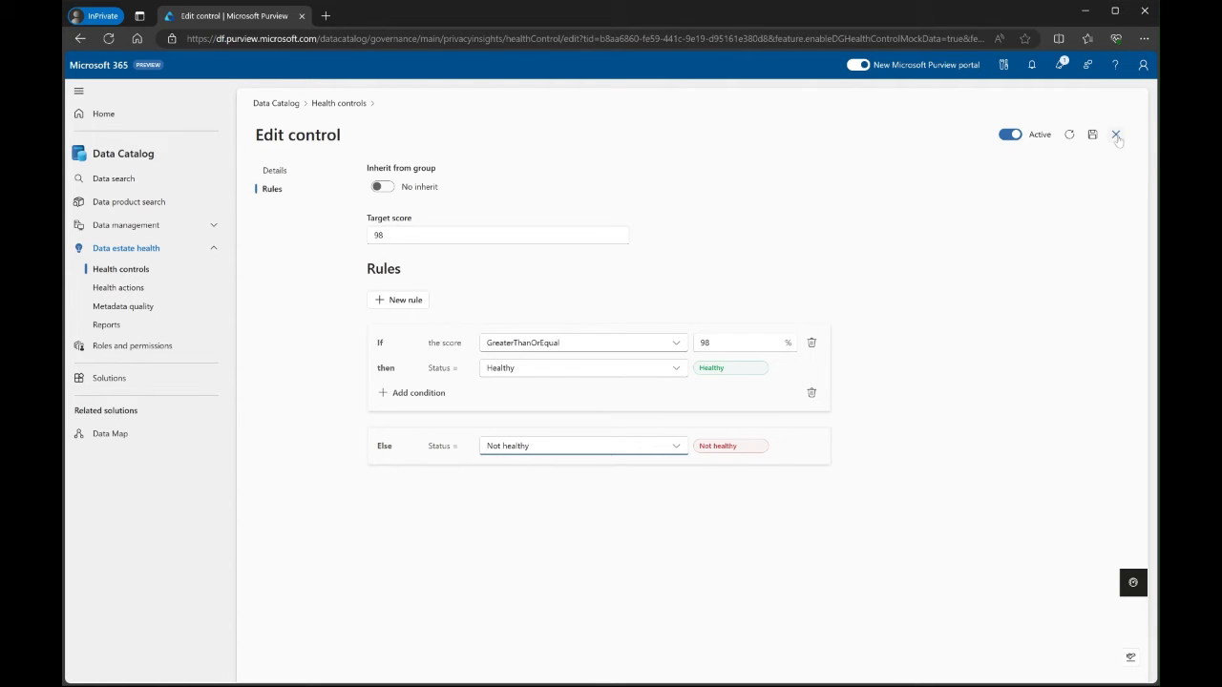
- Close the control editor, expand Discoverability, and go to Metadata quality
click(1115, 133)
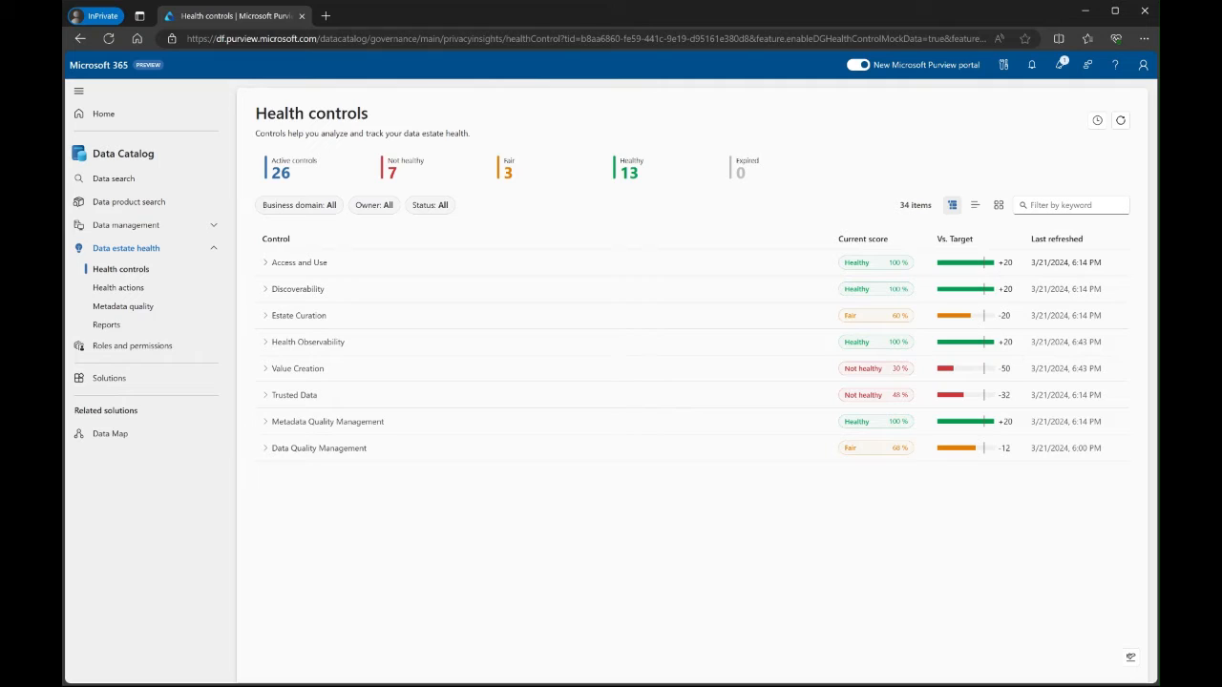
mouse_move(988, 264)
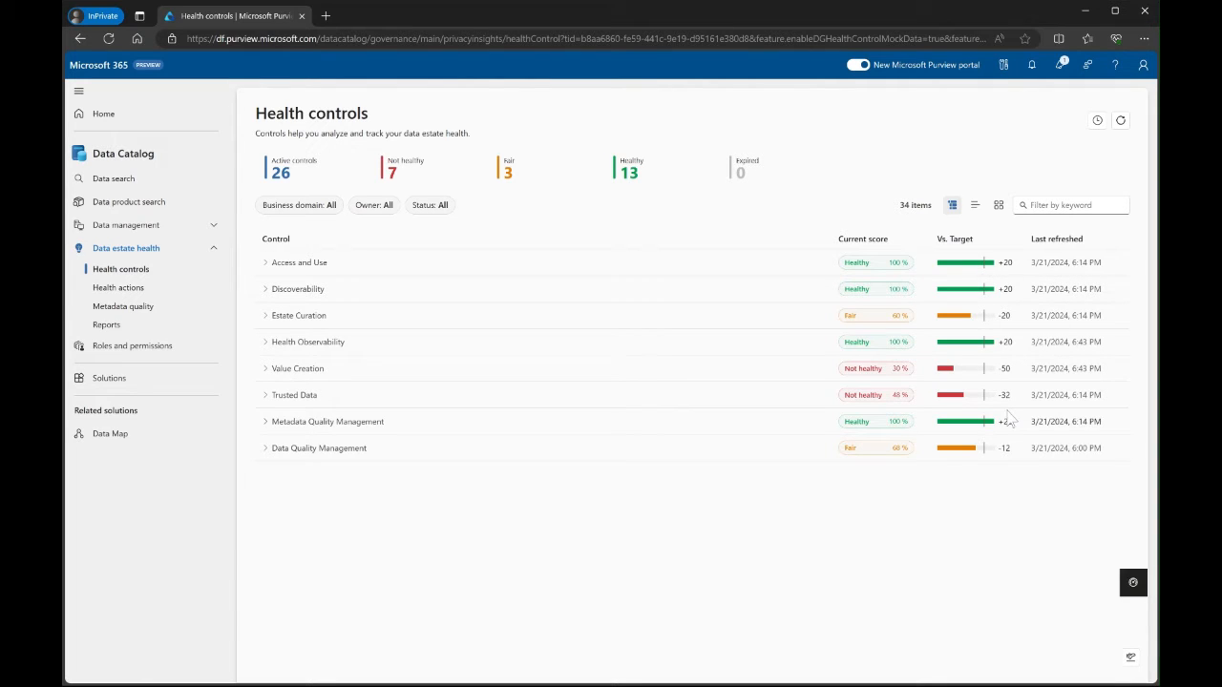
mouse_move(808, 293)
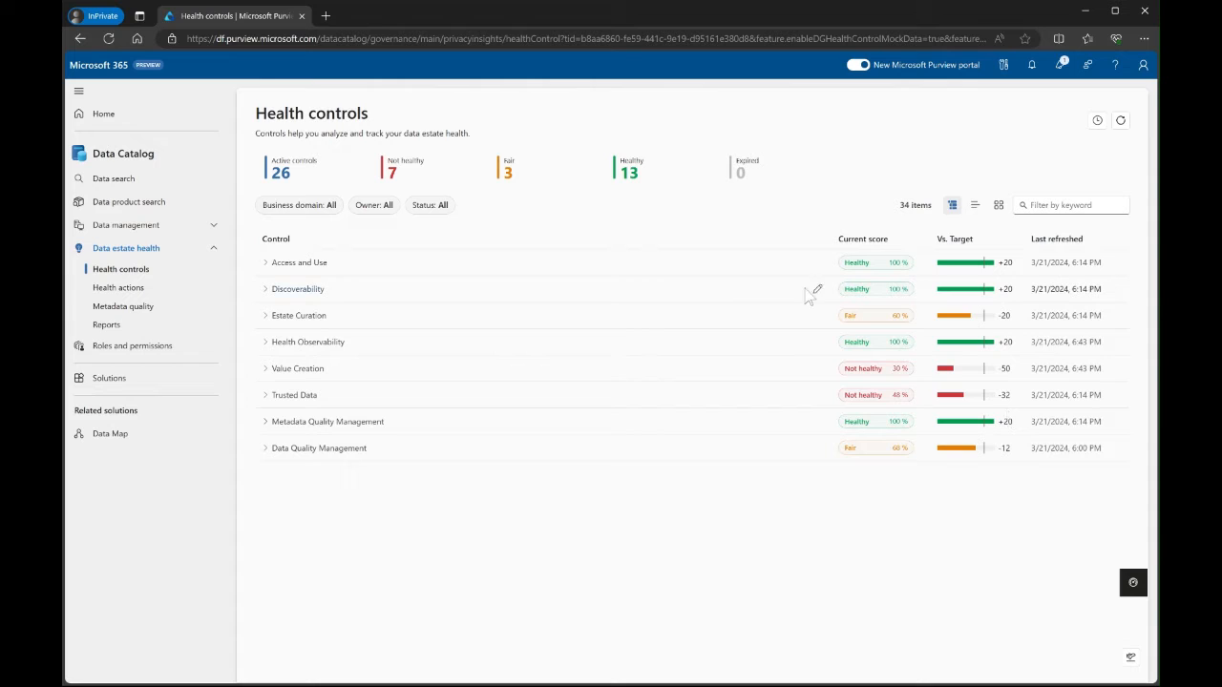
mouse_move(336, 303)
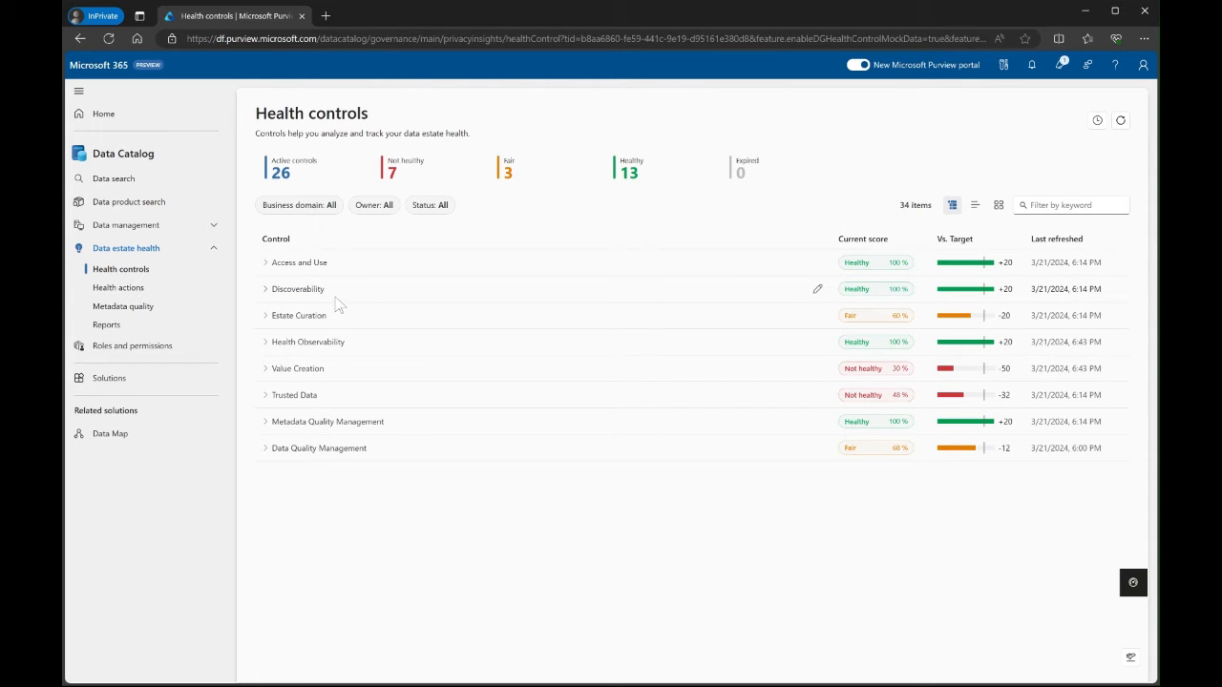
mouse_move(265, 291)
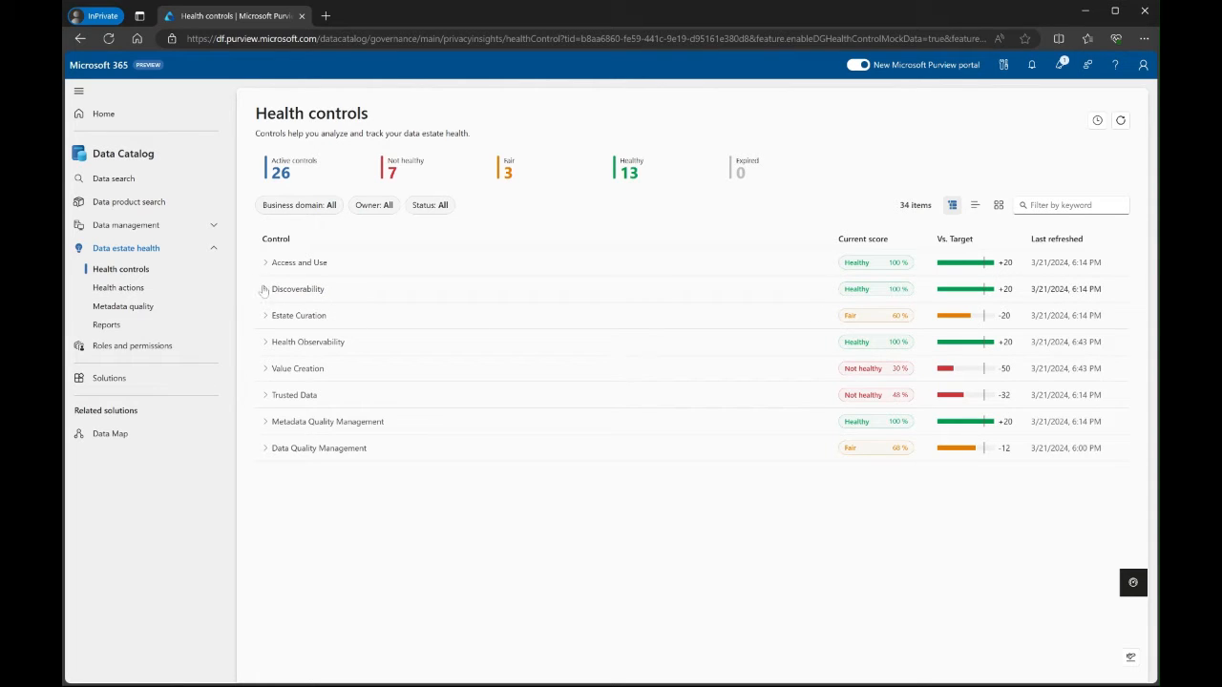
click(265, 289)
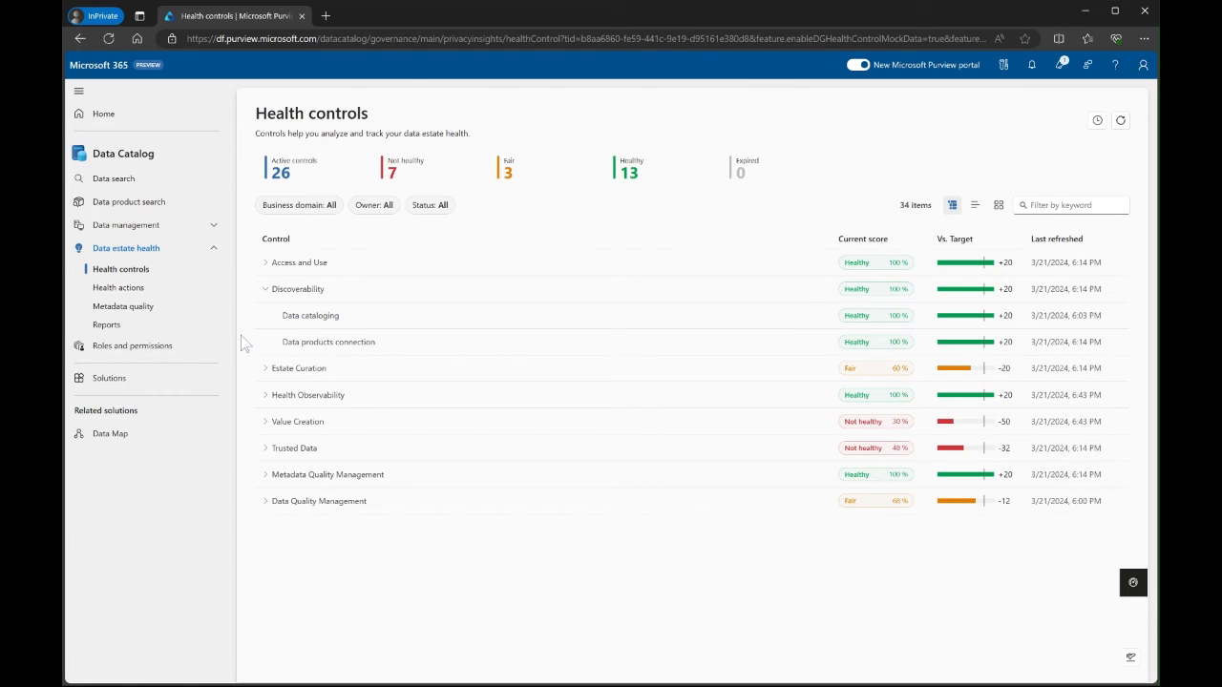
mouse_move(310, 315)
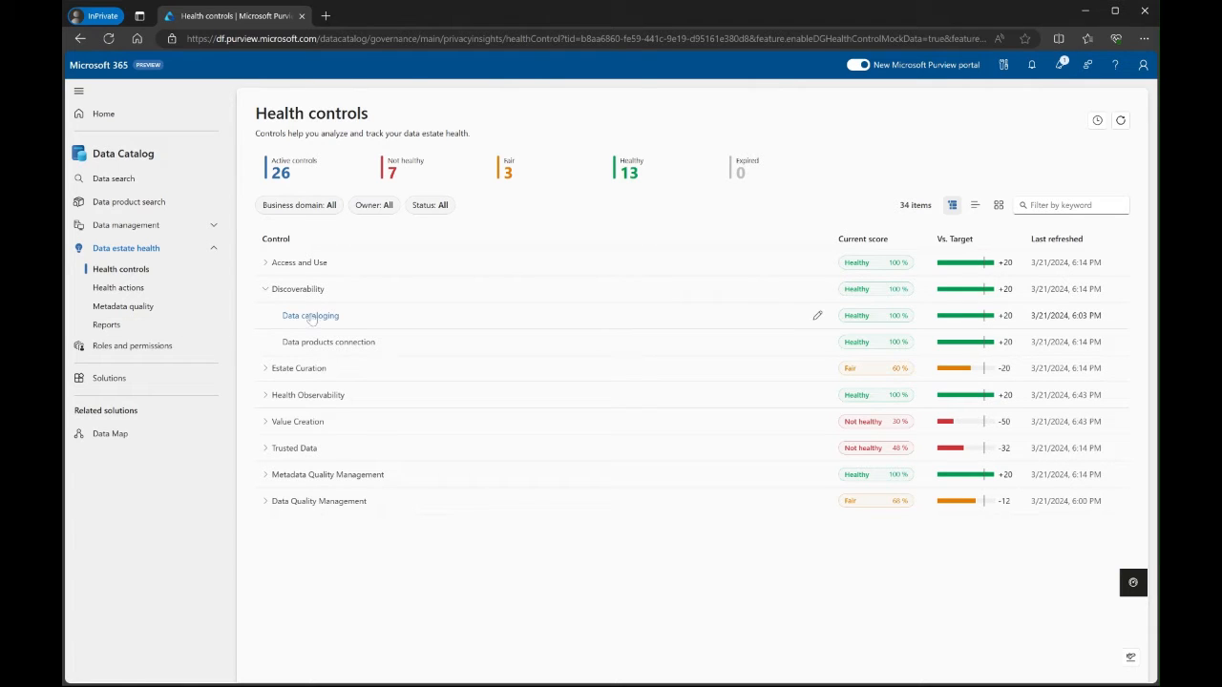
click(123, 305)
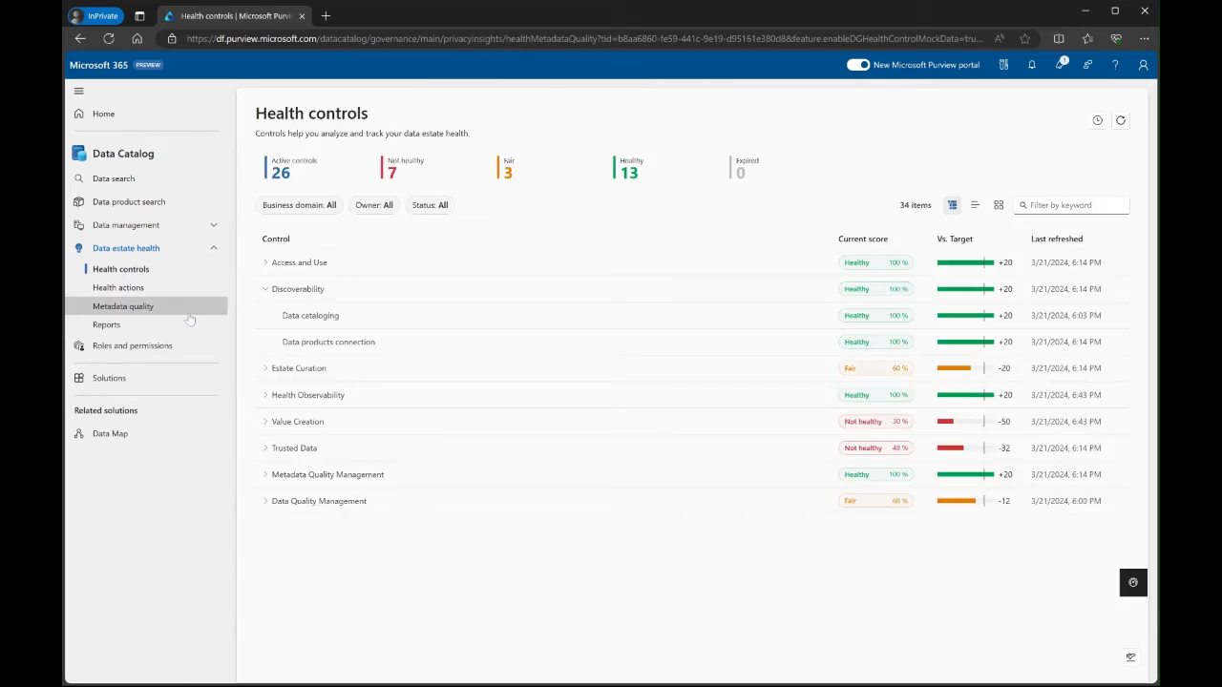
click(122, 305)
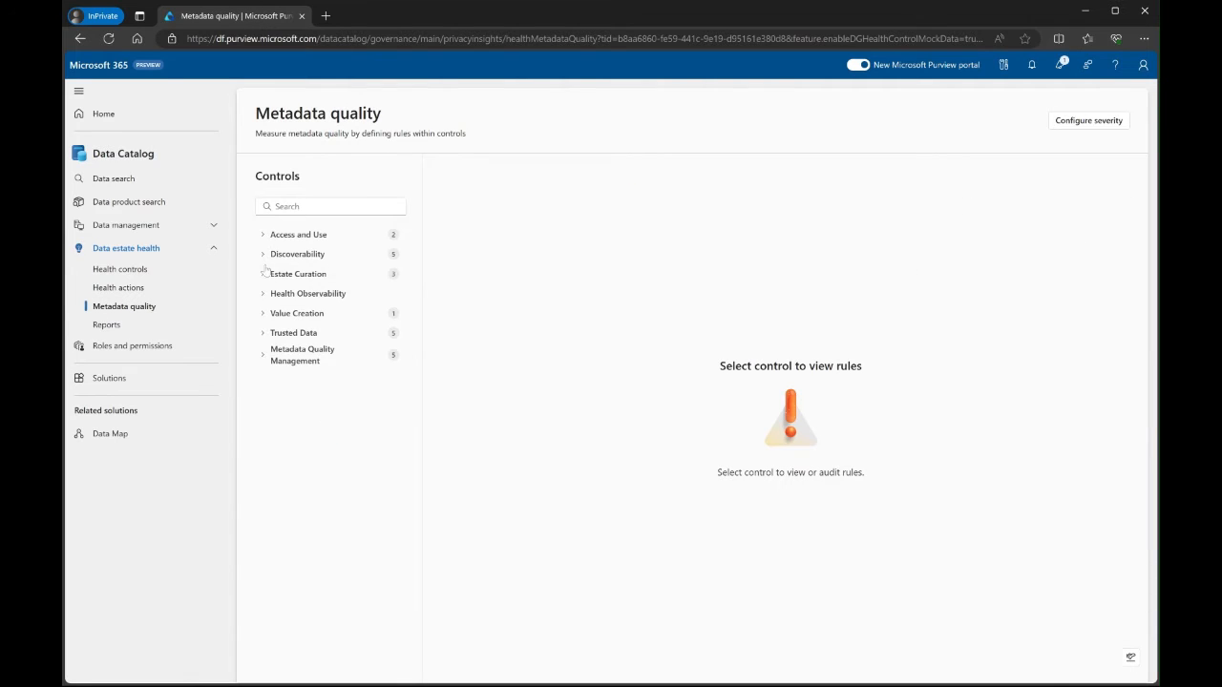
- Expand Discoverability in the Controls pane to reach Data products connection
click(330, 293)
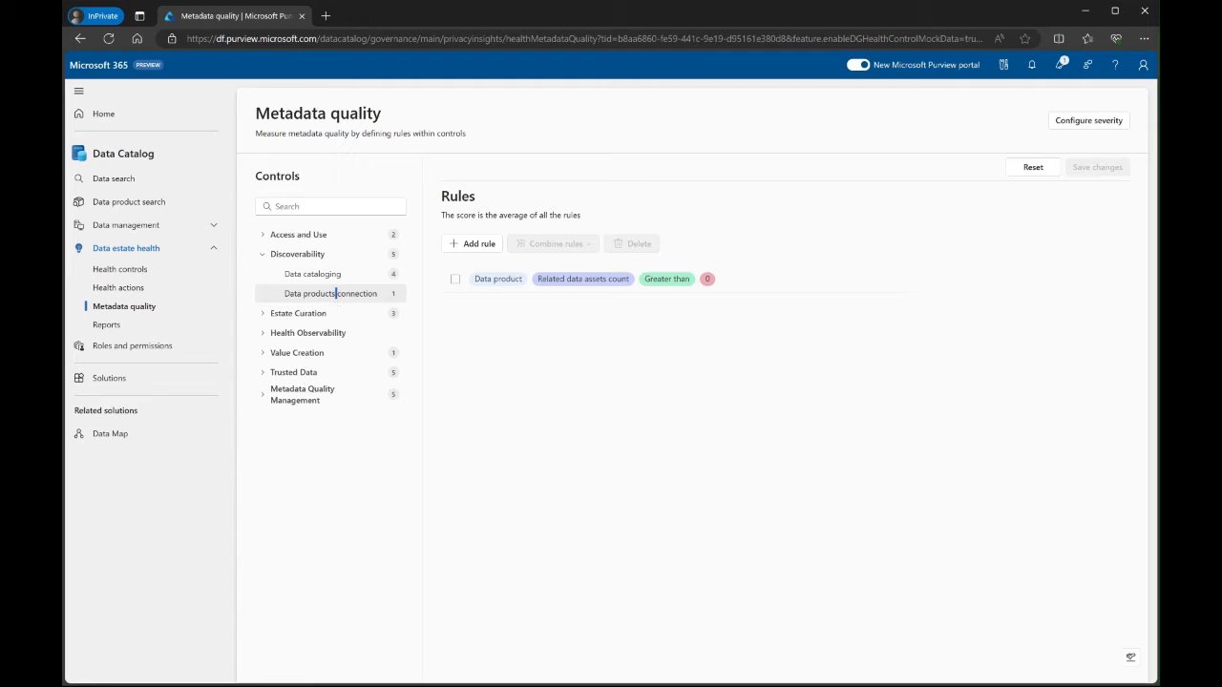
mouse_move(437, 315)
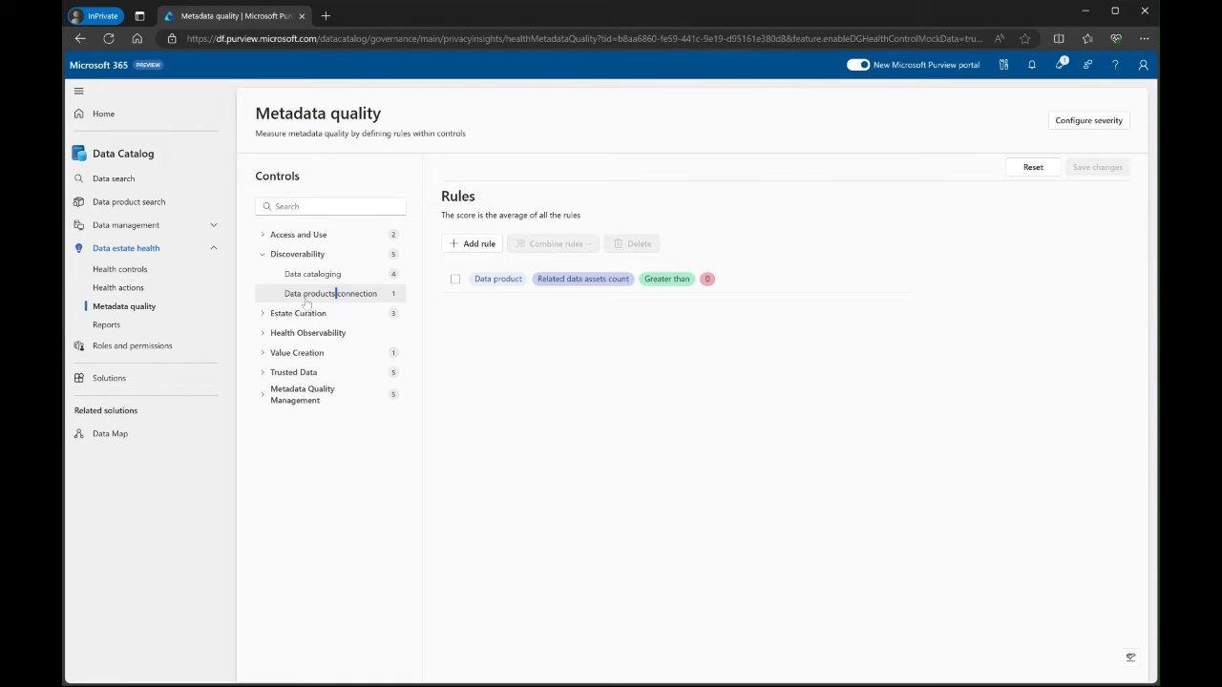
mouse_move(463, 291)
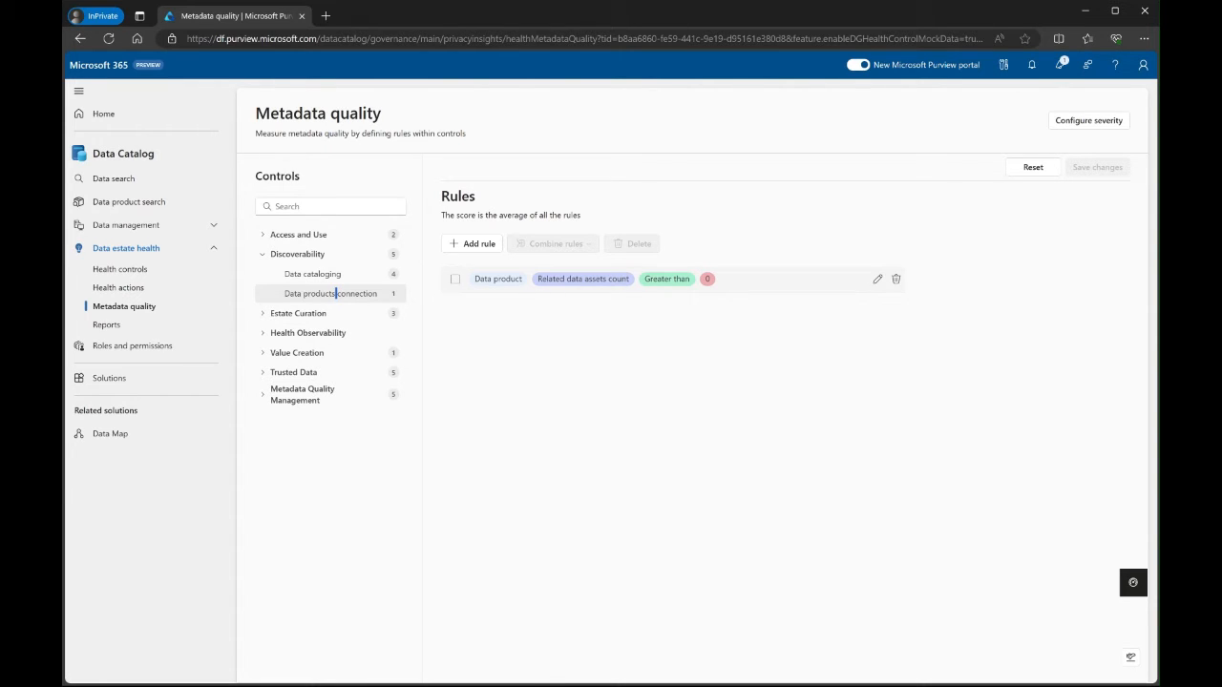
mouse_move(718, 388)
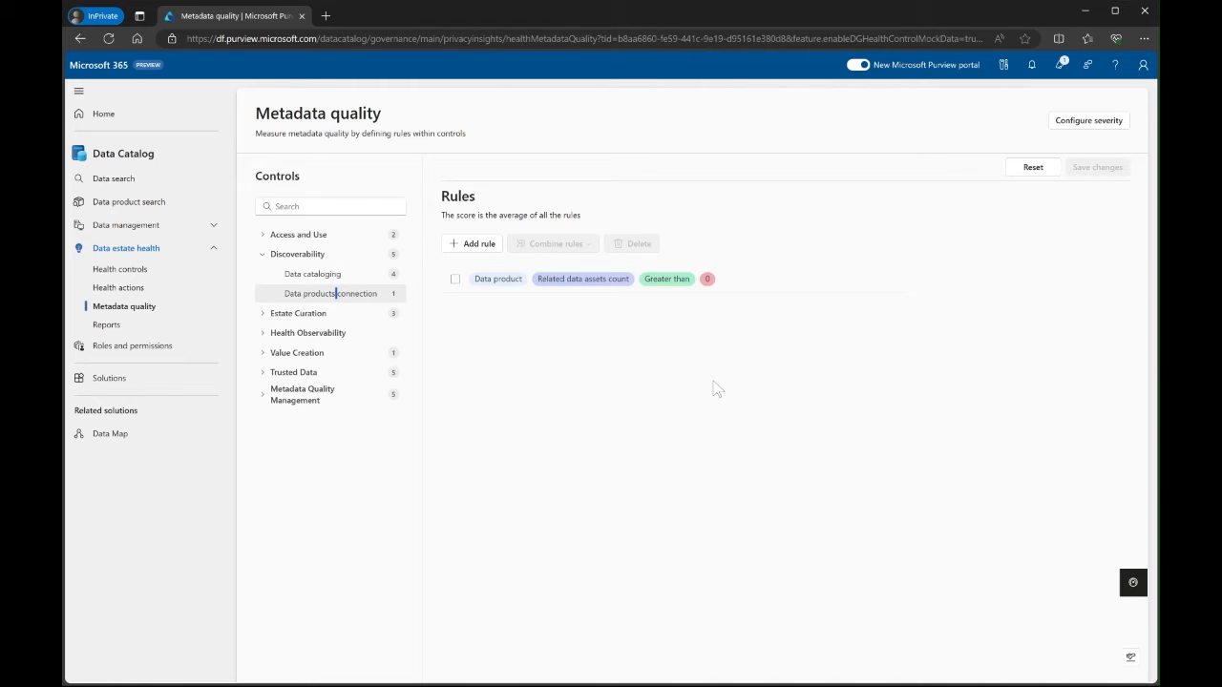
click(472, 243)
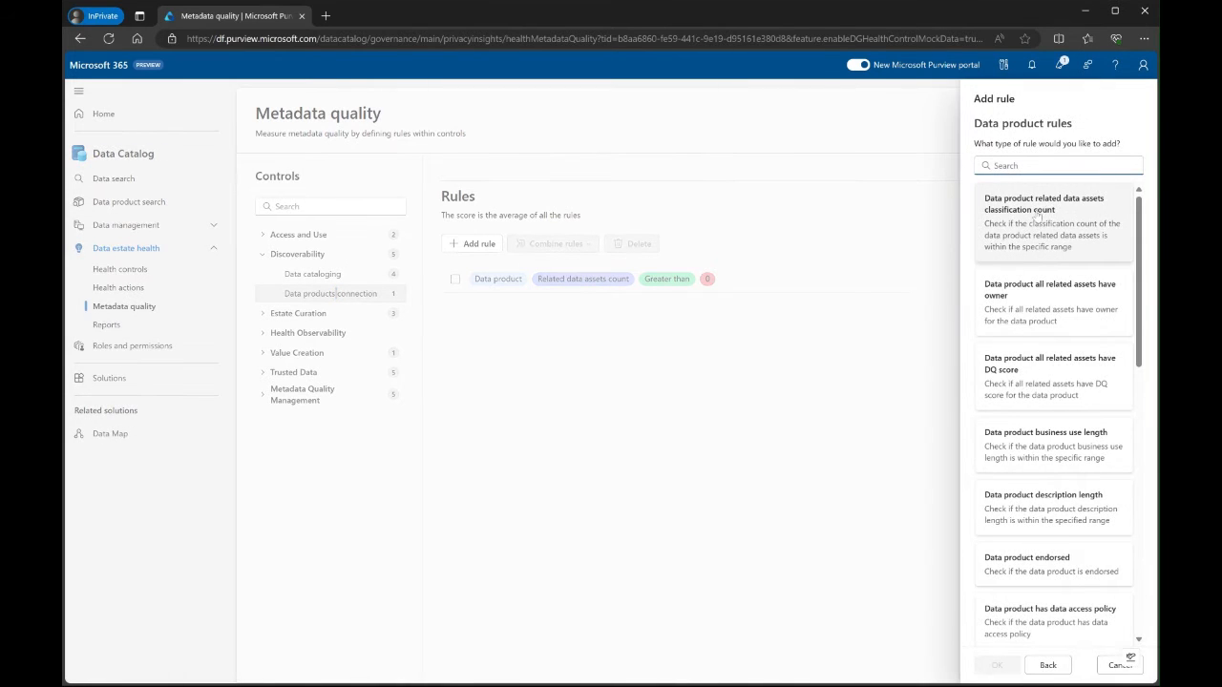
scroll(down, 3)
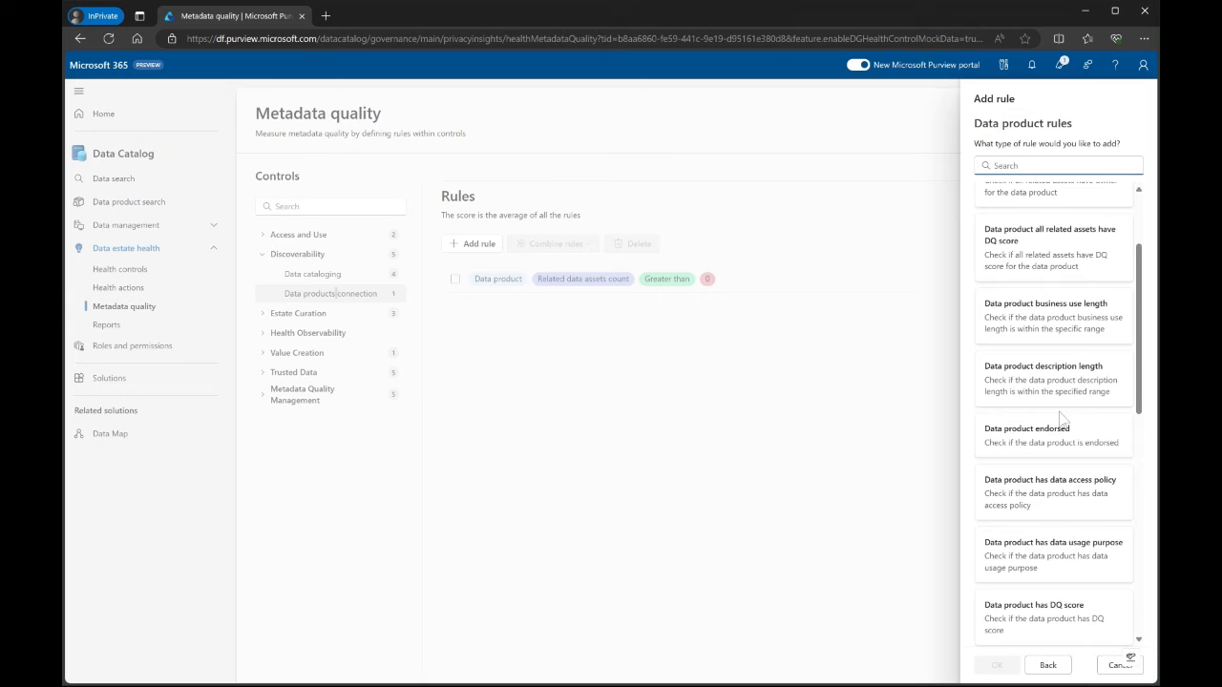
scroll(down, 3)
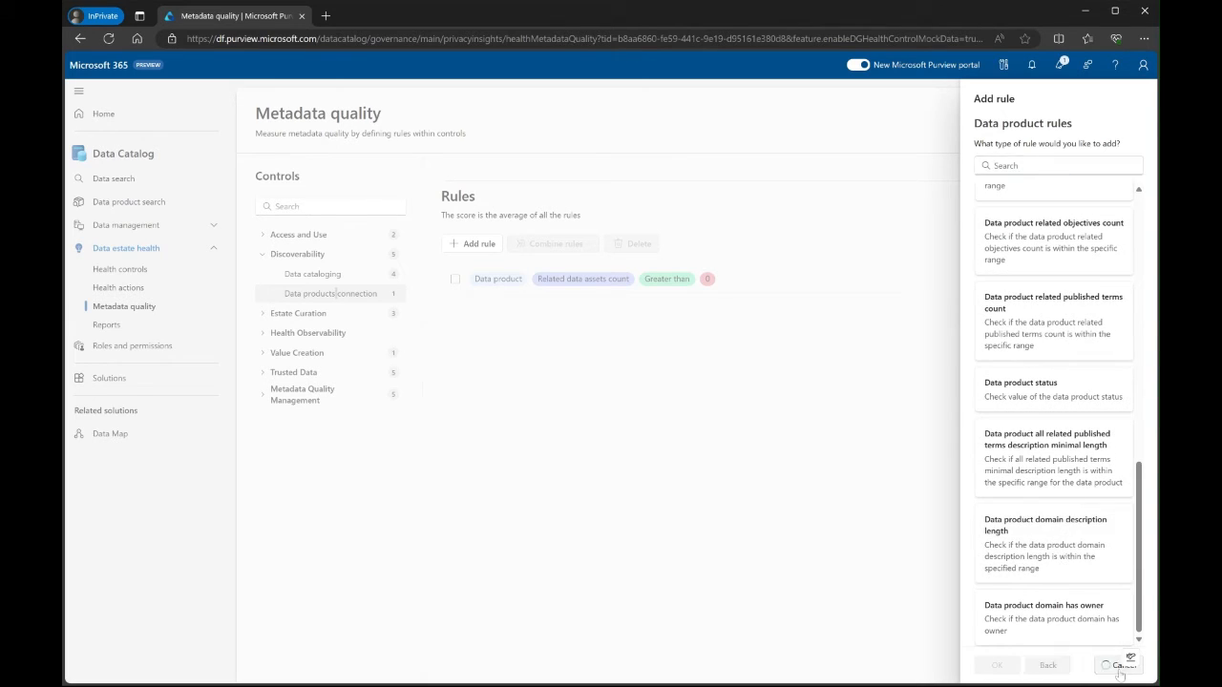
click(1119, 665)
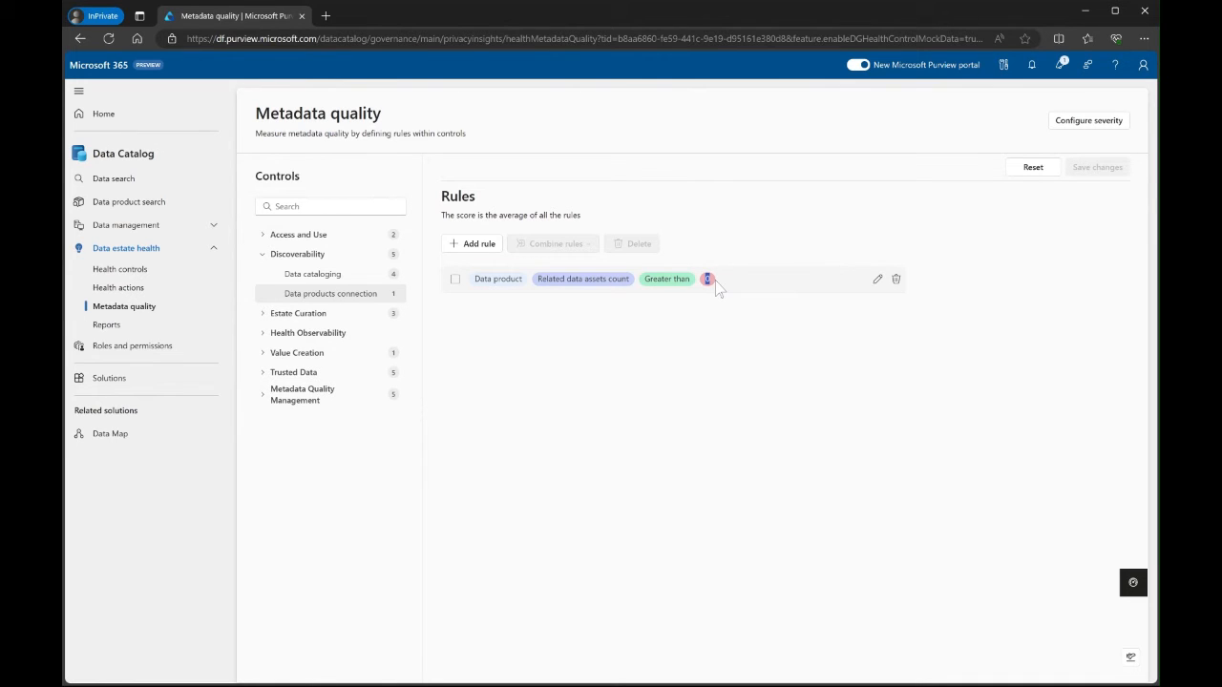
mouse_move(882, 281)
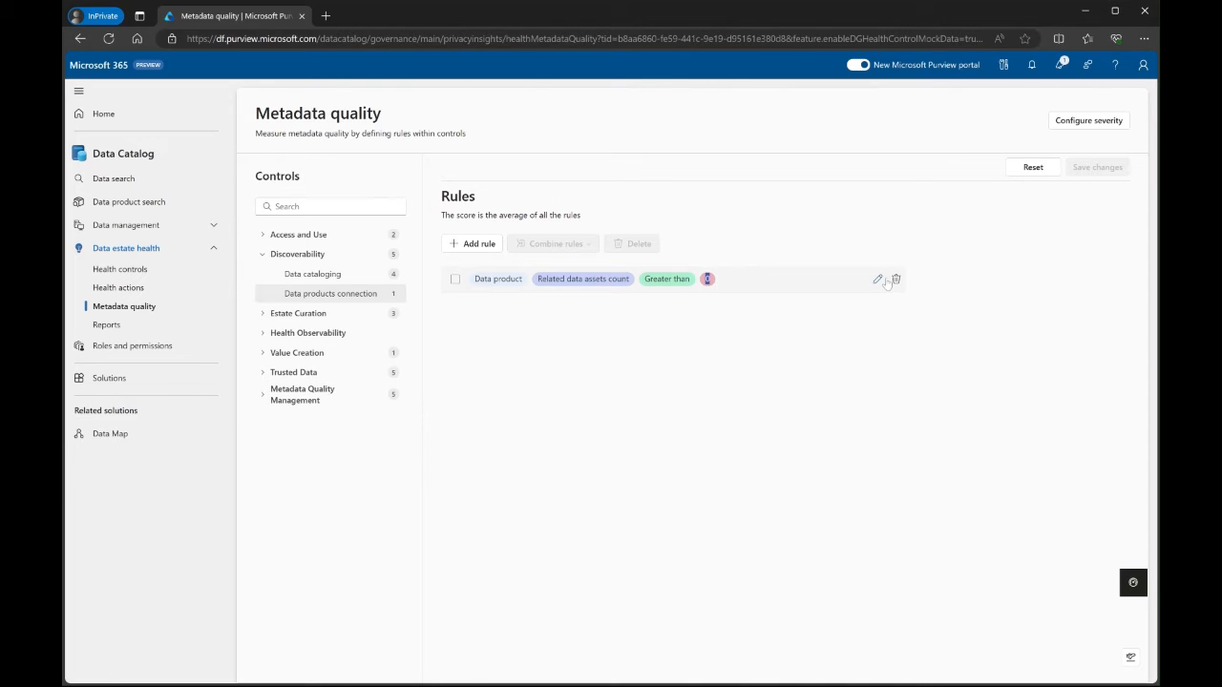
- Edit the Related data assets count rule to require greater than 1
click(877, 278)
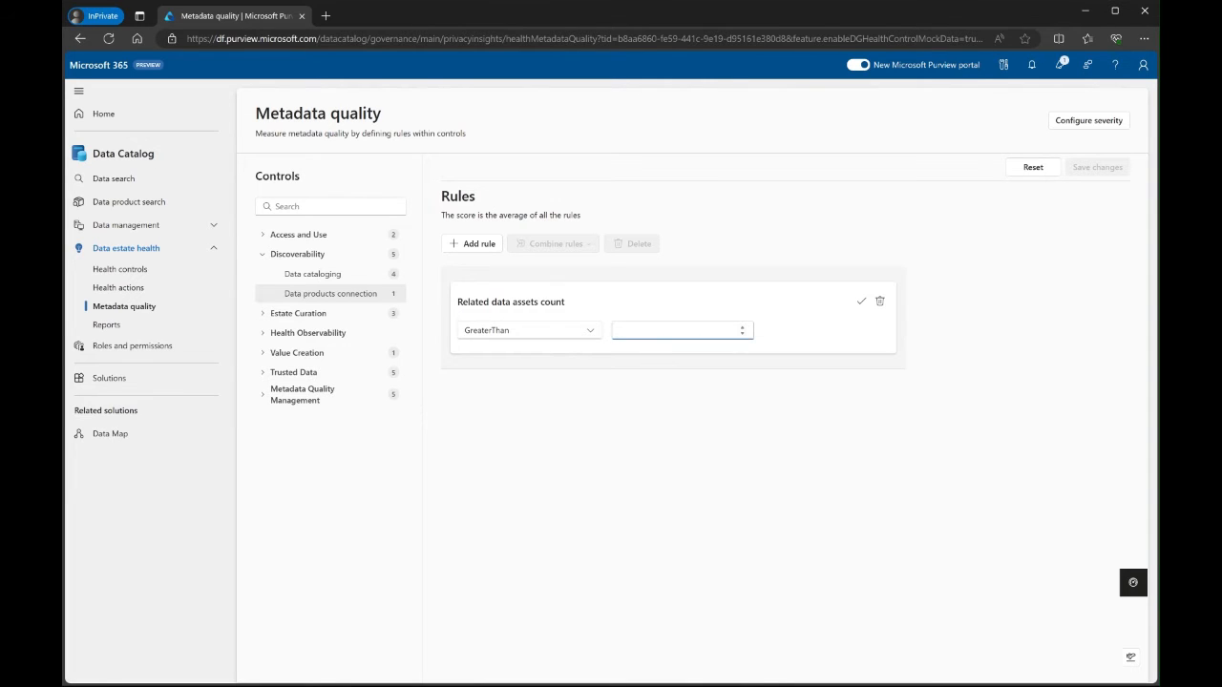
click(860, 301)
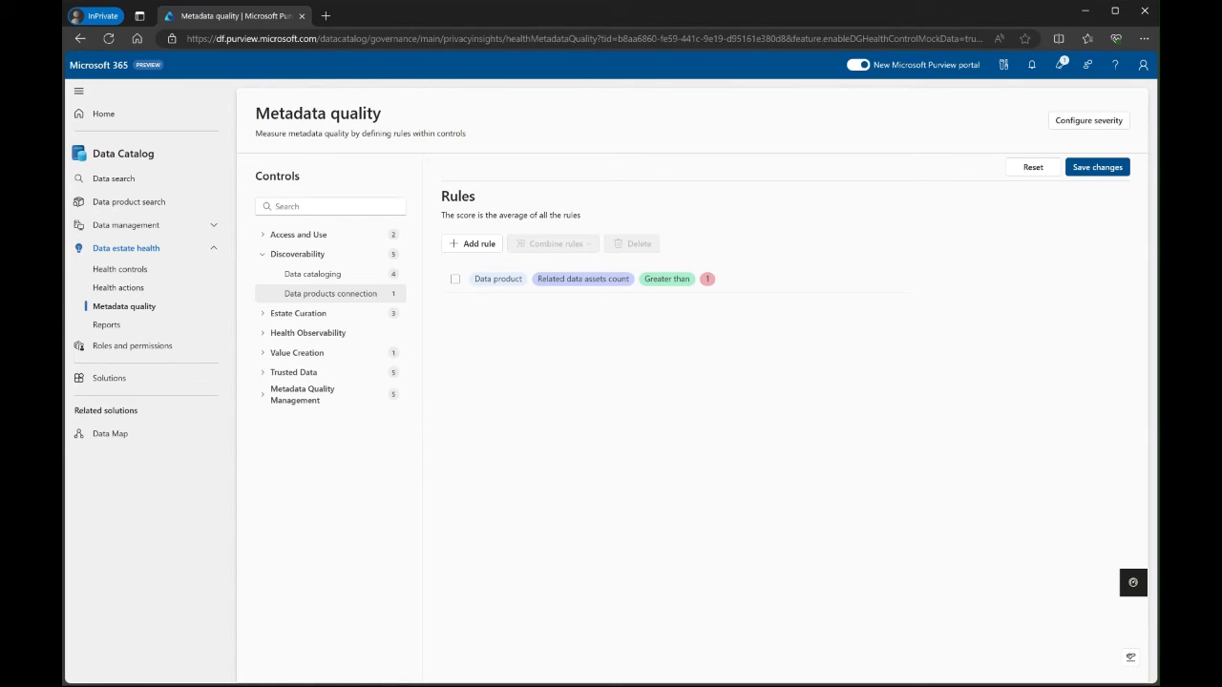
mouse_move(993, 258)
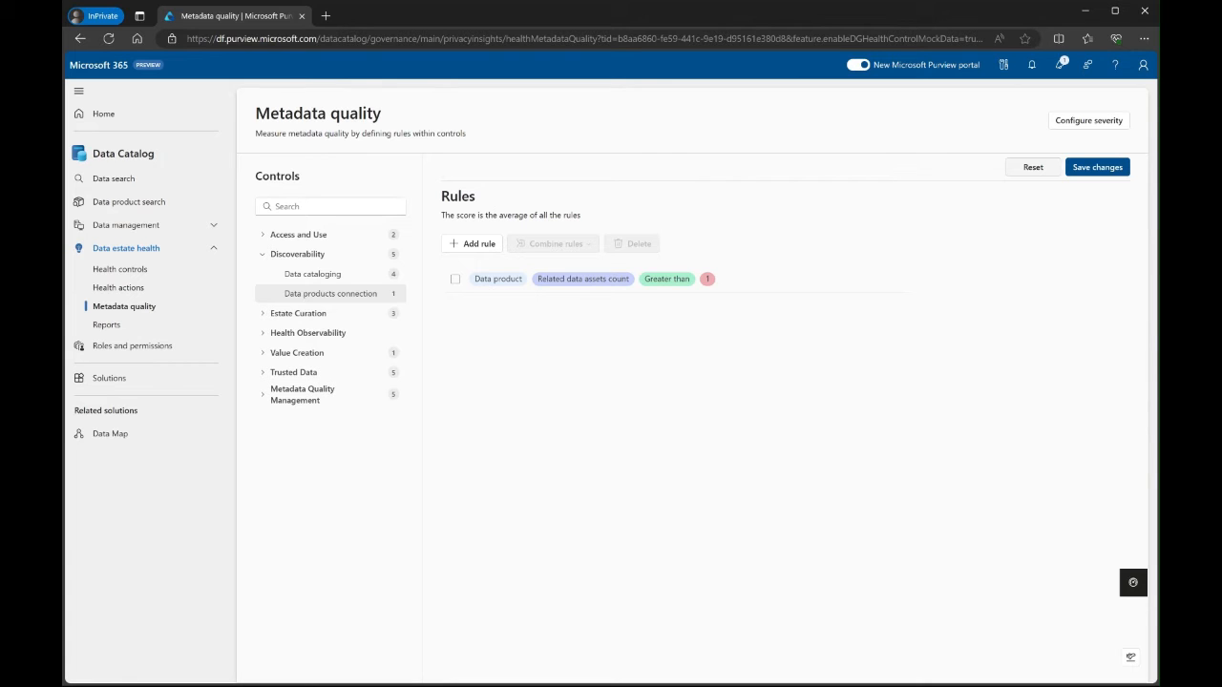
- Reset Data products connection rules to default and dismiss the success notification
click(1032, 167)
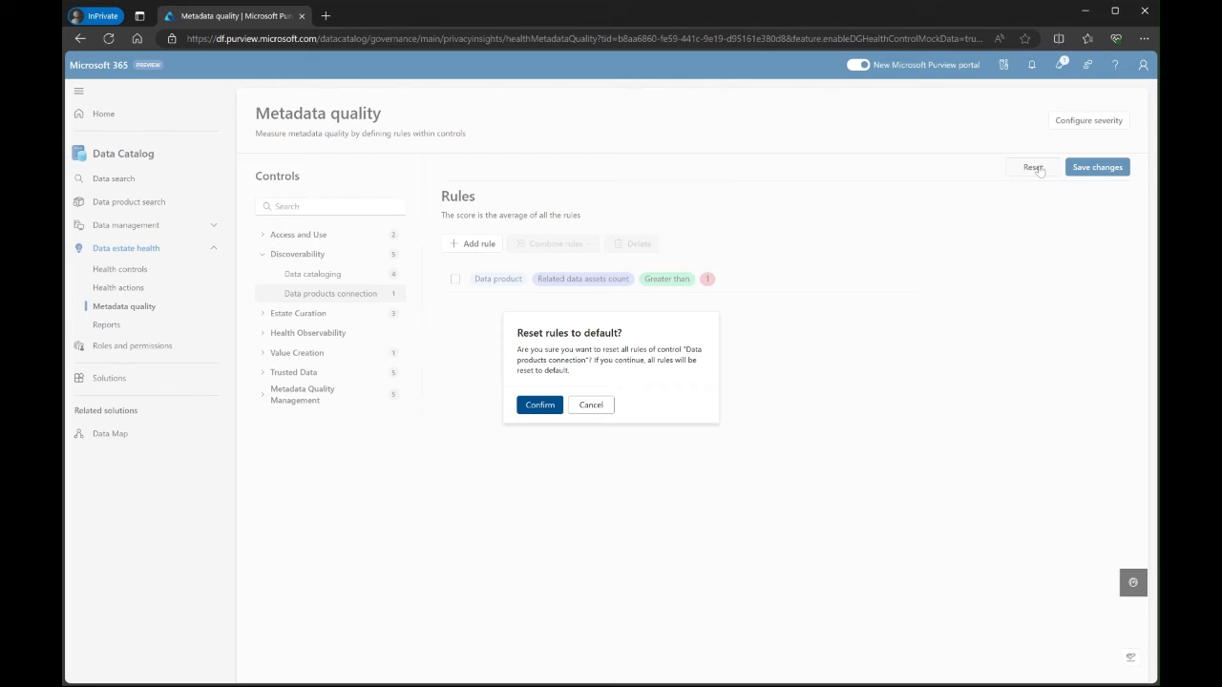
click(539, 404)
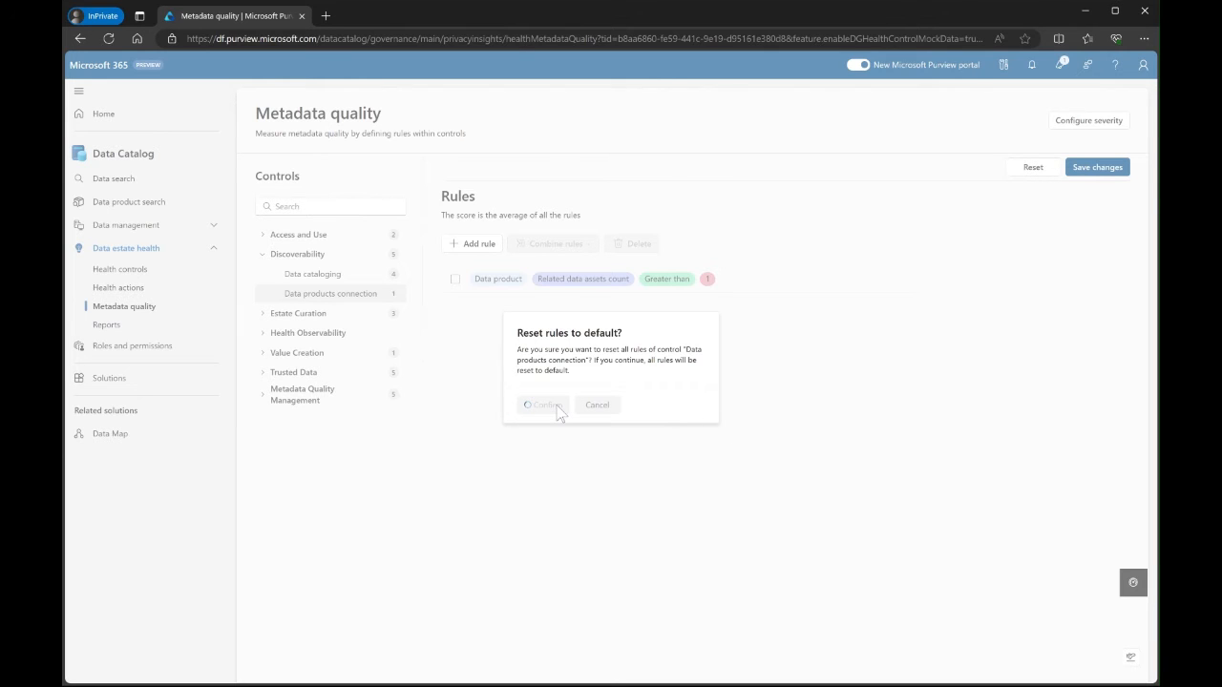
click(542, 404)
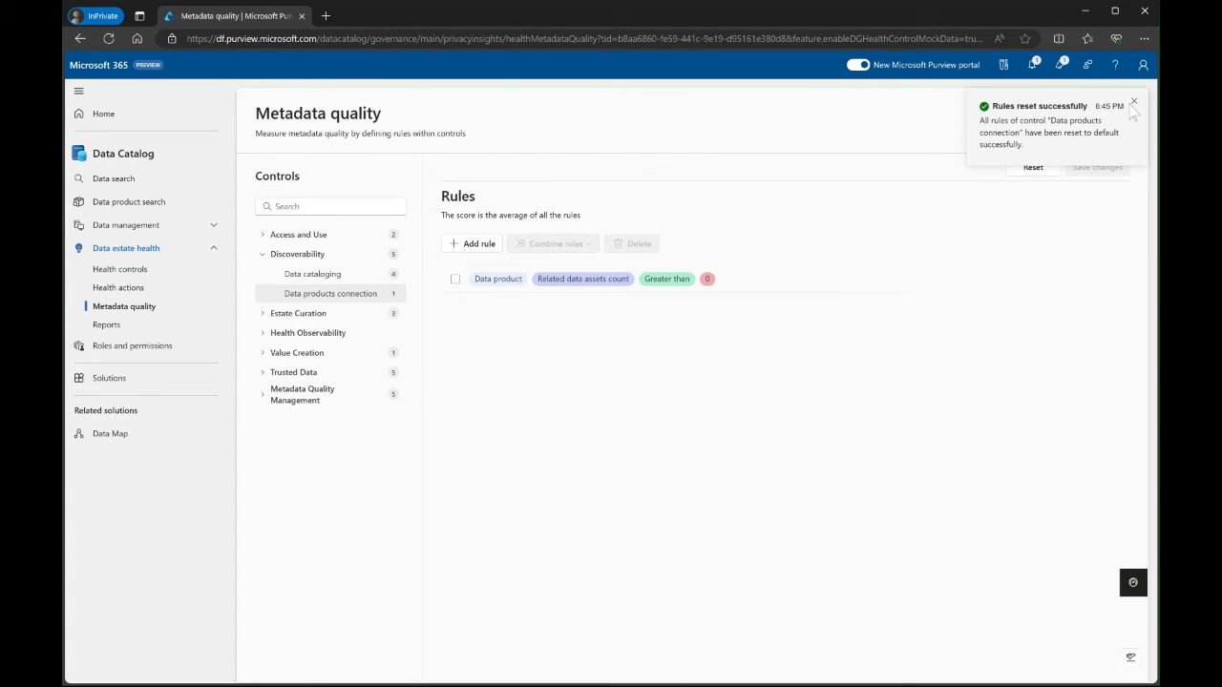
click(1134, 102)
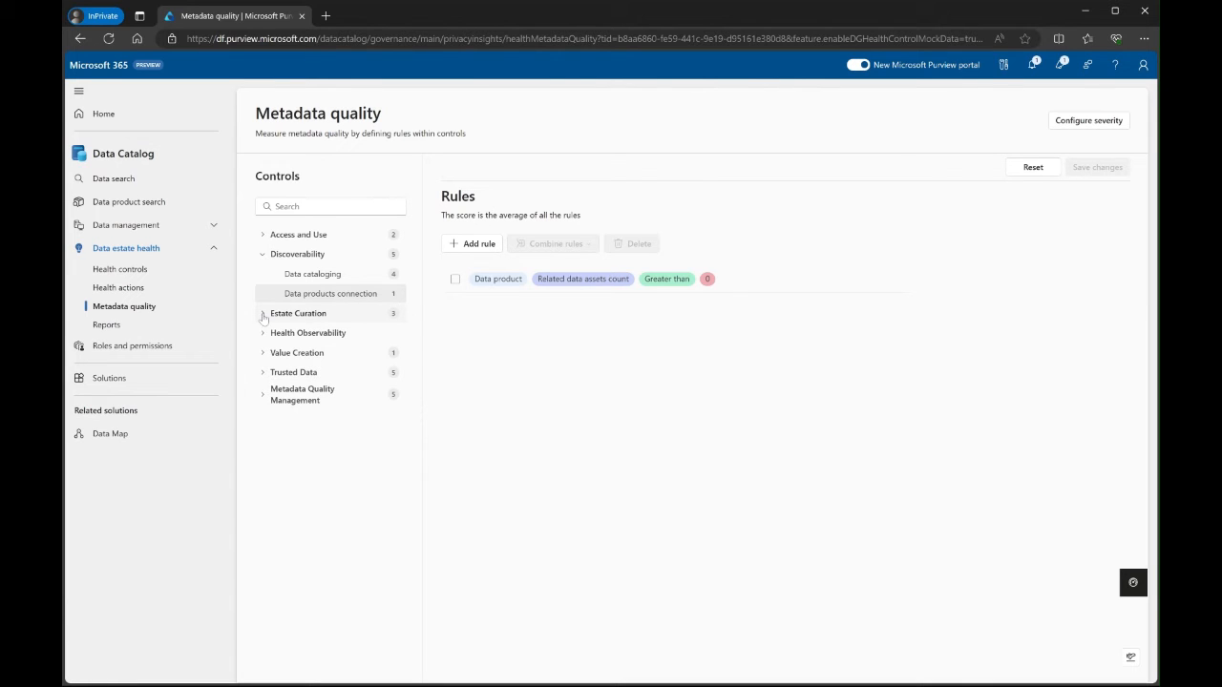
- Expand Estate Curation, Health Observability and Value Creation, then go to Health actions
click(262, 313)
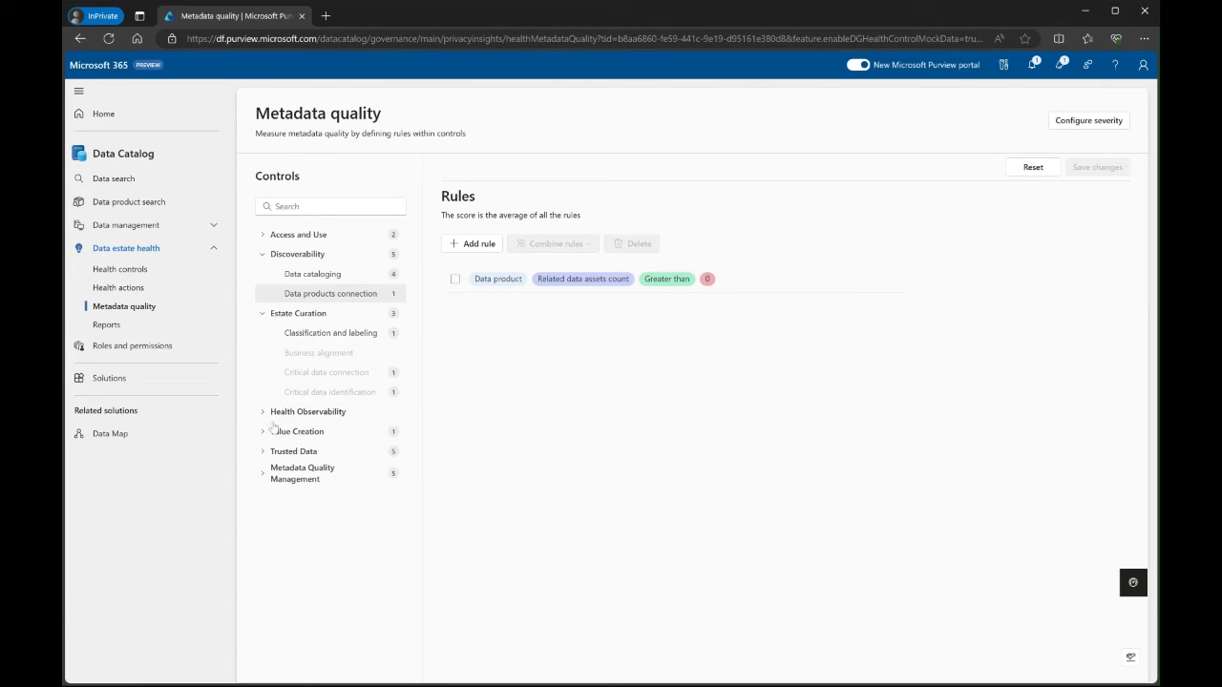
click(262, 411)
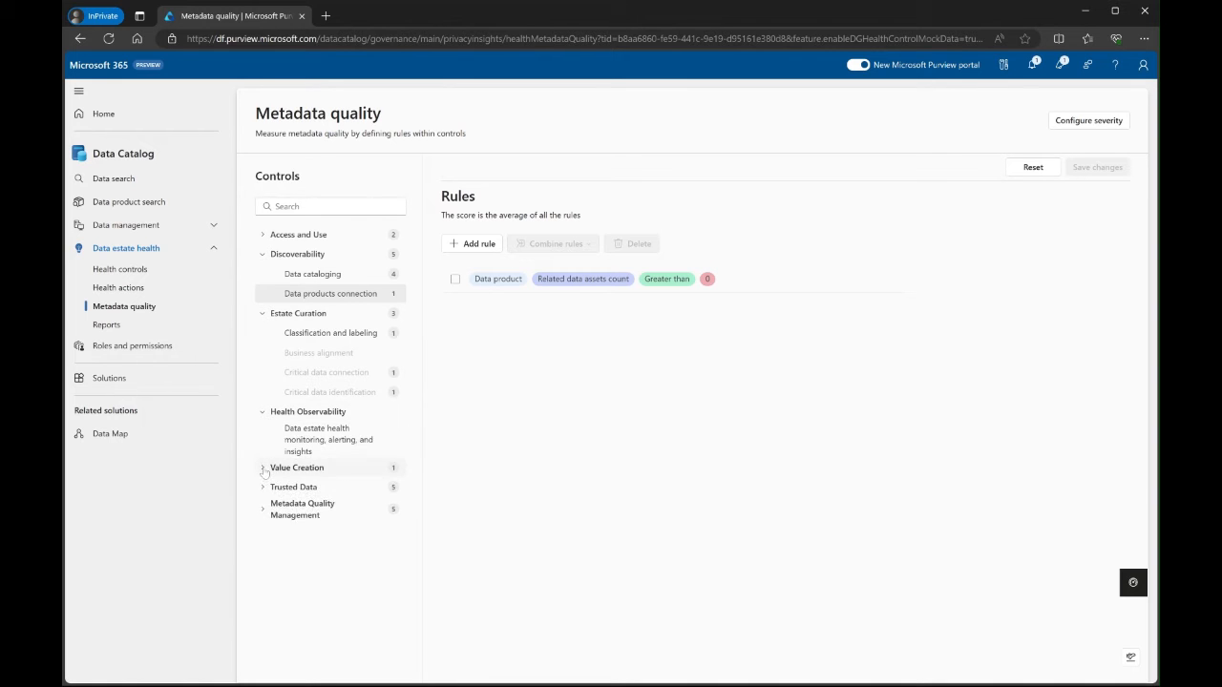
click(263, 467)
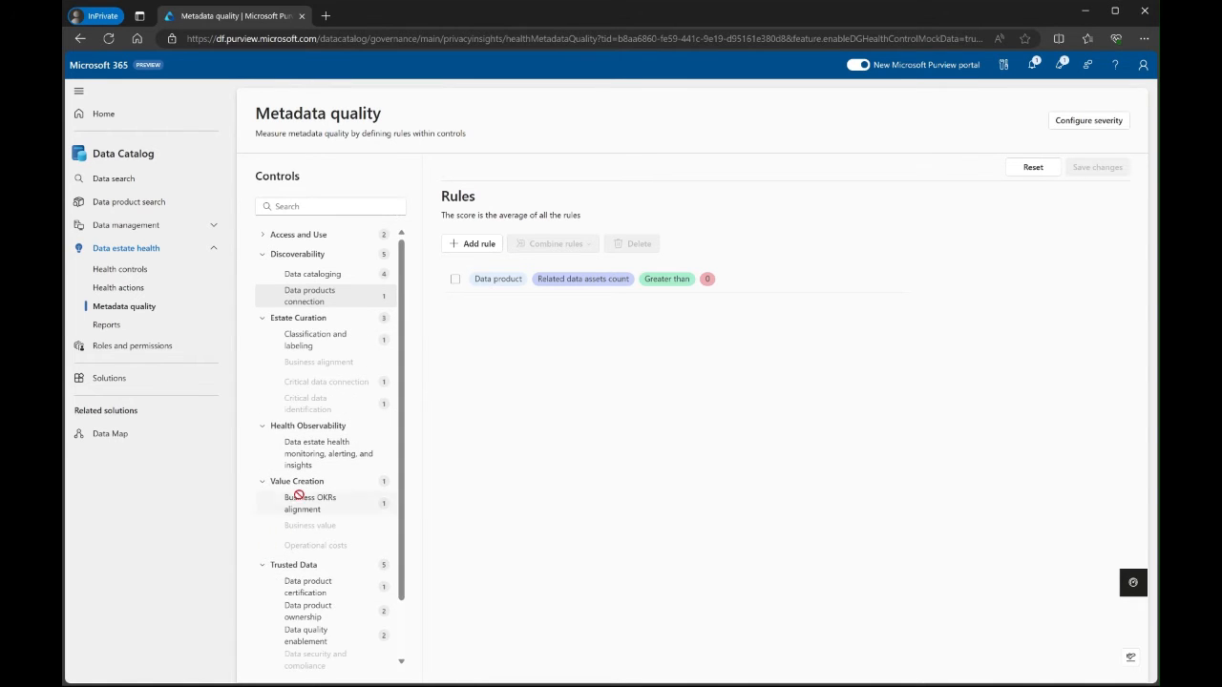
mouse_move(343, 262)
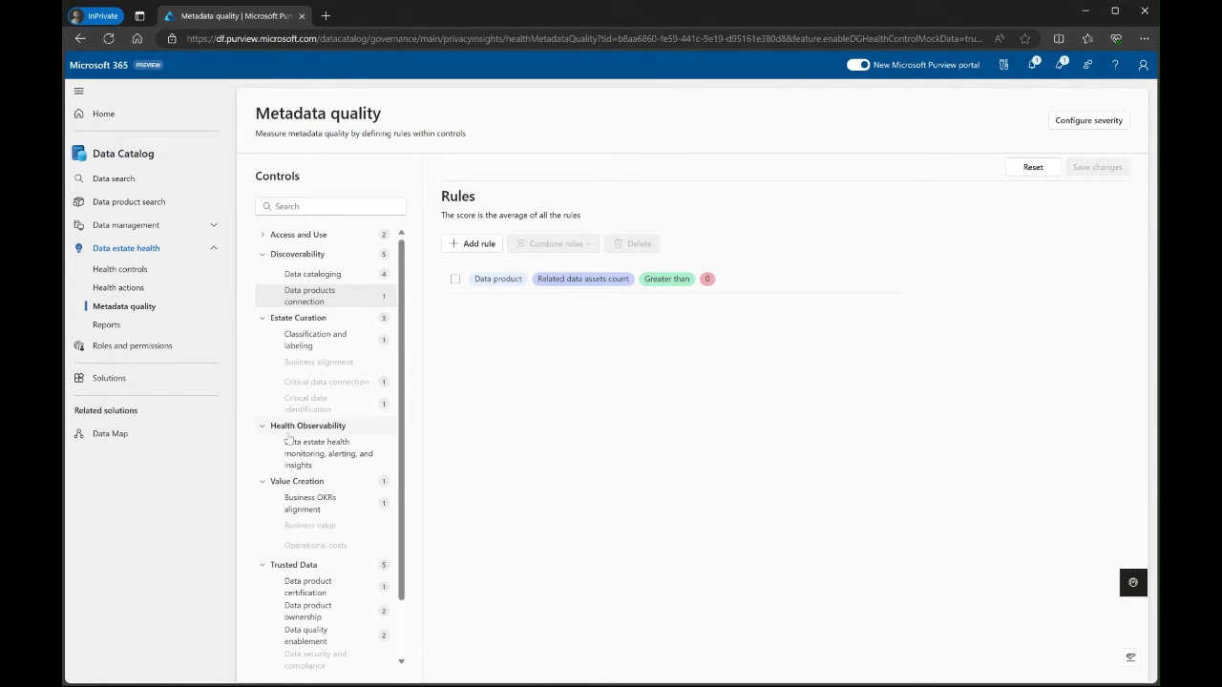
scroll(down, 3)
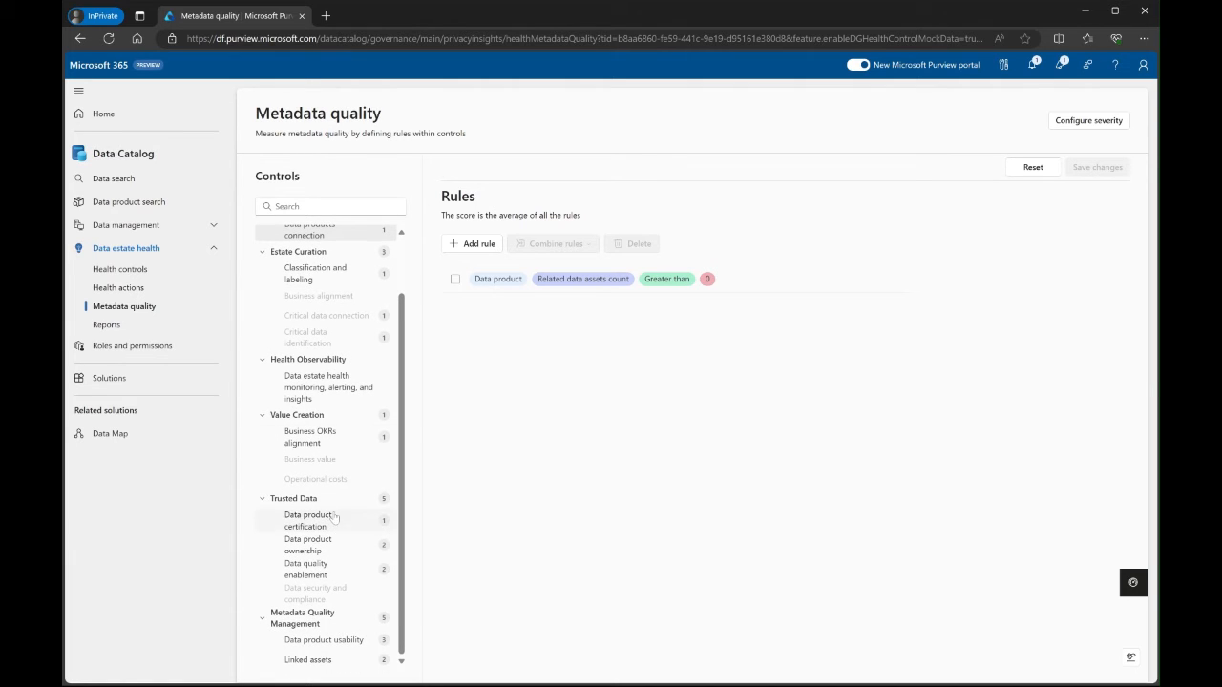
mouse_move(352, 522)
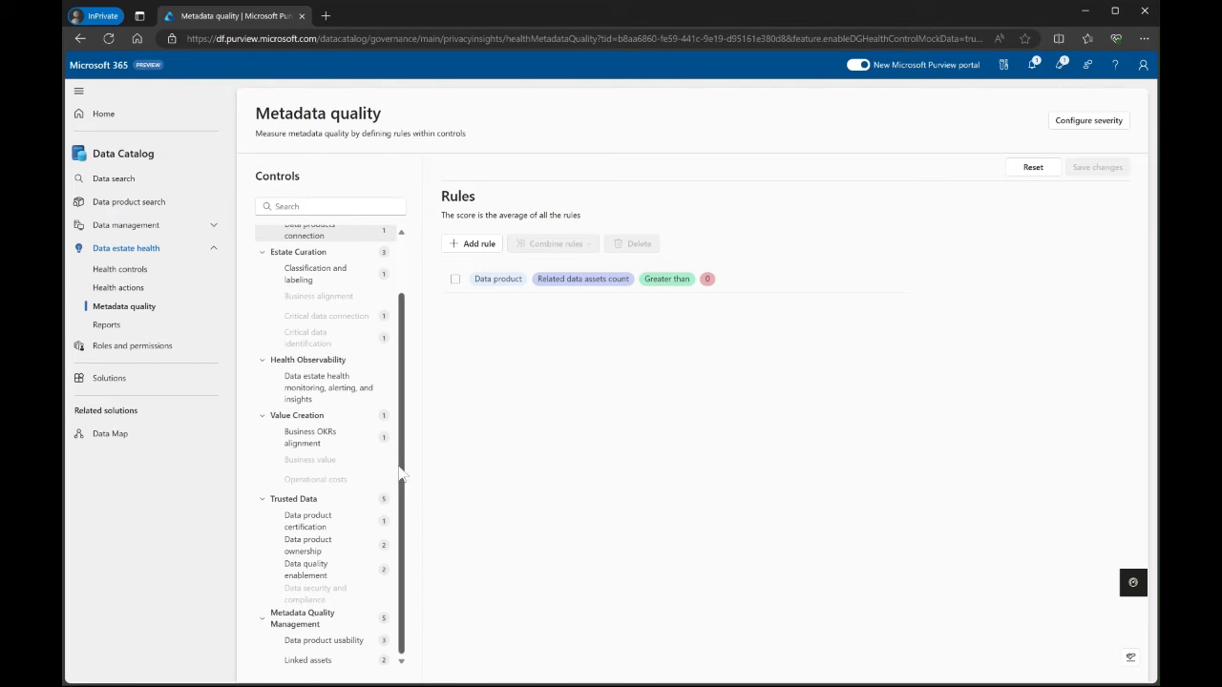
mouse_move(408, 420)
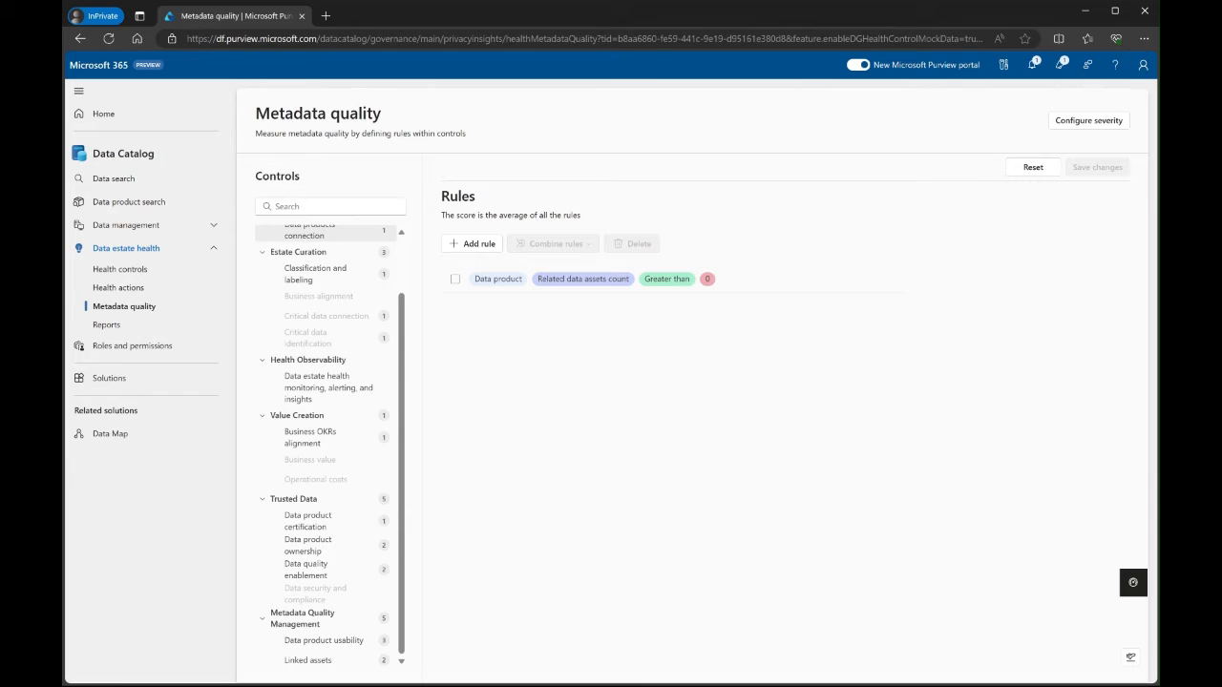
click(118, 287)
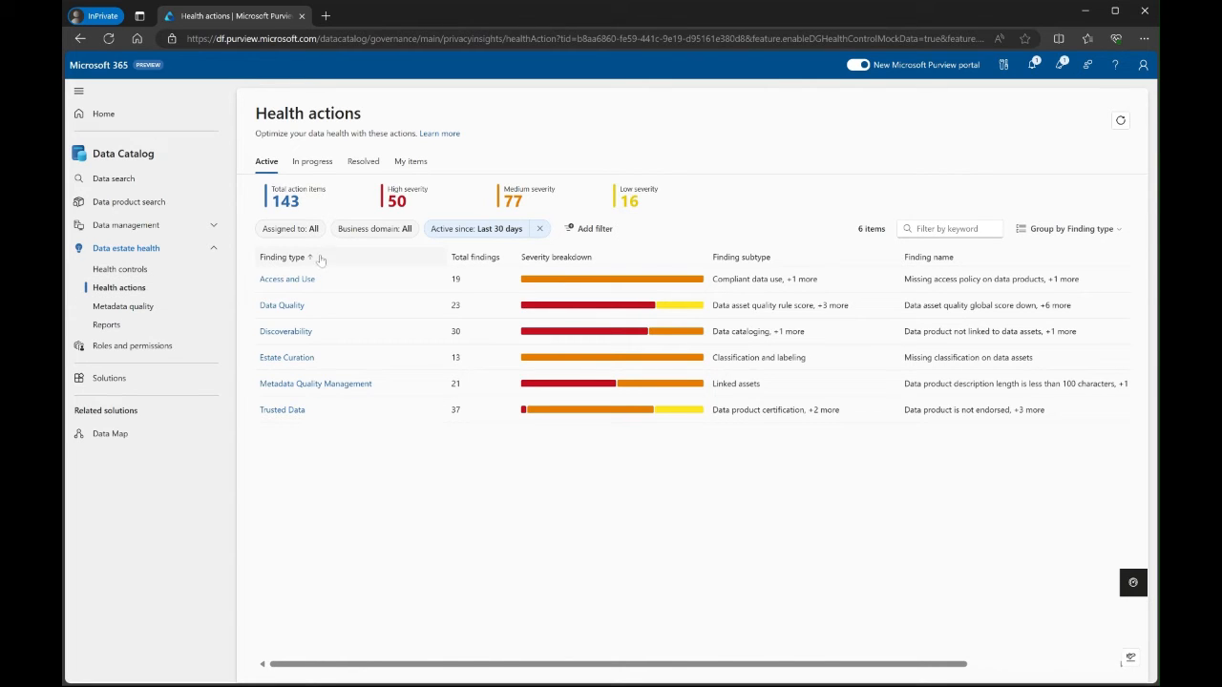
- Set the Business domain filter on health actions to Finance
click(373, 228)
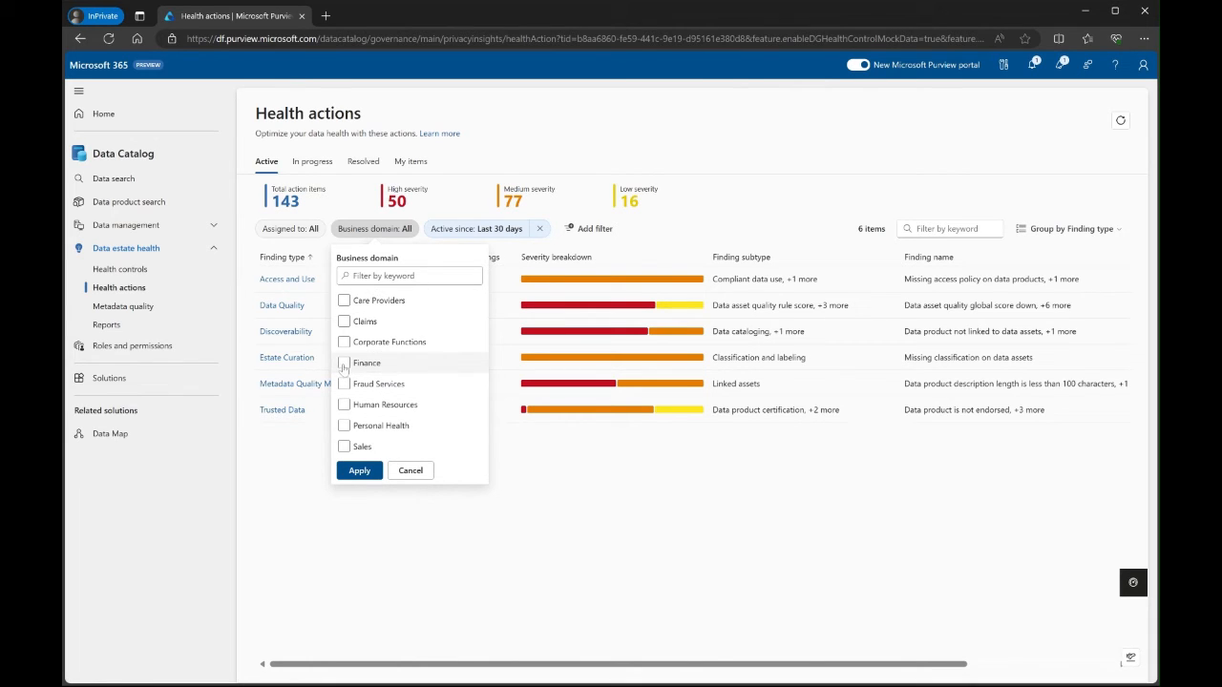
click(359, 469)
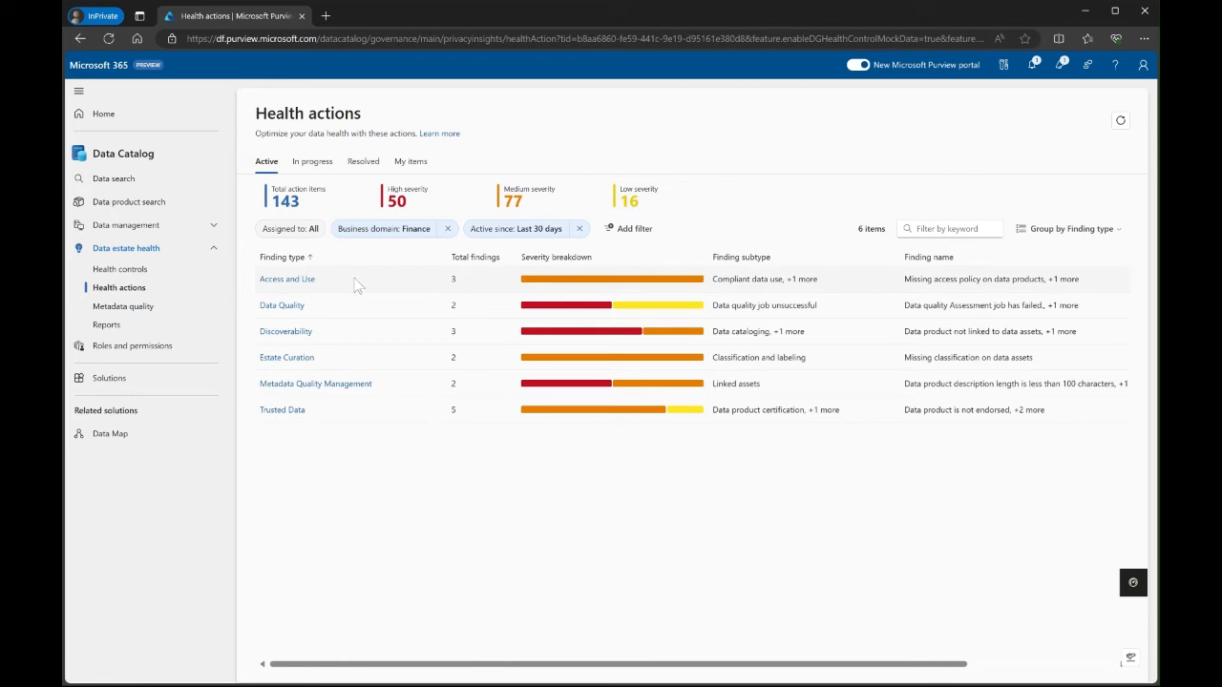
mouse_move(599, 247)
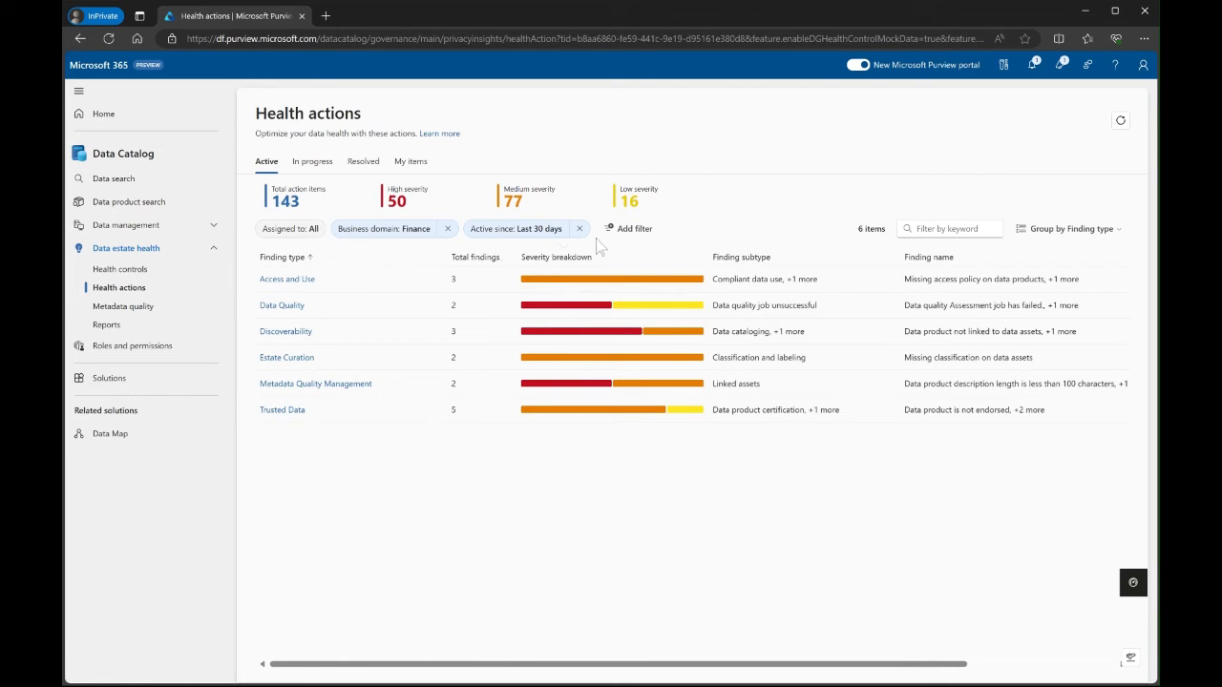
- Add Finding type and Finding subtype filters, then try and clear Data Quality
click(628, 228)
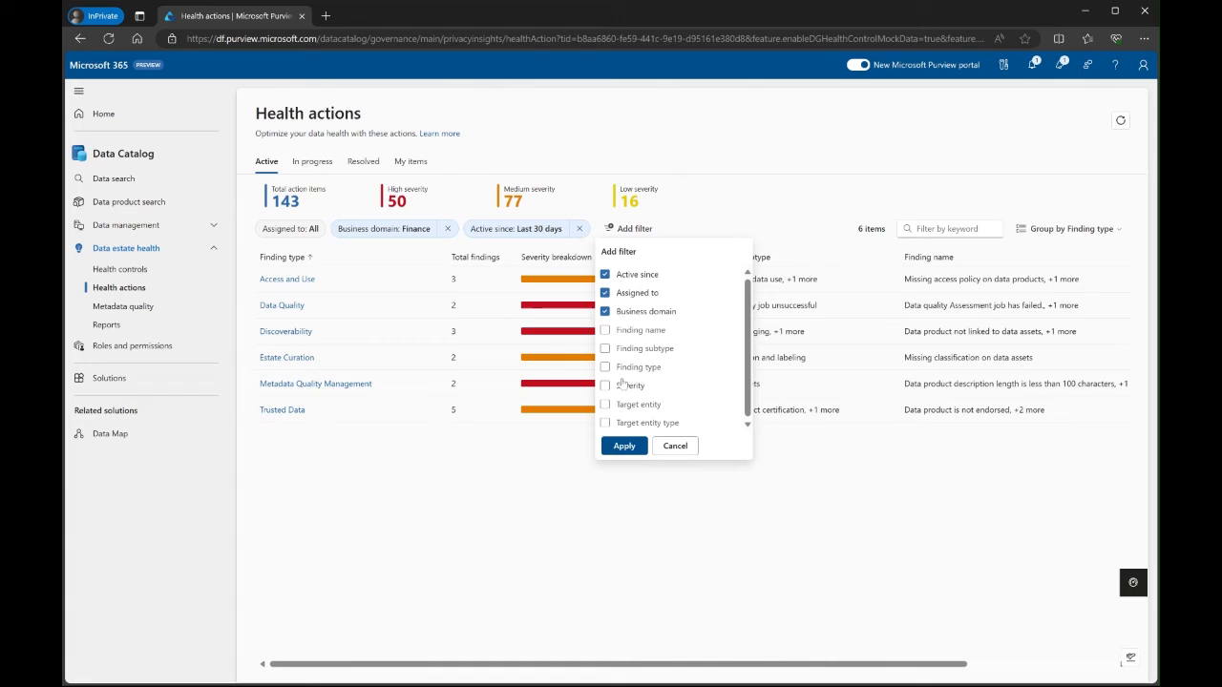
click(605, 347)
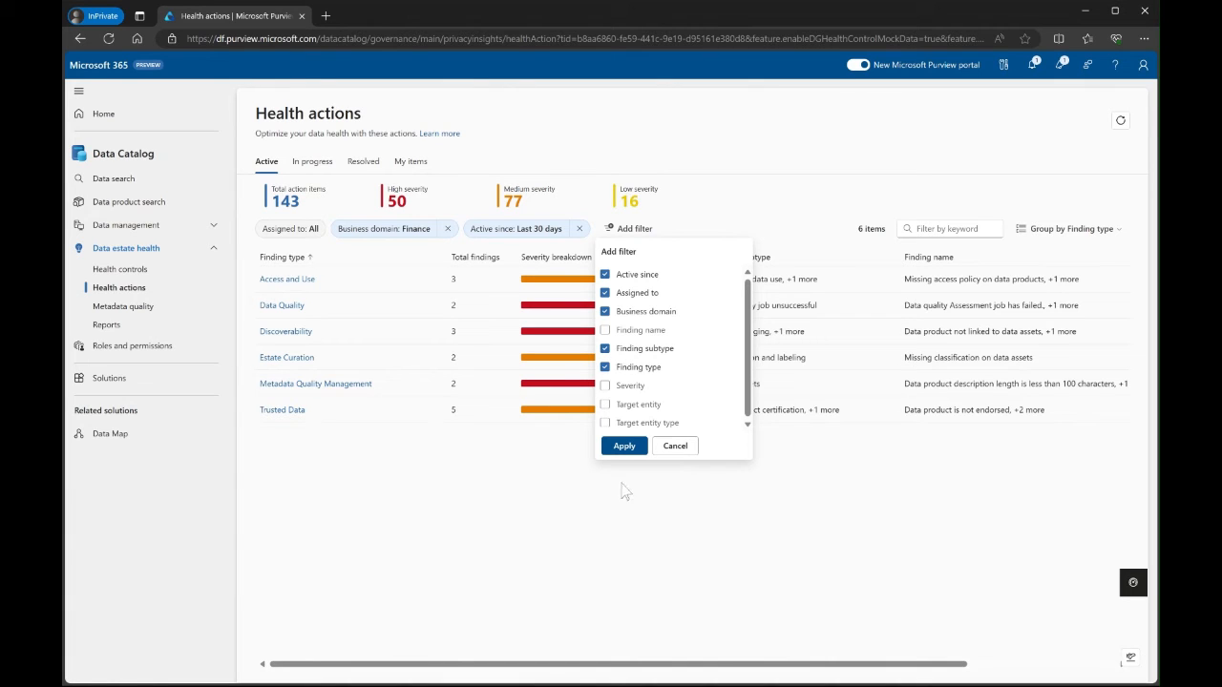
click(623, 446)
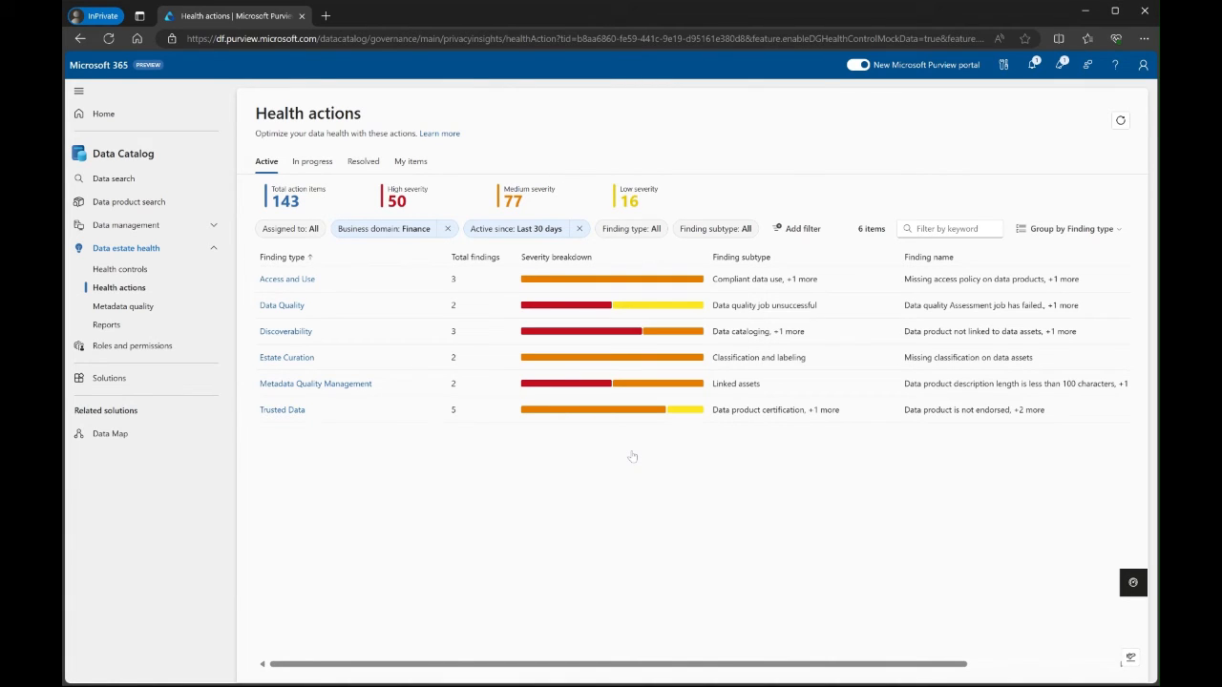
mouse_move(857, 249)
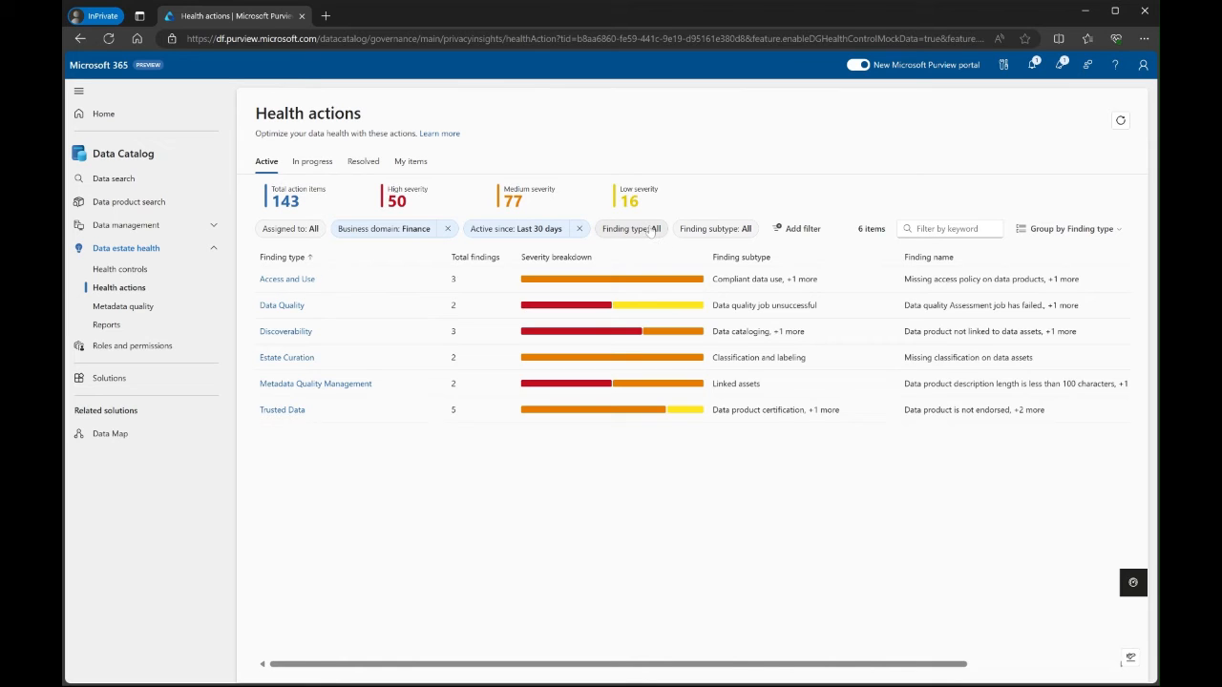
click(631, 228)
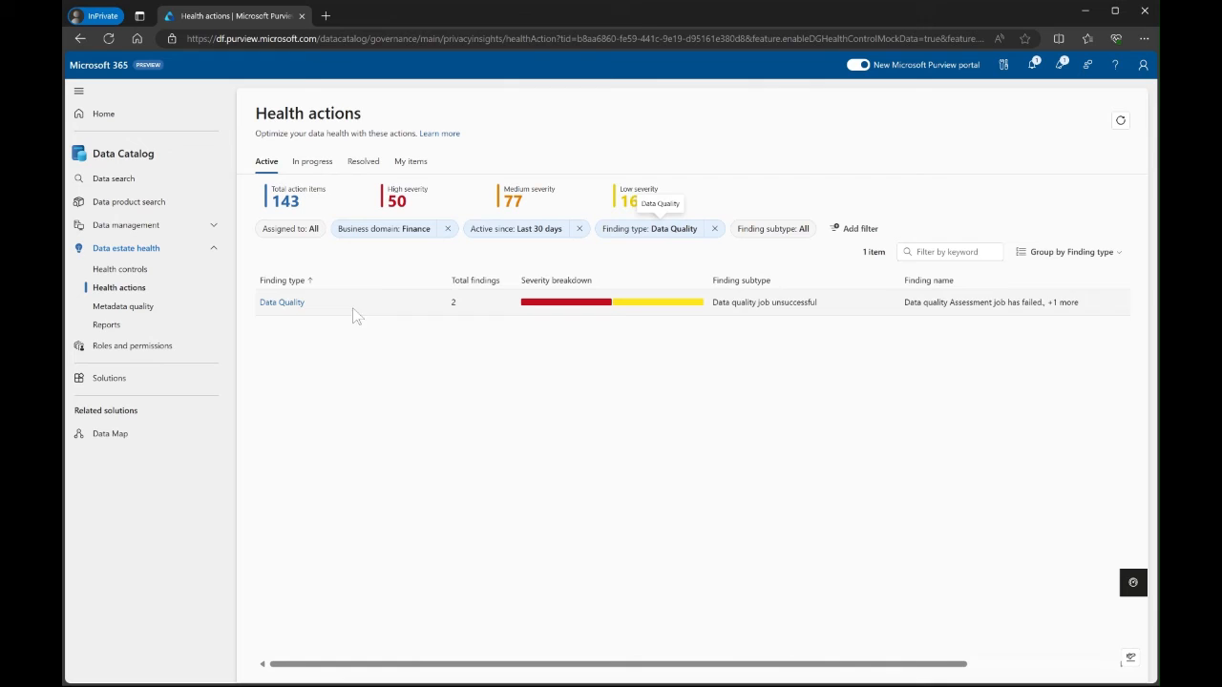
mouse_move(454, 304)
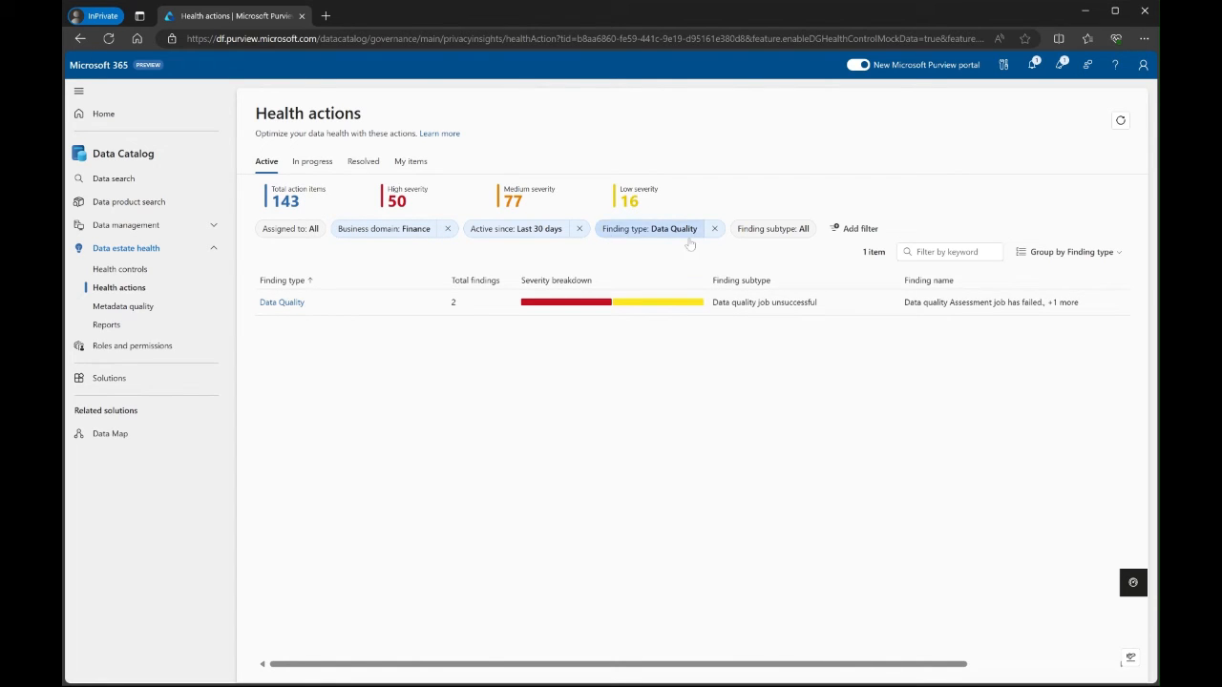
mouse_move(706, 246)
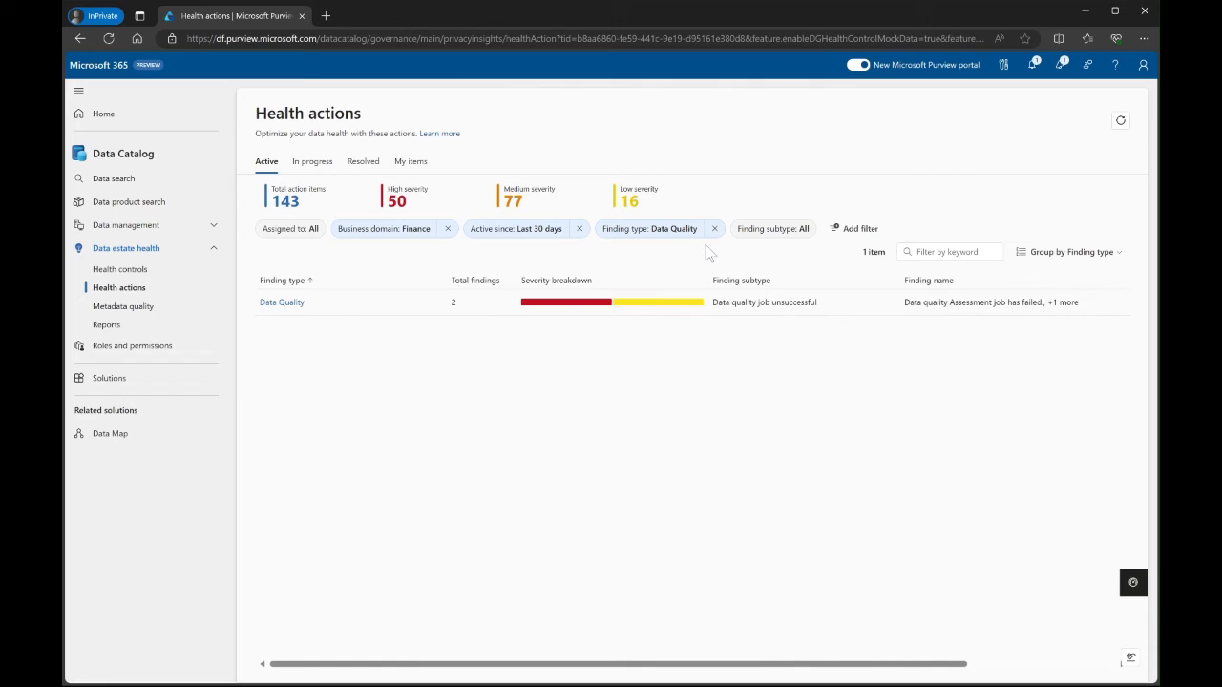
click(714, 228)
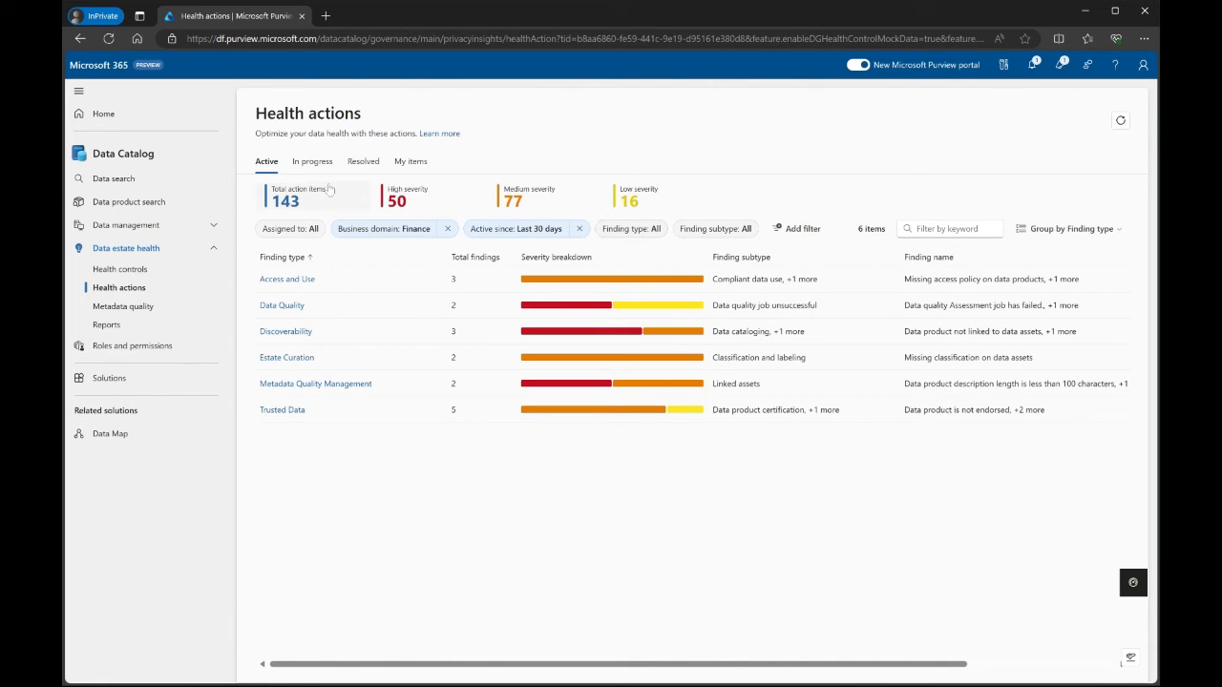
mouse_move(607, 240)
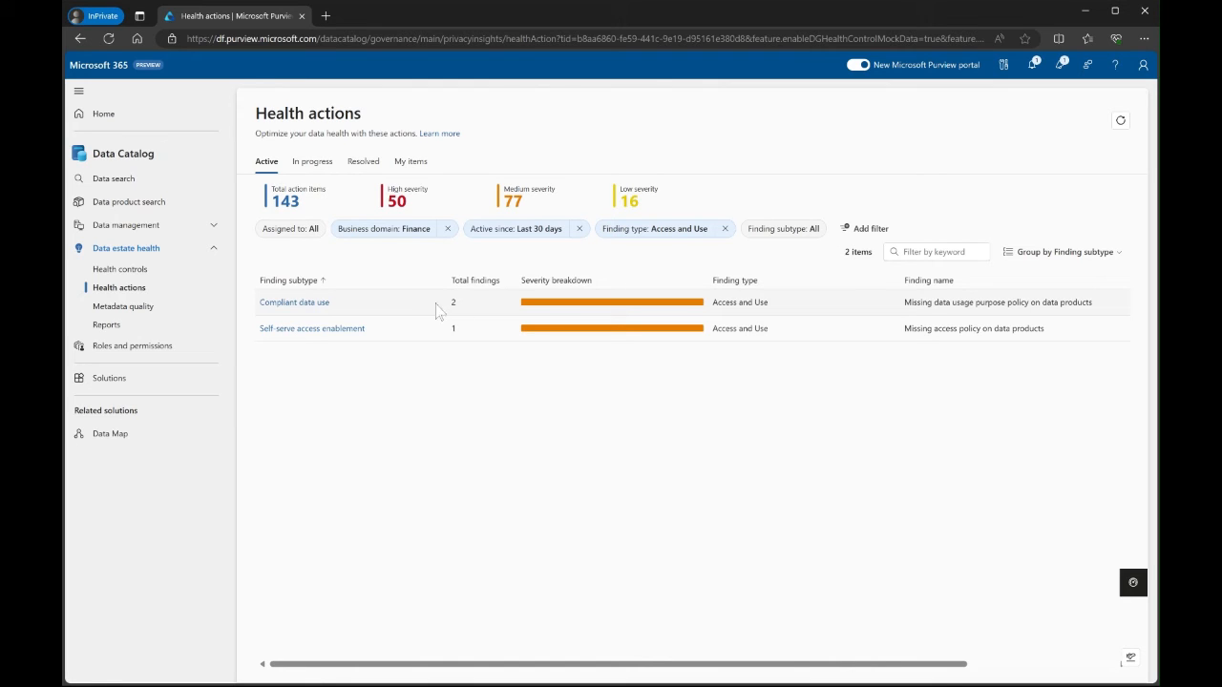
- Narrow Finance health actions to Access and Use, Compliant data use, showing two findings
click(294, 302)
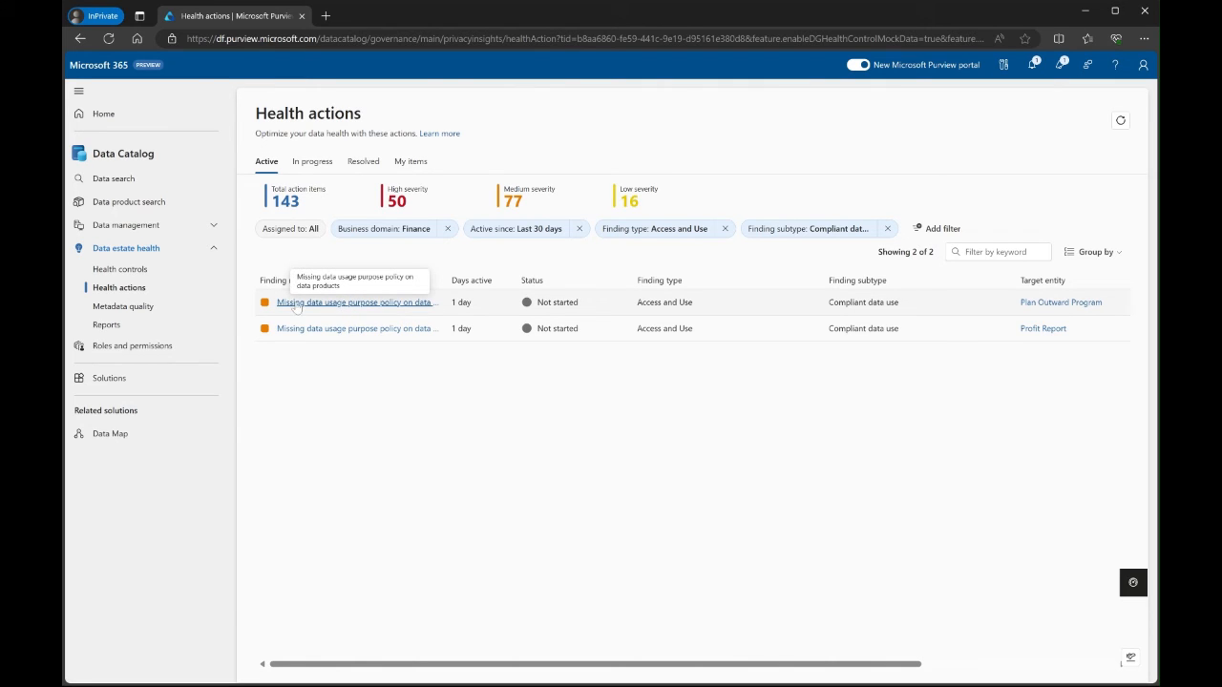
mouse_move(1059, 307)
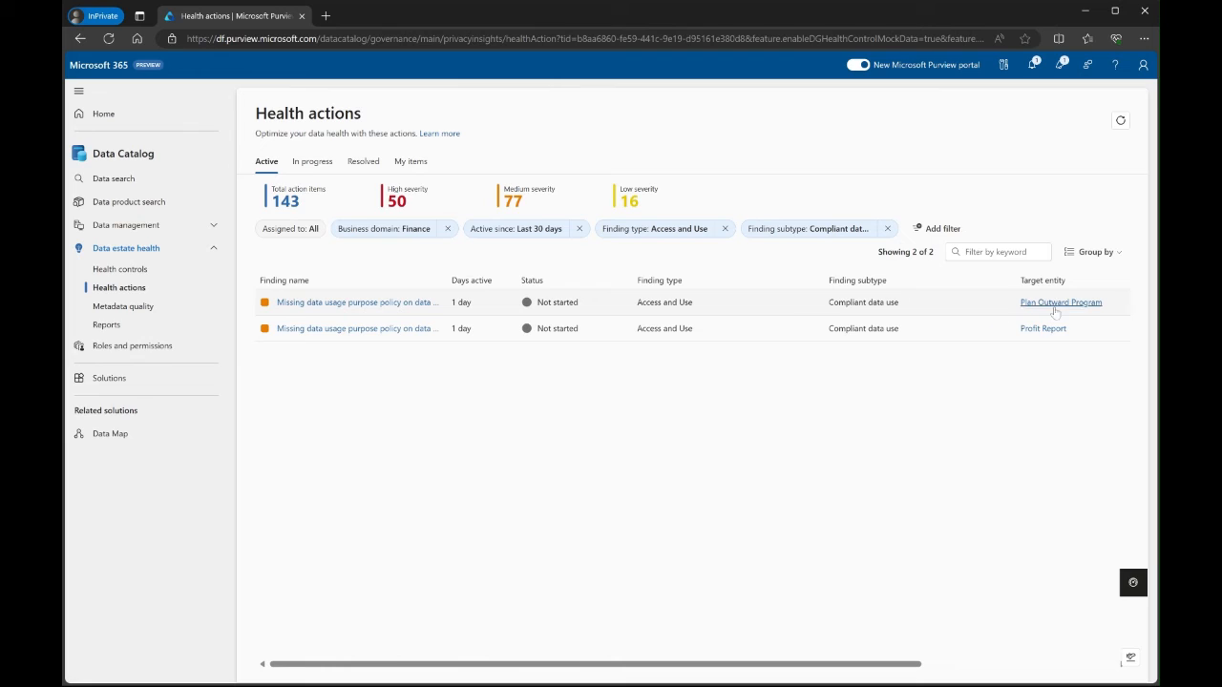
mouse_move(1060, 302)
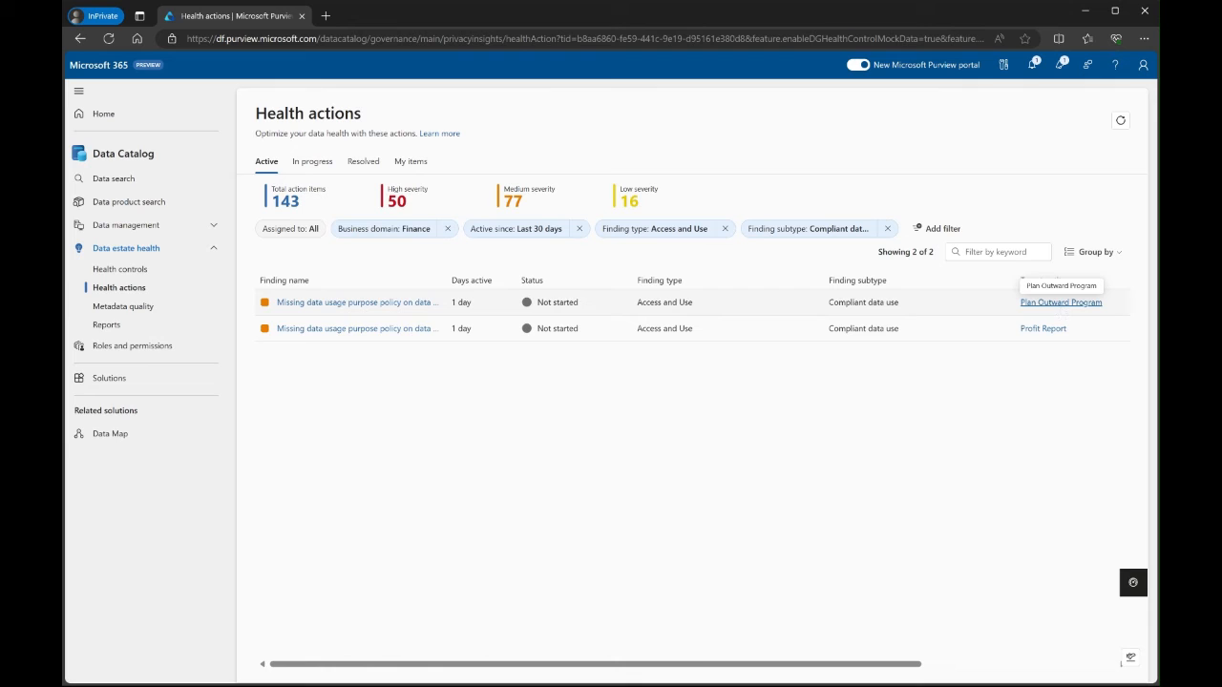
click(1095, 251)
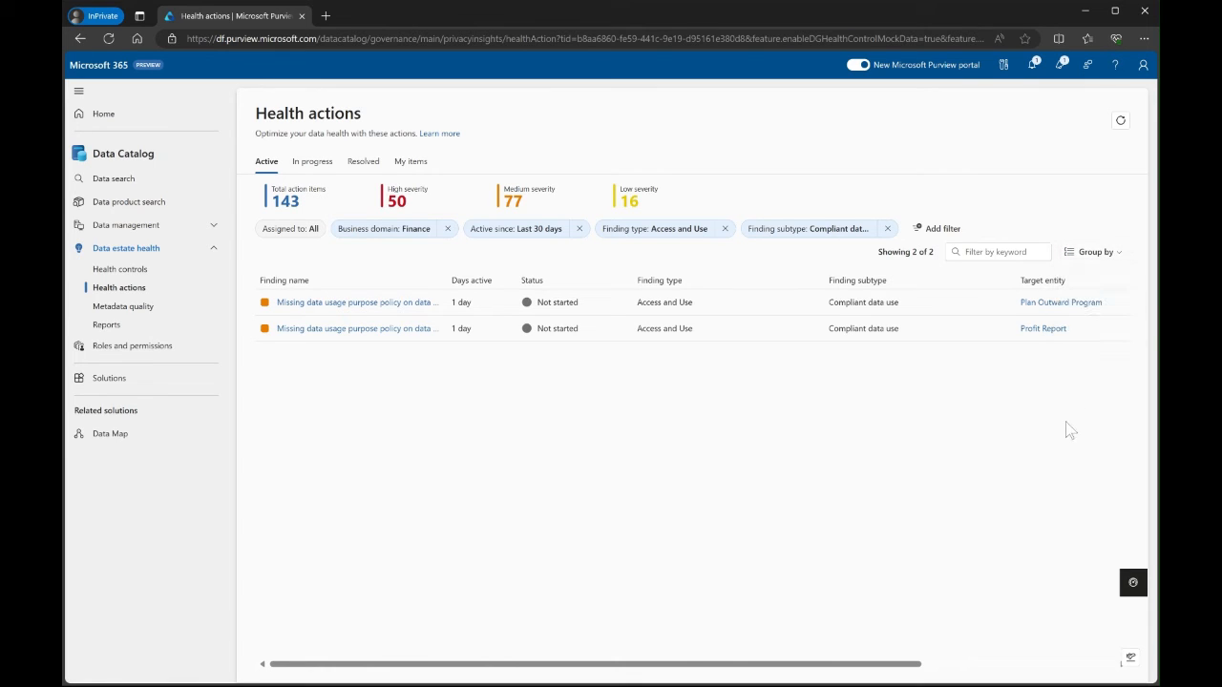
mouse_move(666, 494)
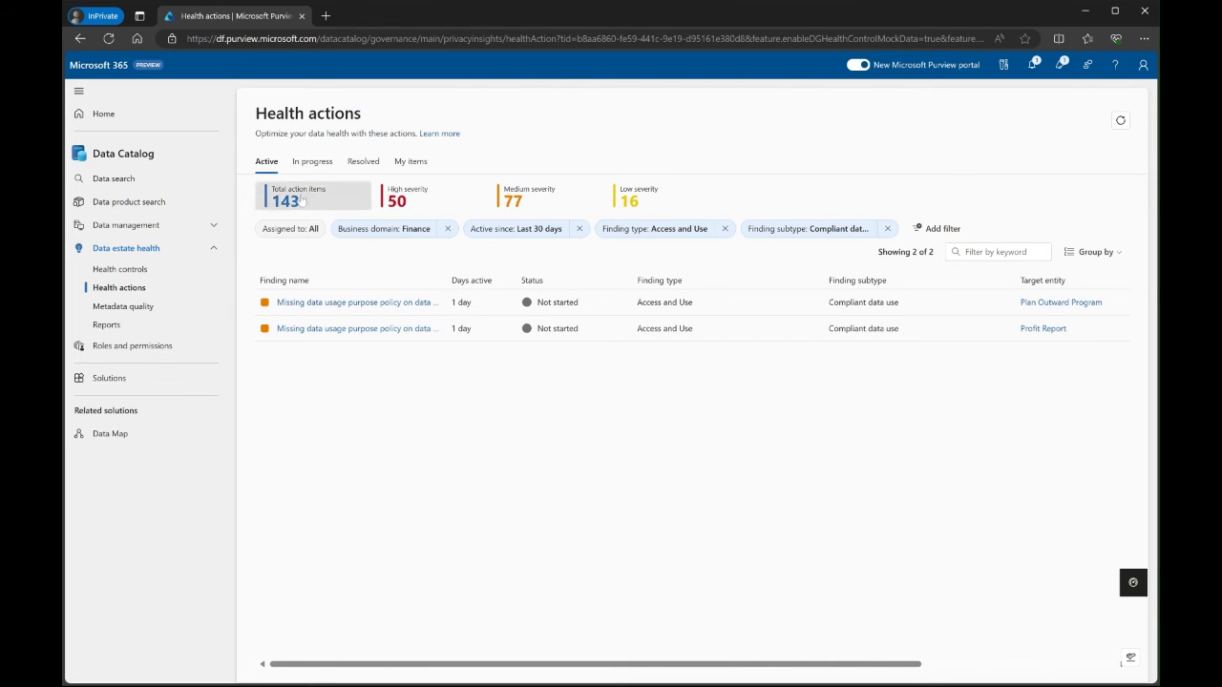
mouse_move(482, 441)
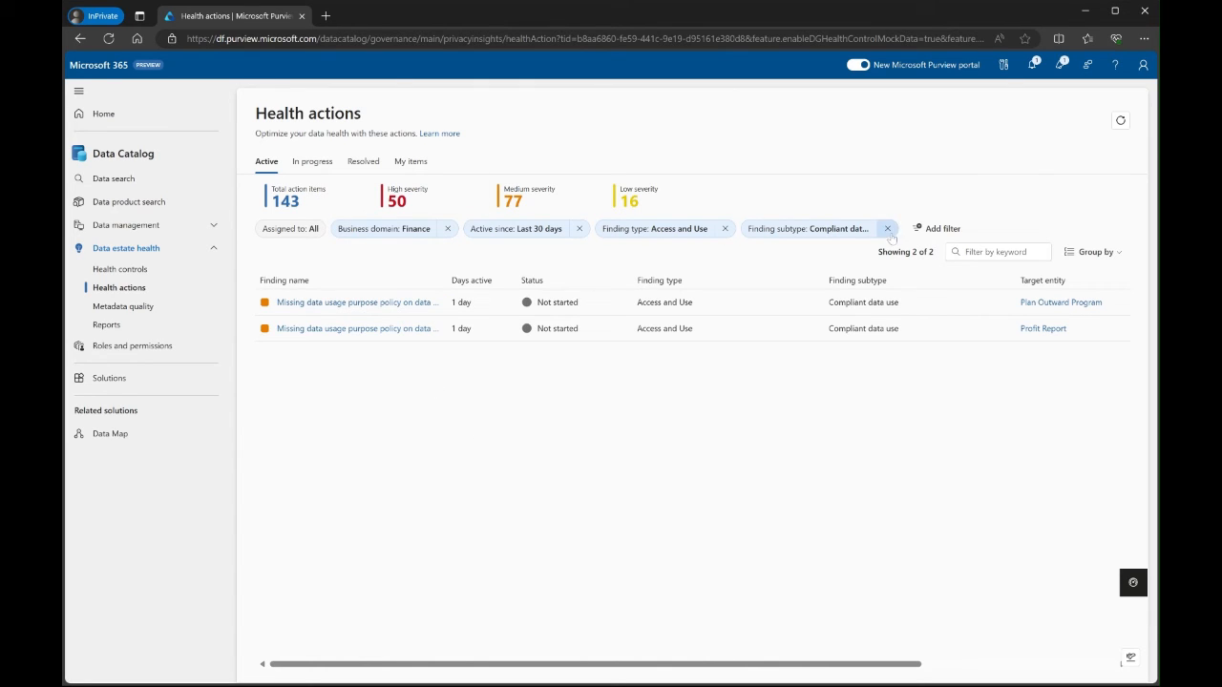
- Clear the Compliant data use filter and open the 'Data product not linked to data assets' finding
click(886, 228)
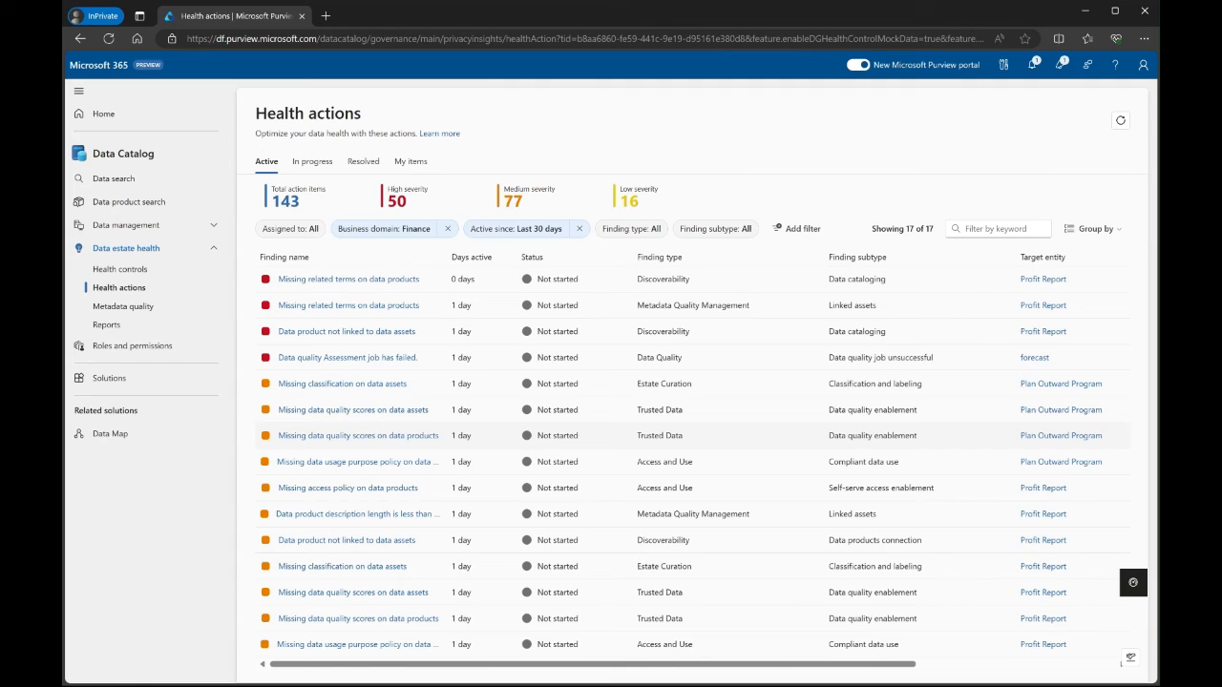
mouse_move(122, 306)
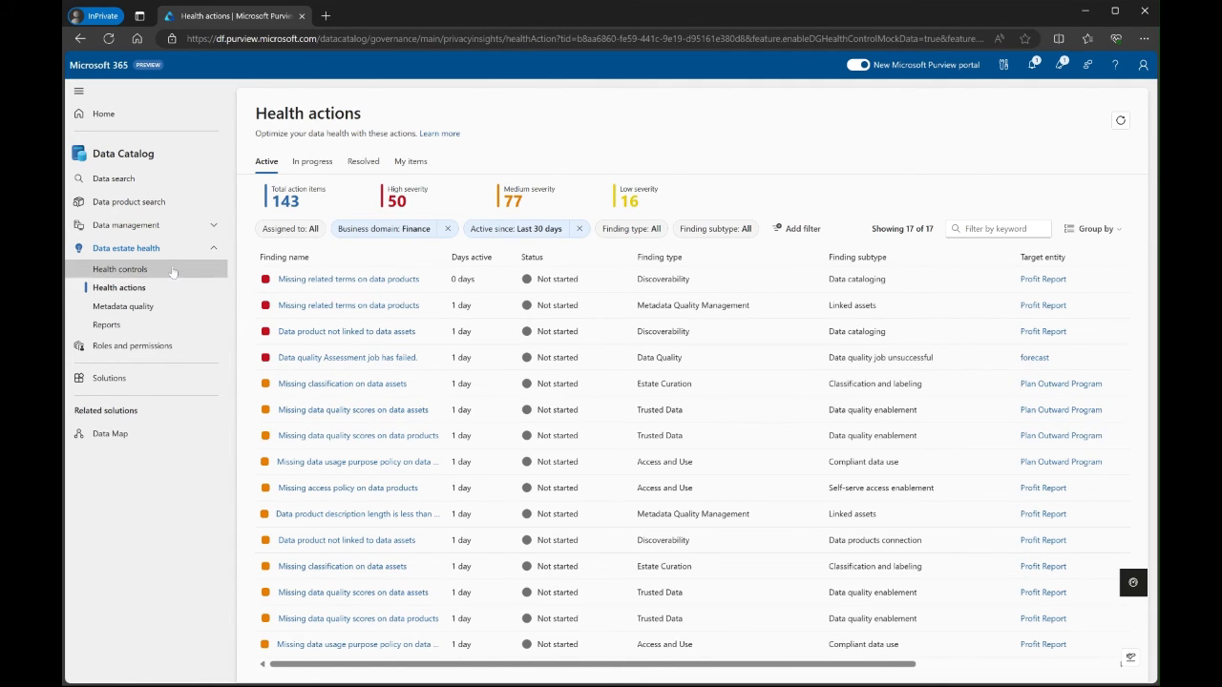
click(120, 268)
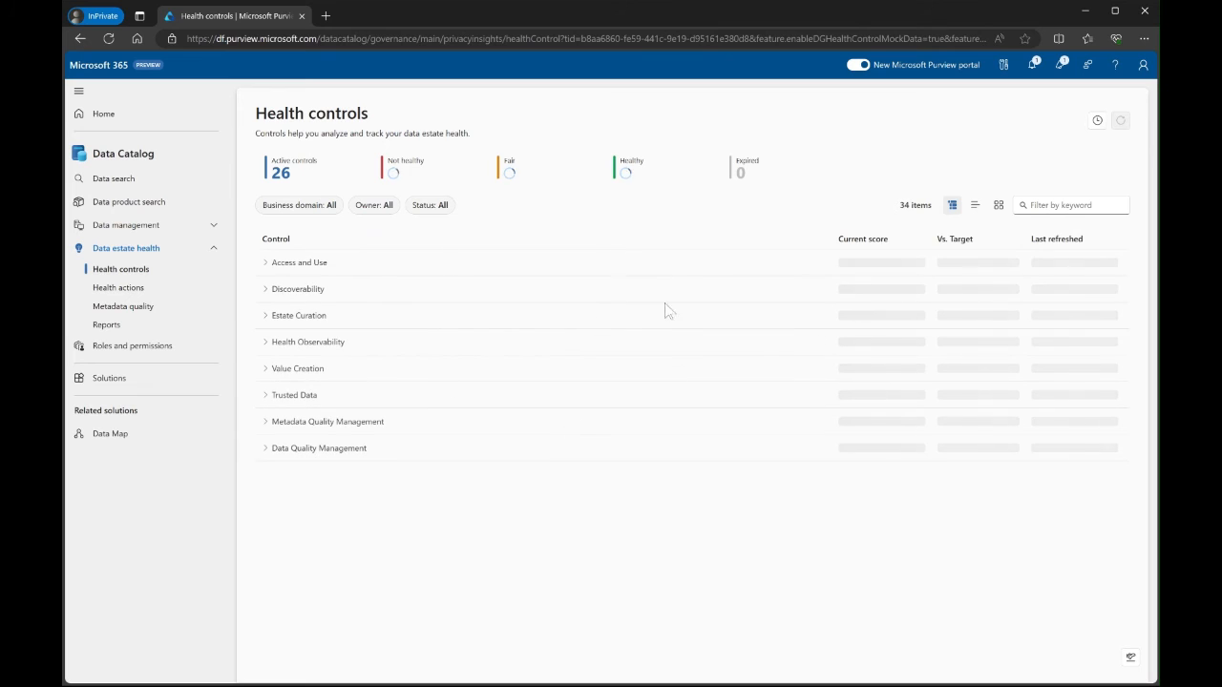
click(1119, 120)
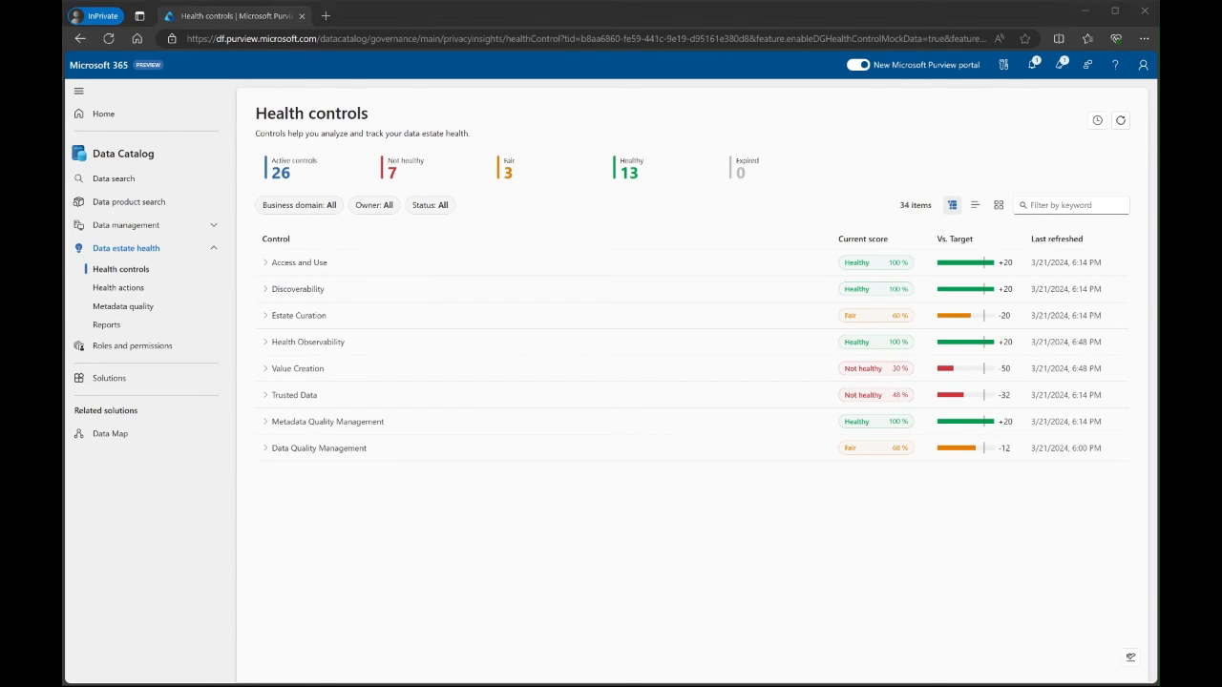
click(117, 287)
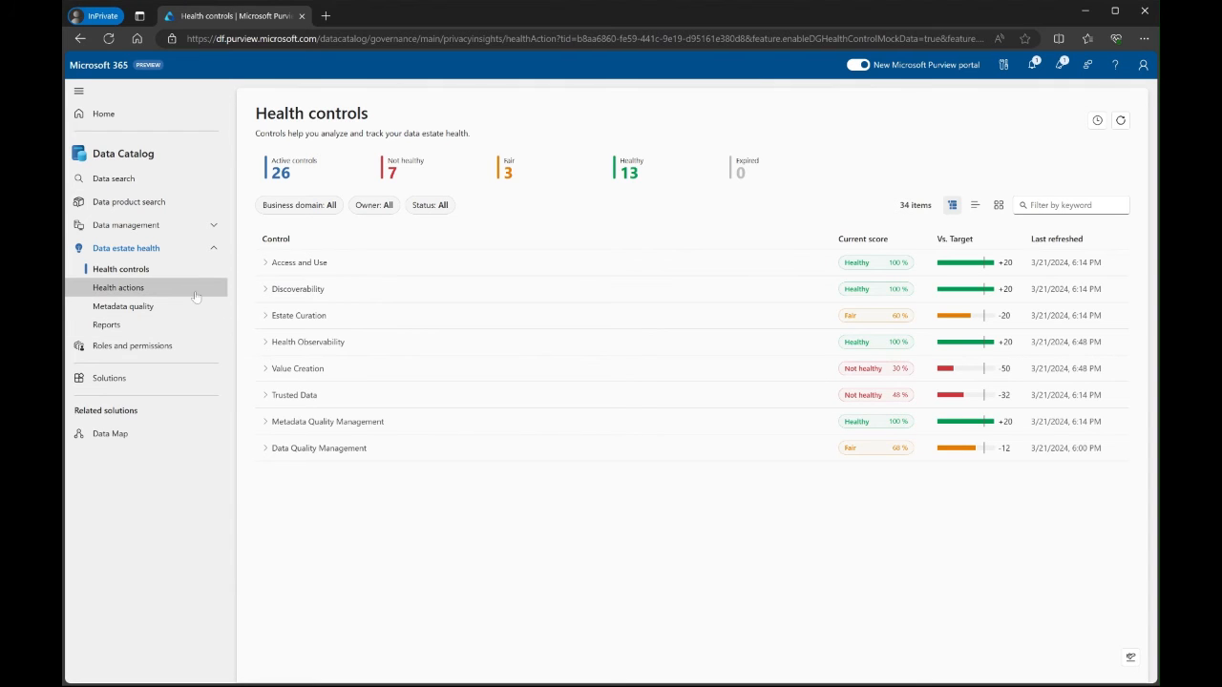
click(117, 287)
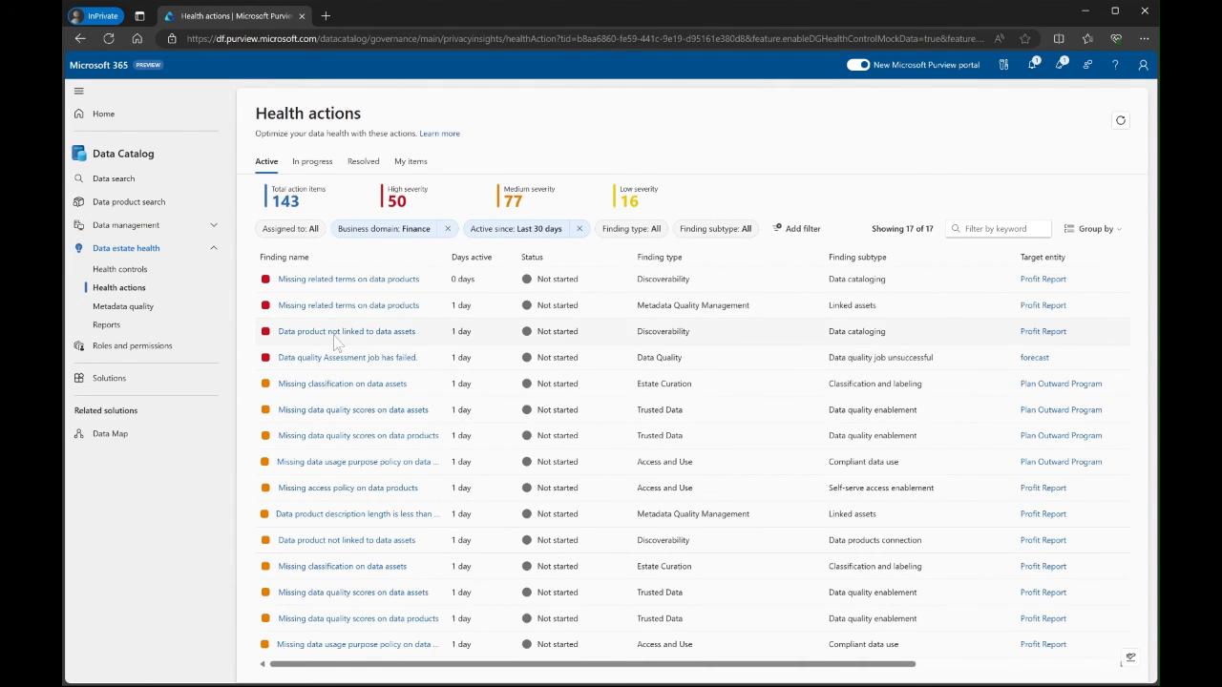
mouse_move(346, 332)
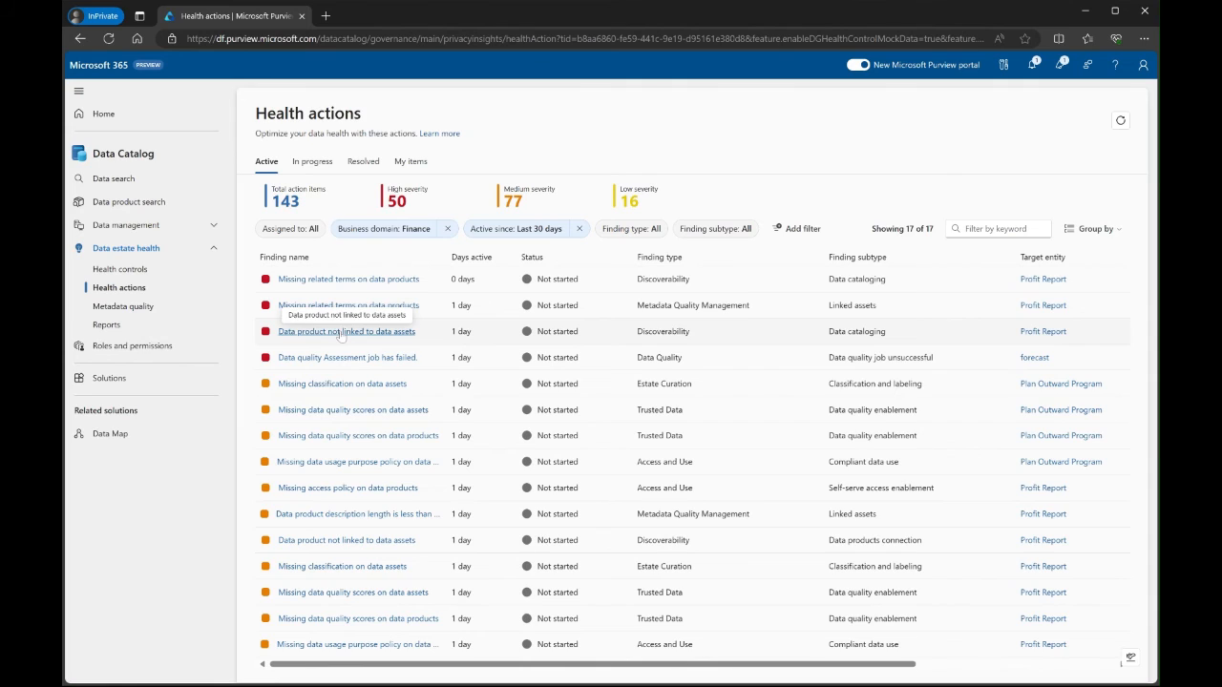
click(347, 332)
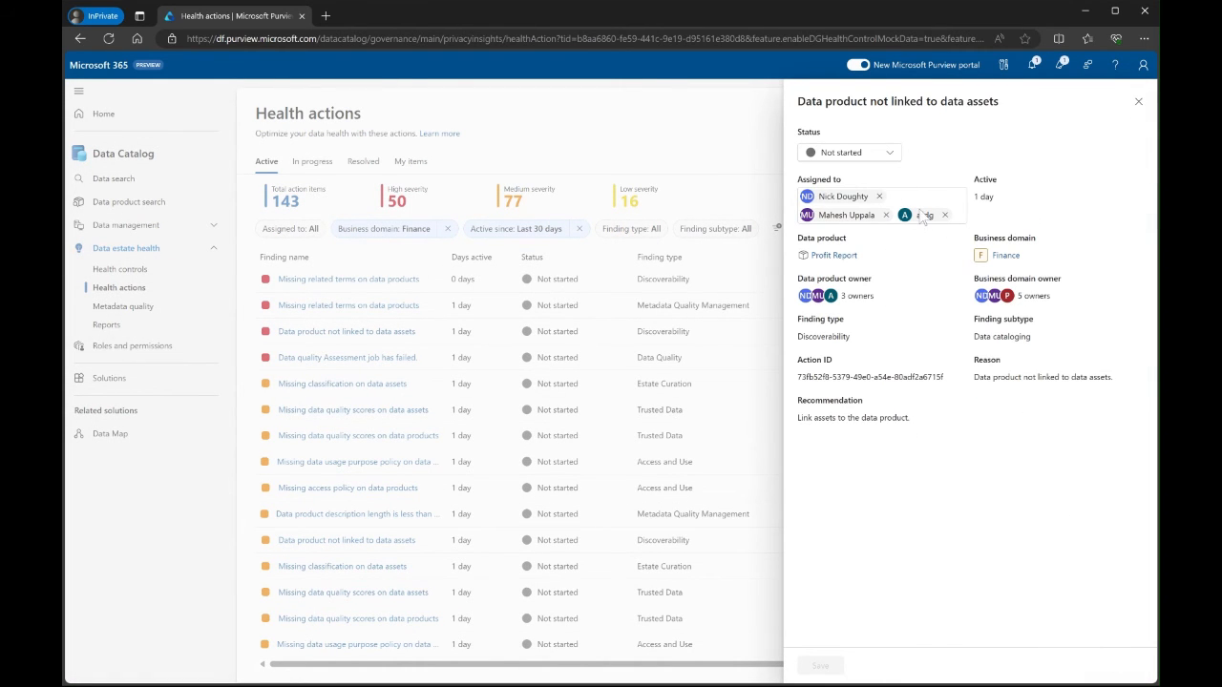
- Replace the placeholder assignee with the suggested person matching 'shaf' and save
click(885, 214)
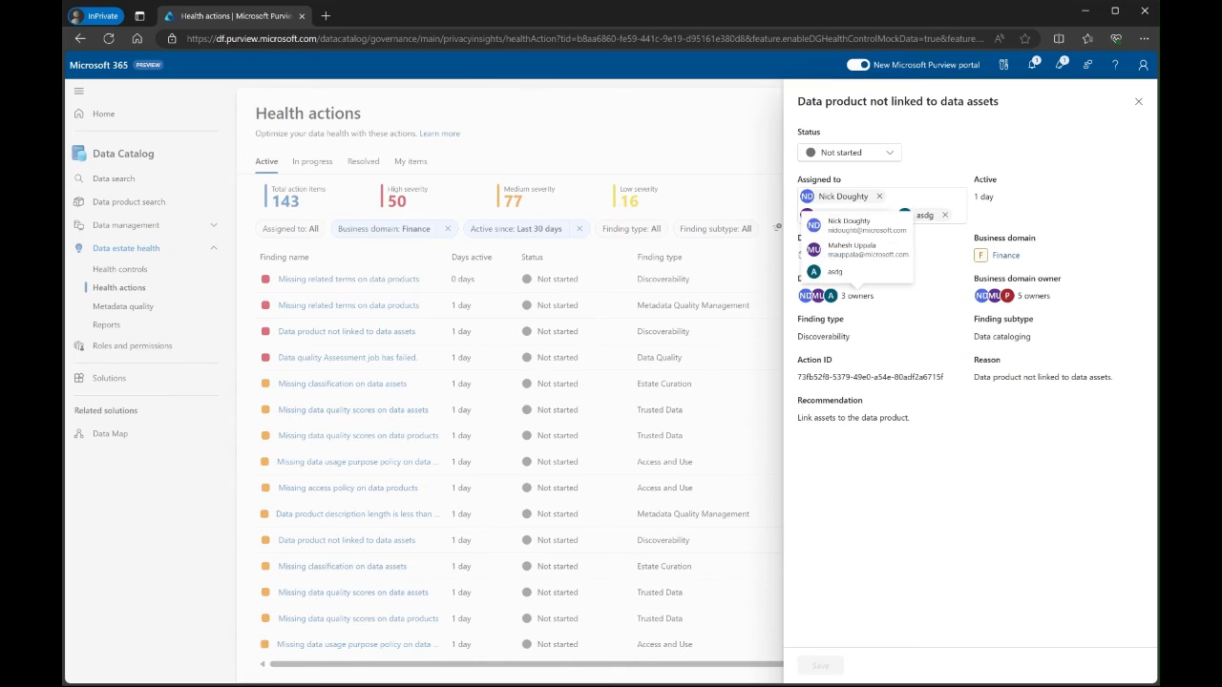
click(852, 250)
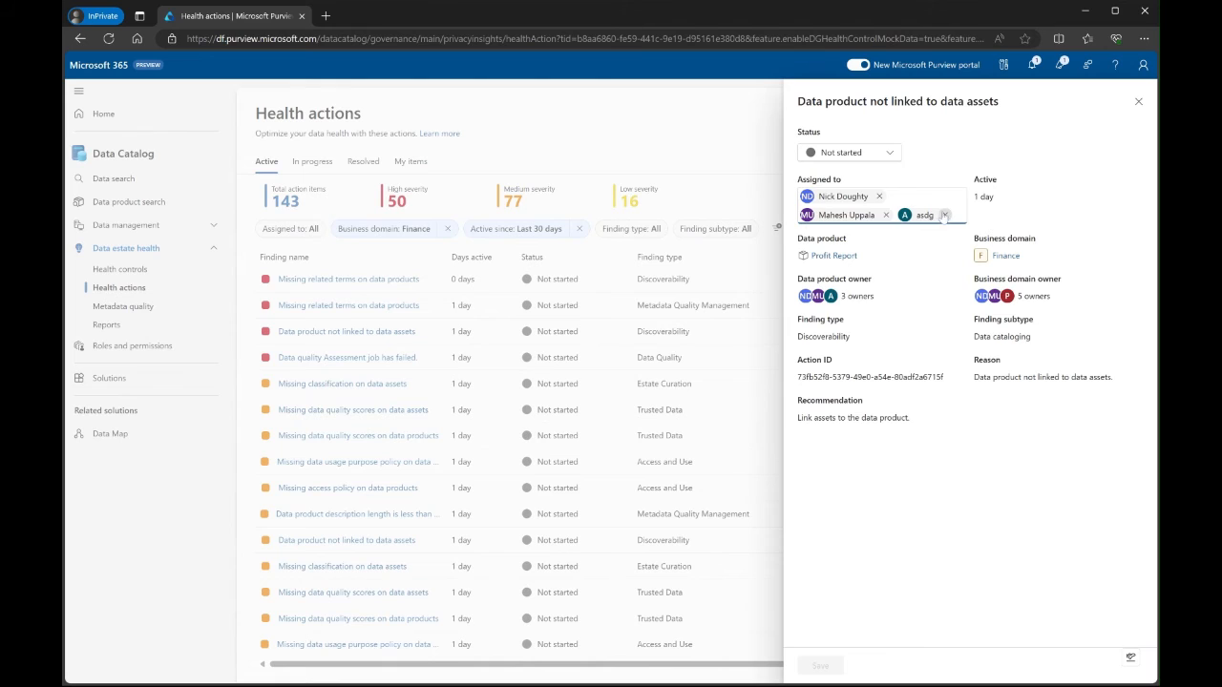
text(shafiq mannan)
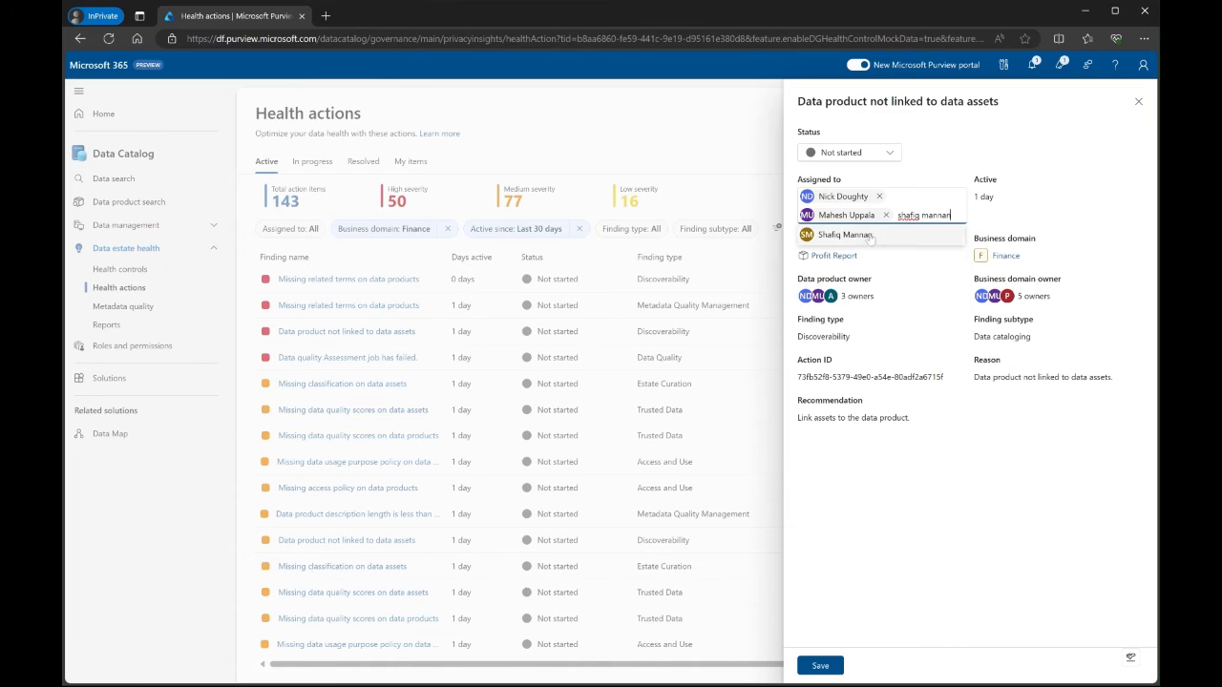
click(843, 235)
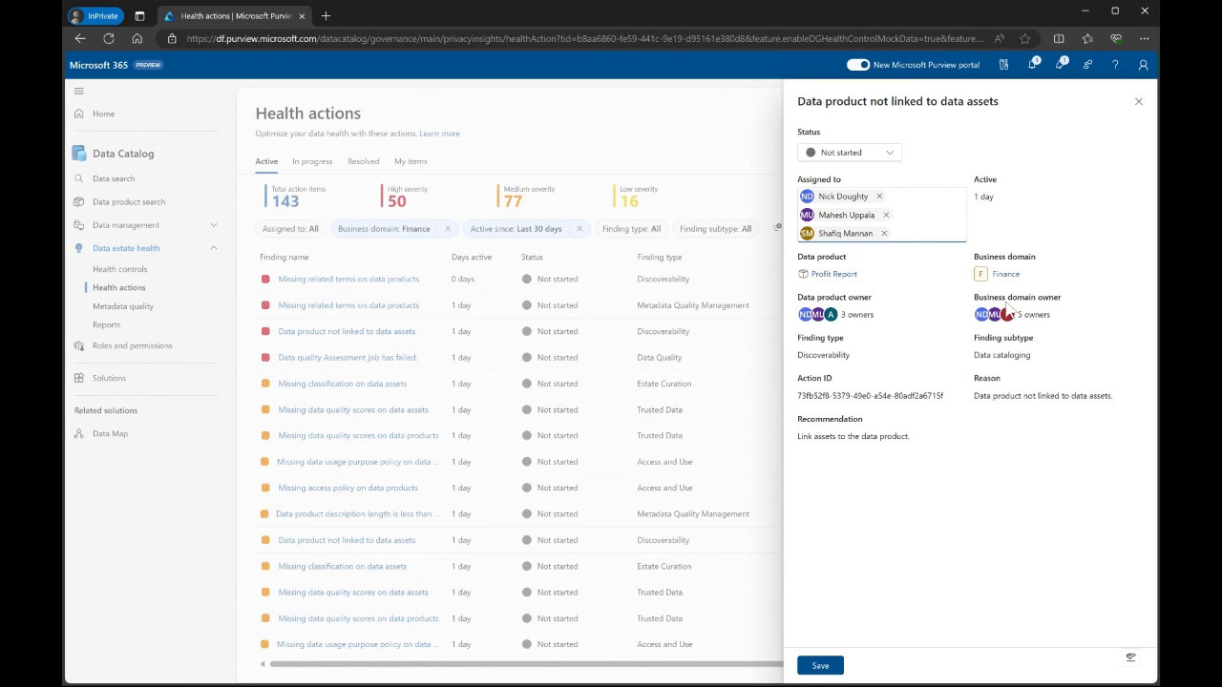
click(1138, 101)
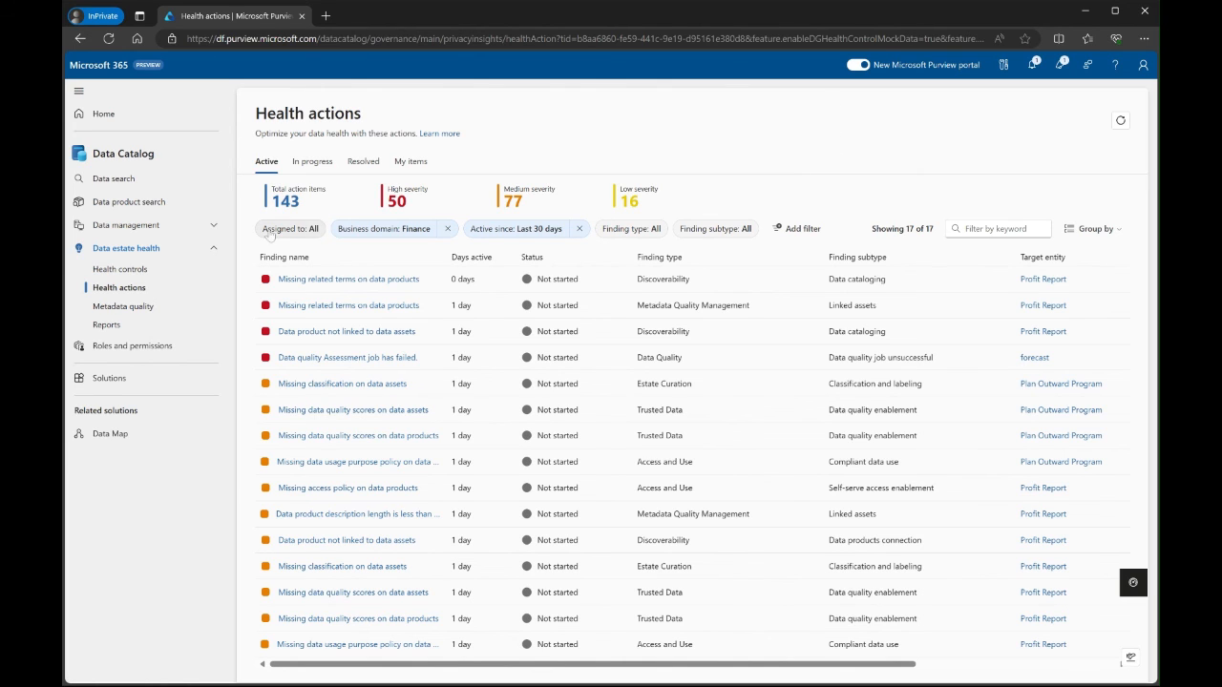
- Preview the Classifications report in Data estate health reports, then return to Reports
click(107, 325)
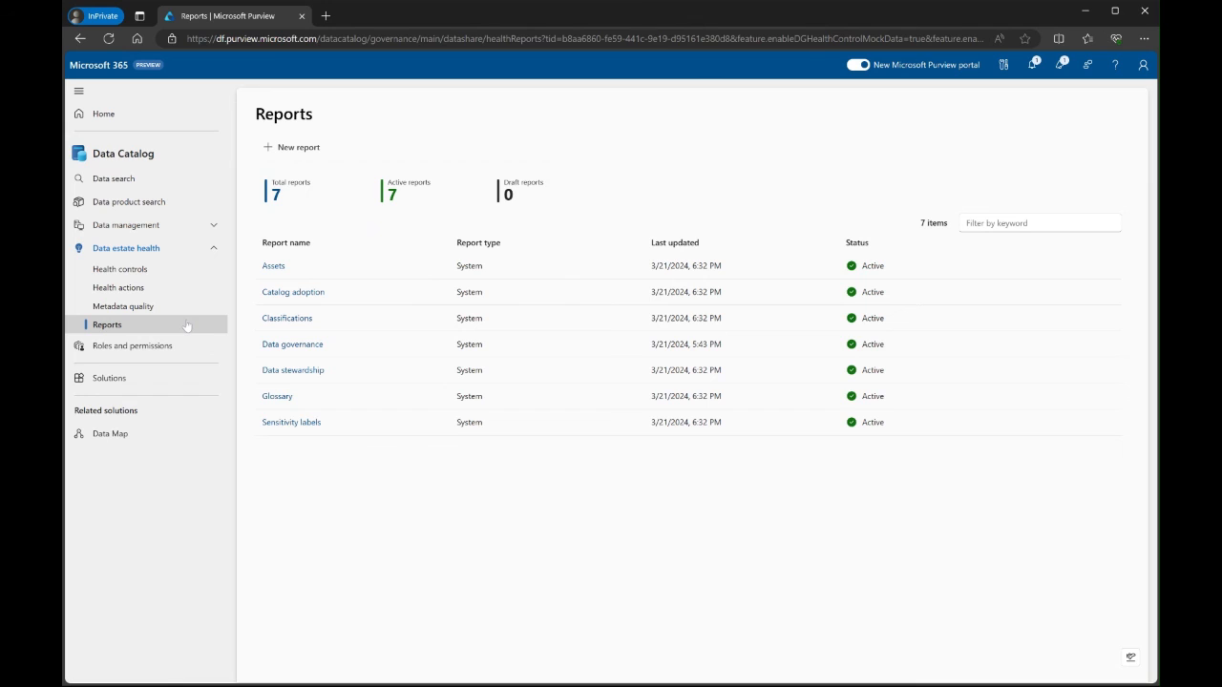
mouse_move(497, 344)
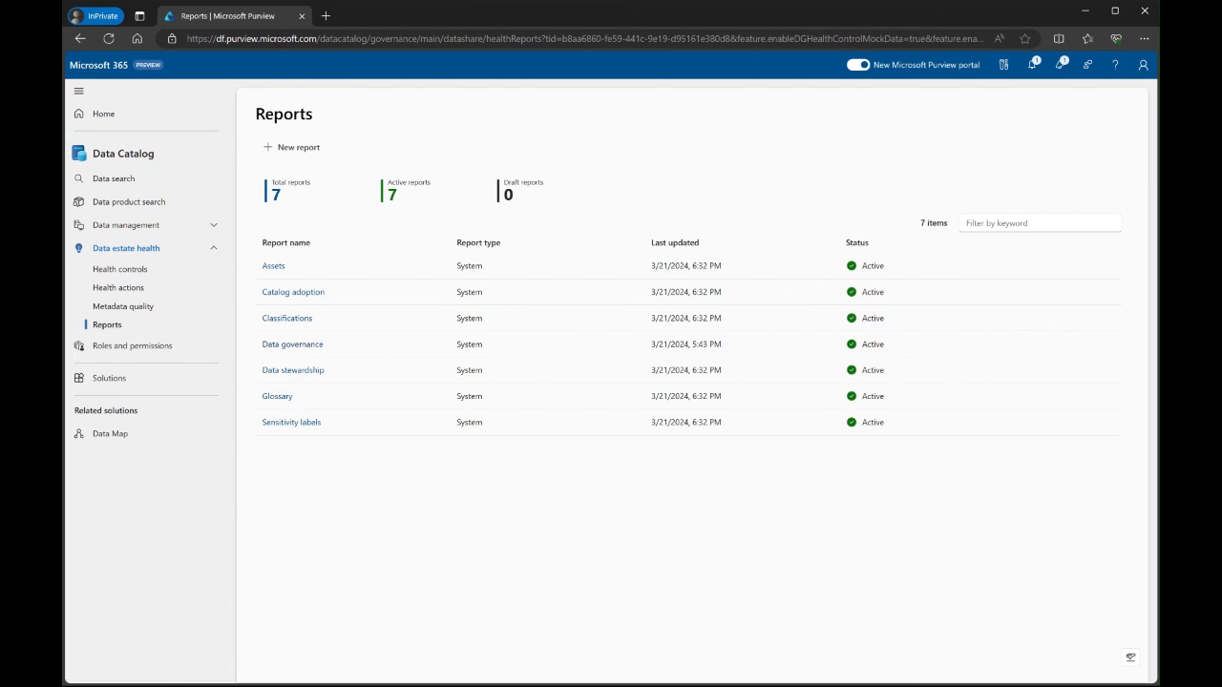
mouse_move(287, 317)
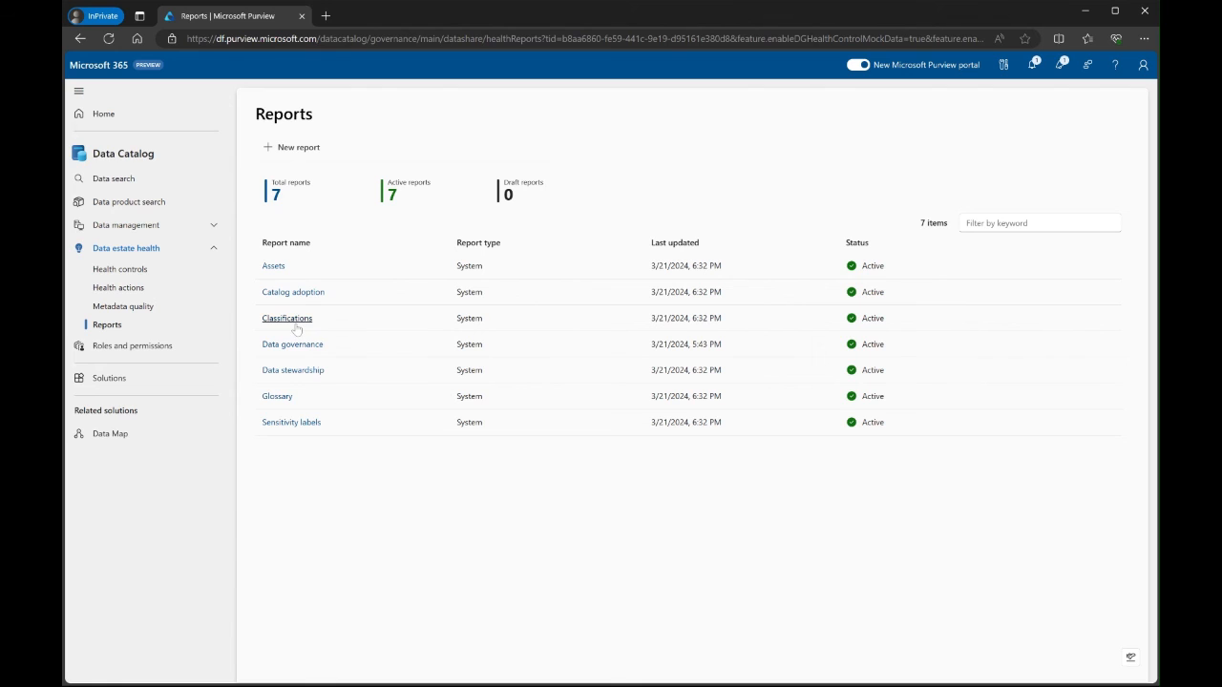
click(286, 318)
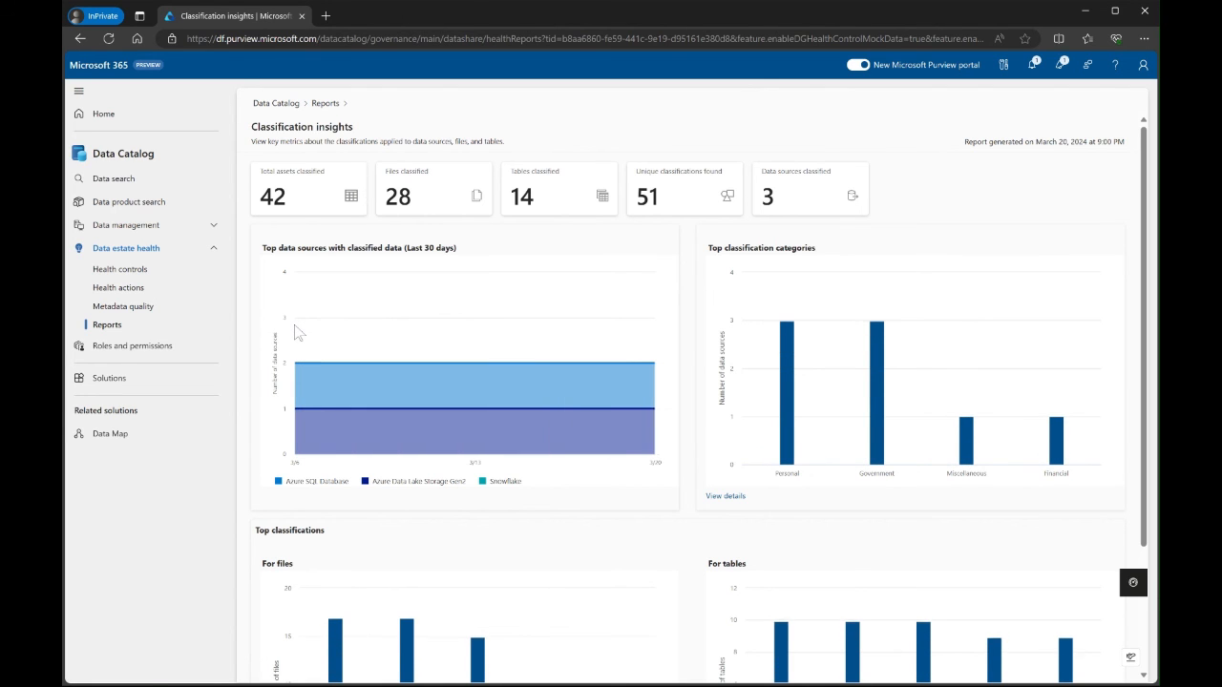
mouse_move(368, 115)
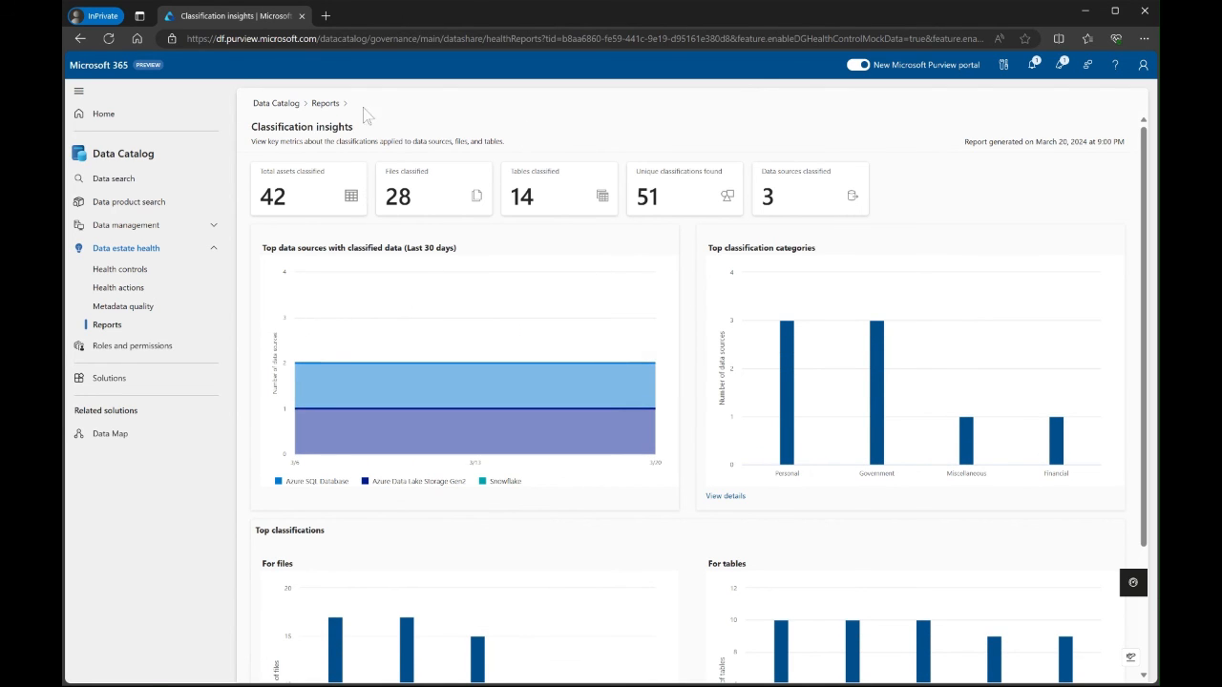
click(326, 102)
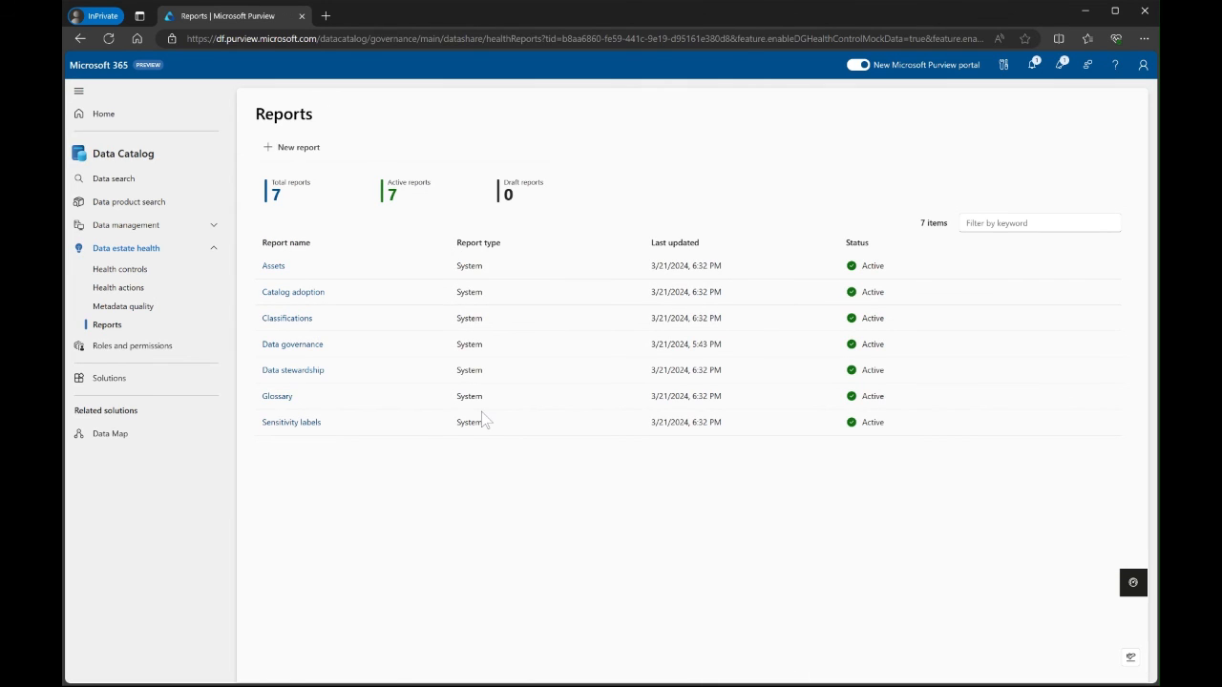
mouse_move(324, 340)
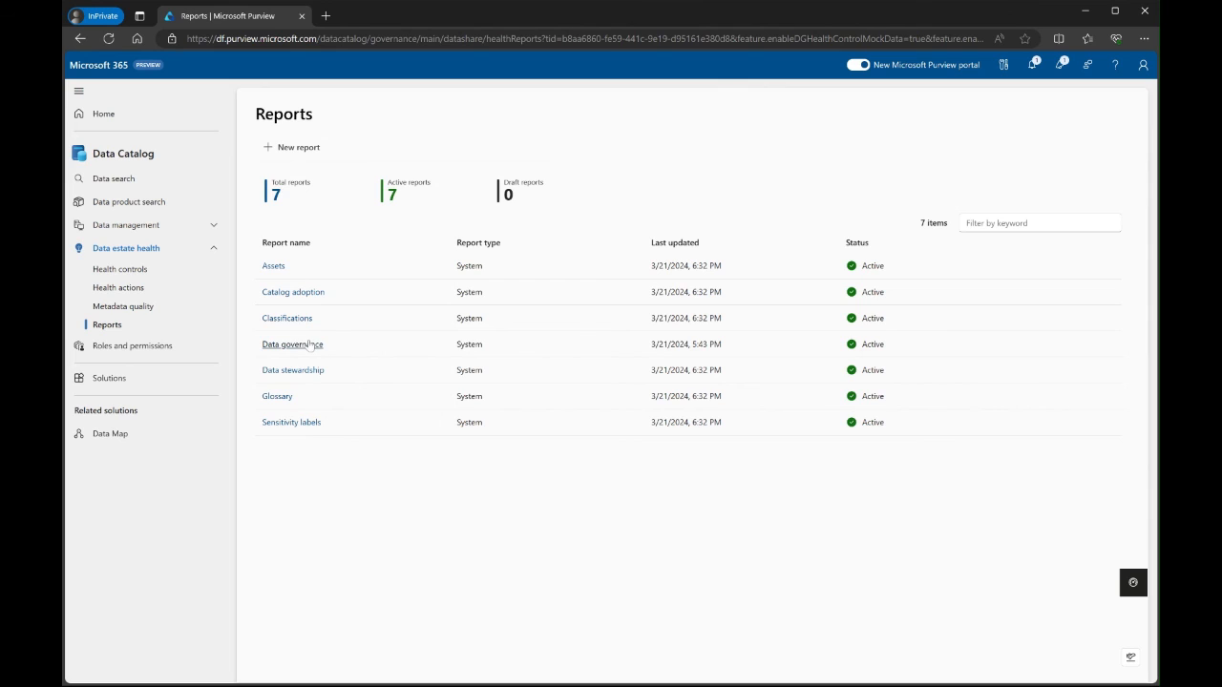
- Review the Data governance report's Overview and Data product details, then return to Reports
click(292, 344)
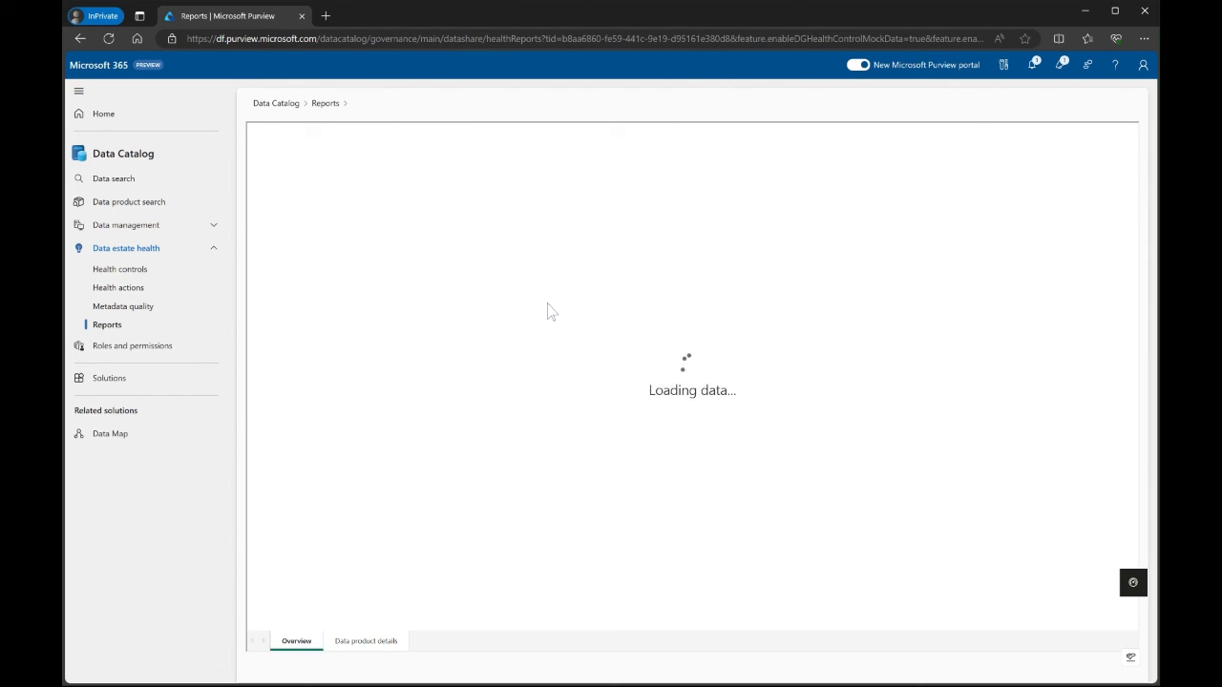
mouse_move(118, 287)
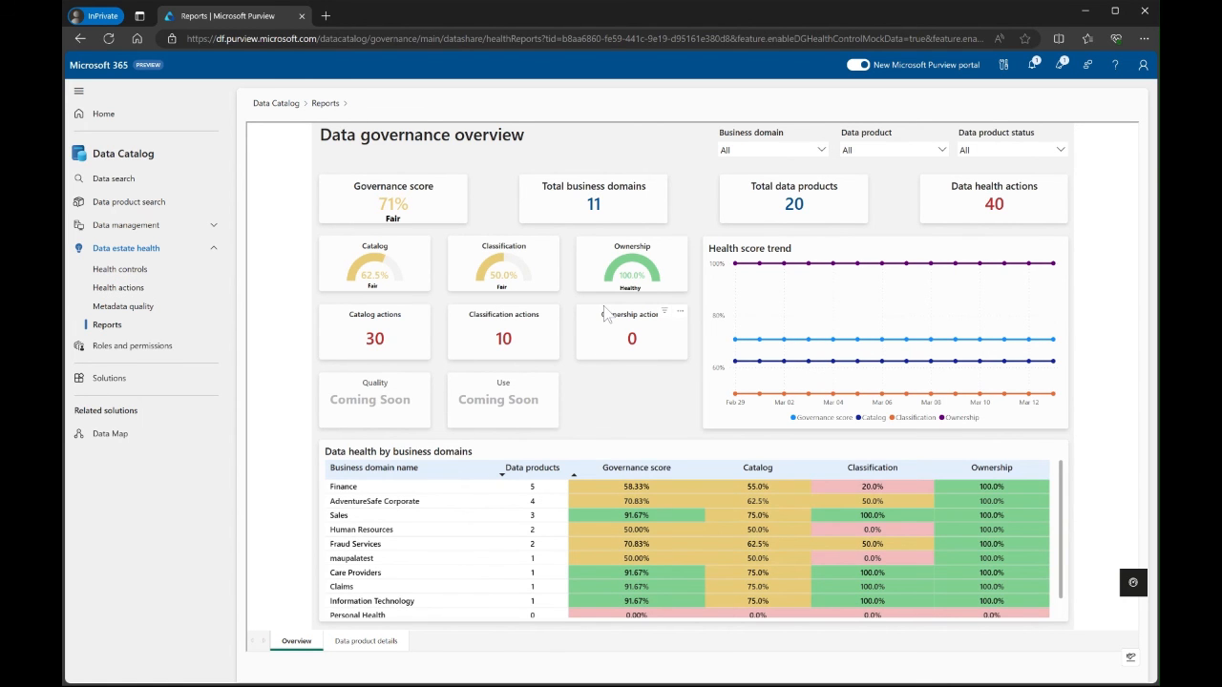
mouse_move(587, 250)
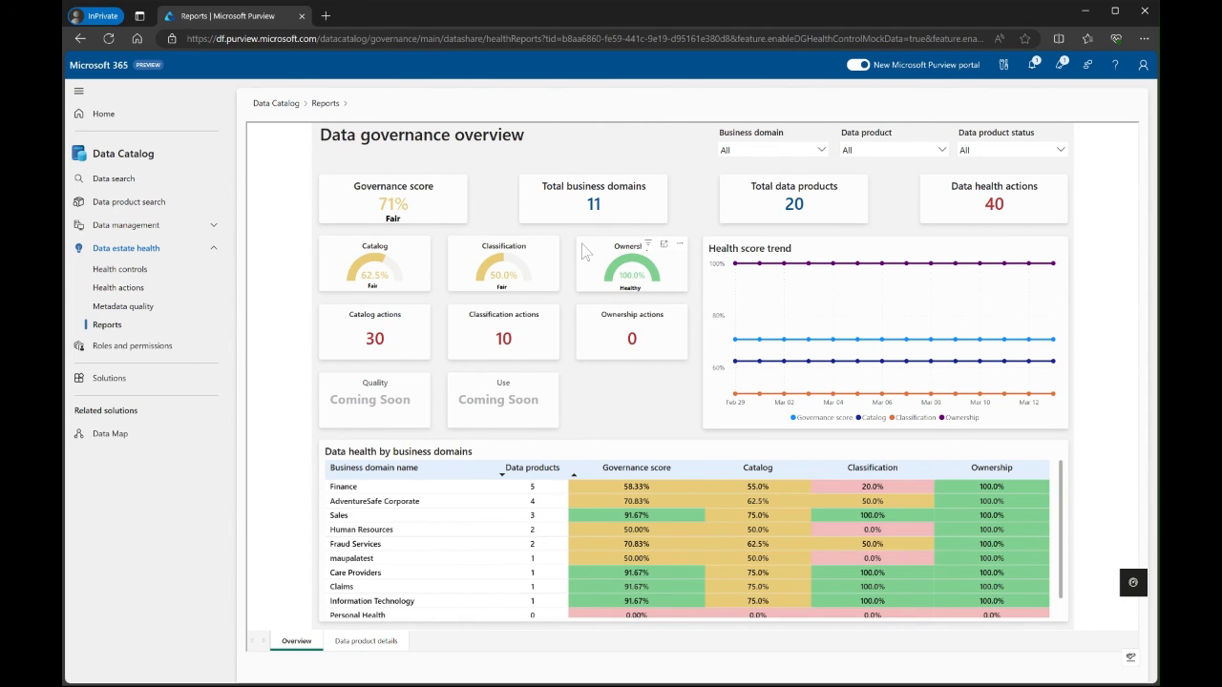
mouse_move(504, 668)
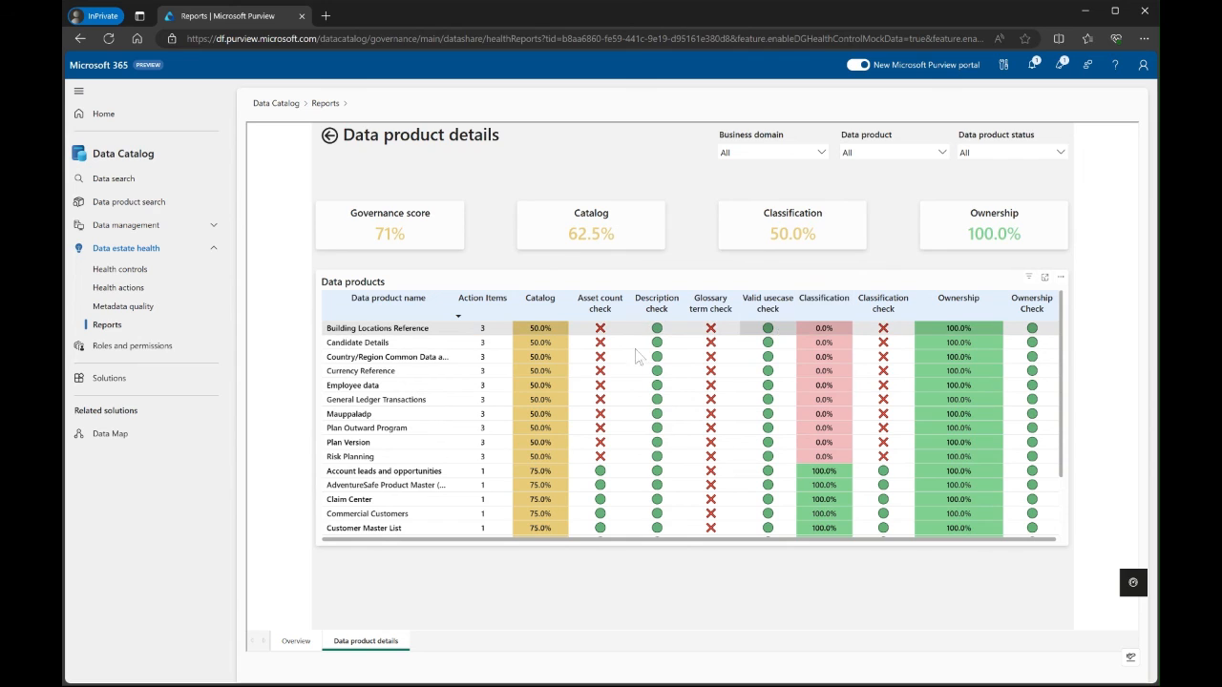
mouse_move(120, 268)
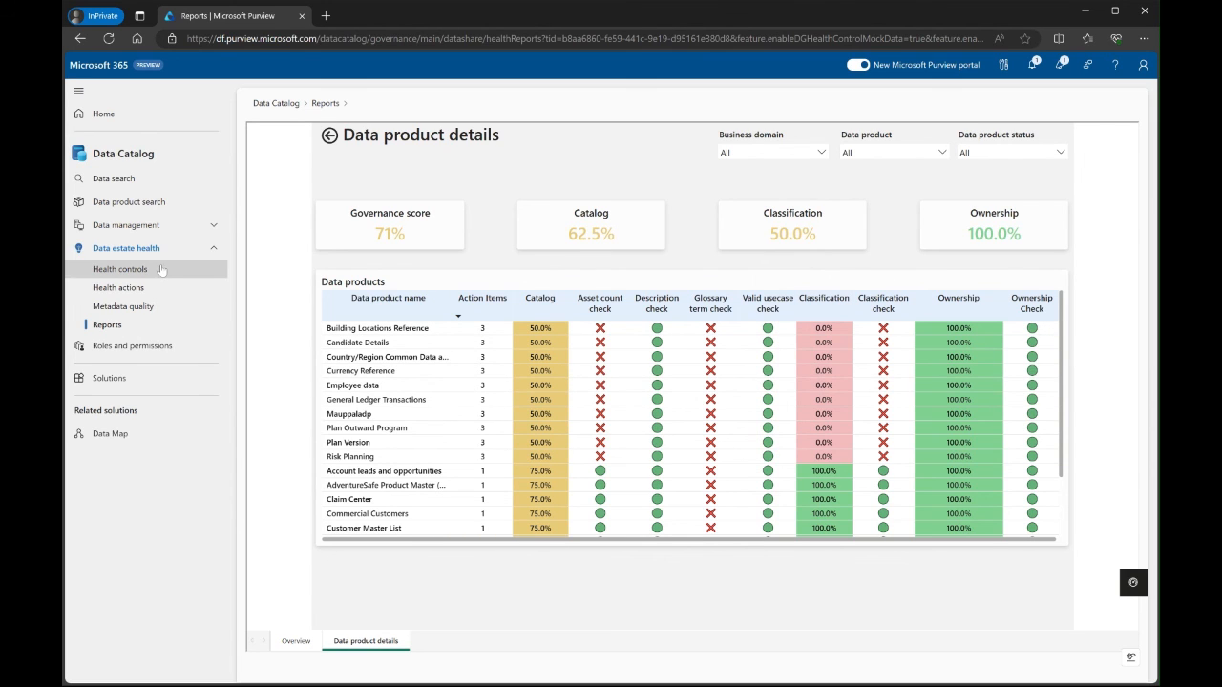
click(107, 324)
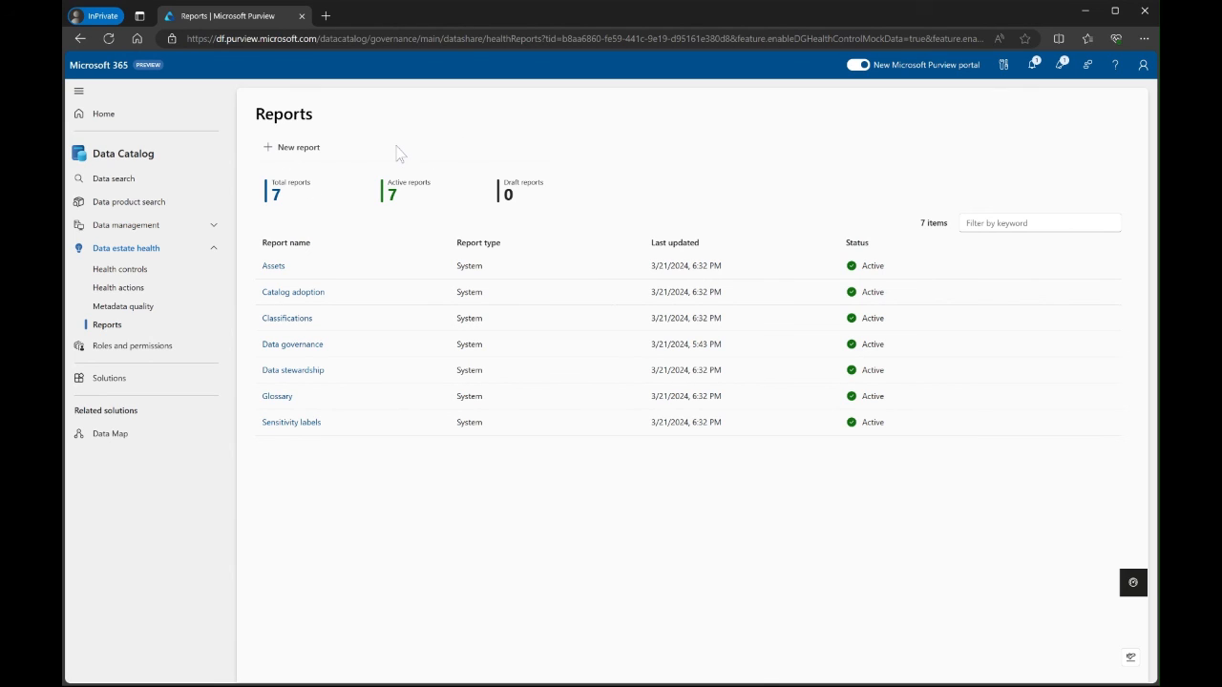
mouse_move(394, 186)
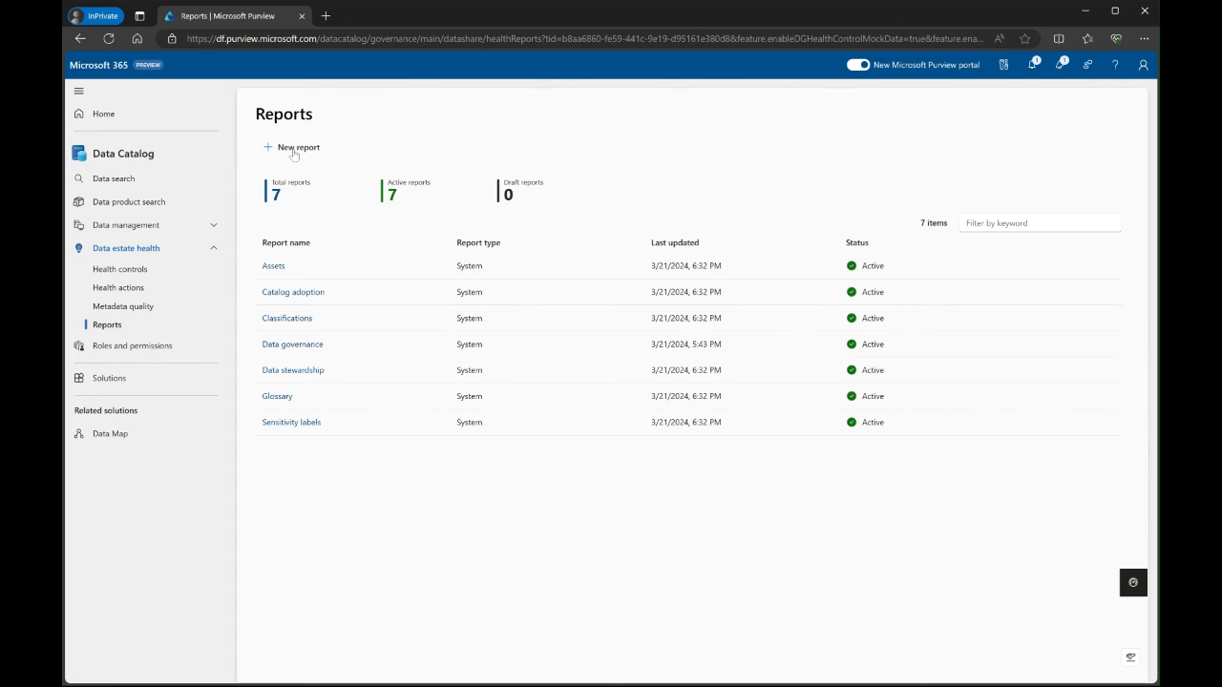
mouse_move(371, 422)
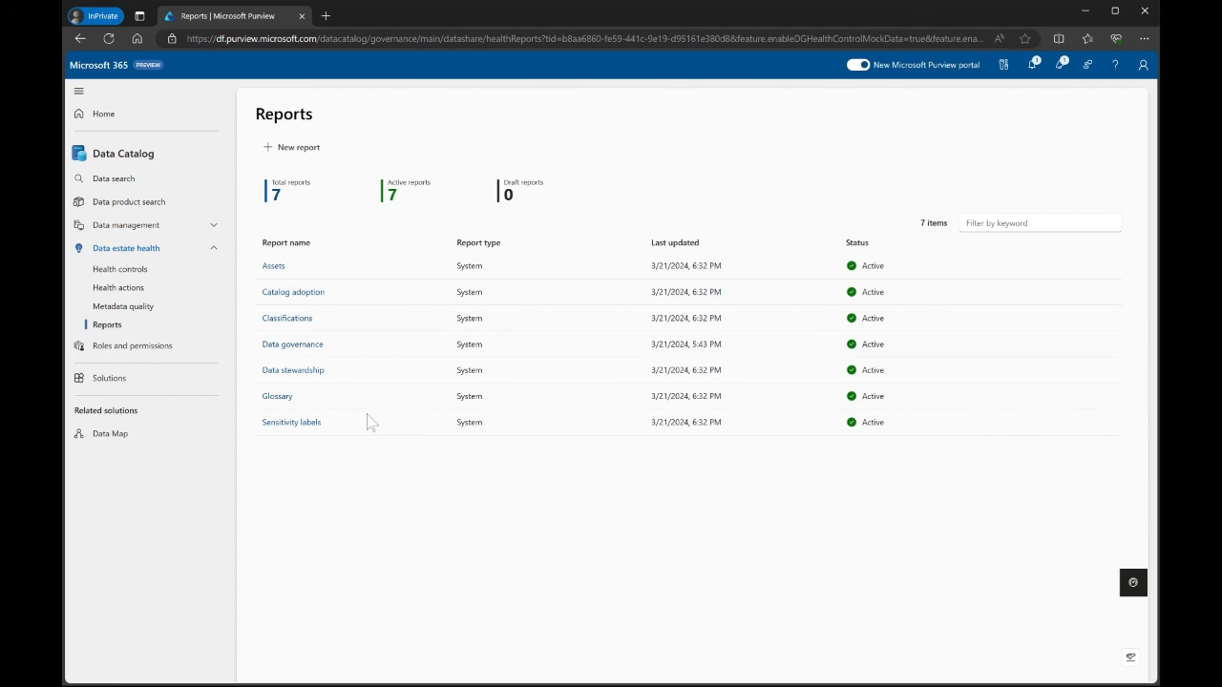
mouse_move(423, 468)
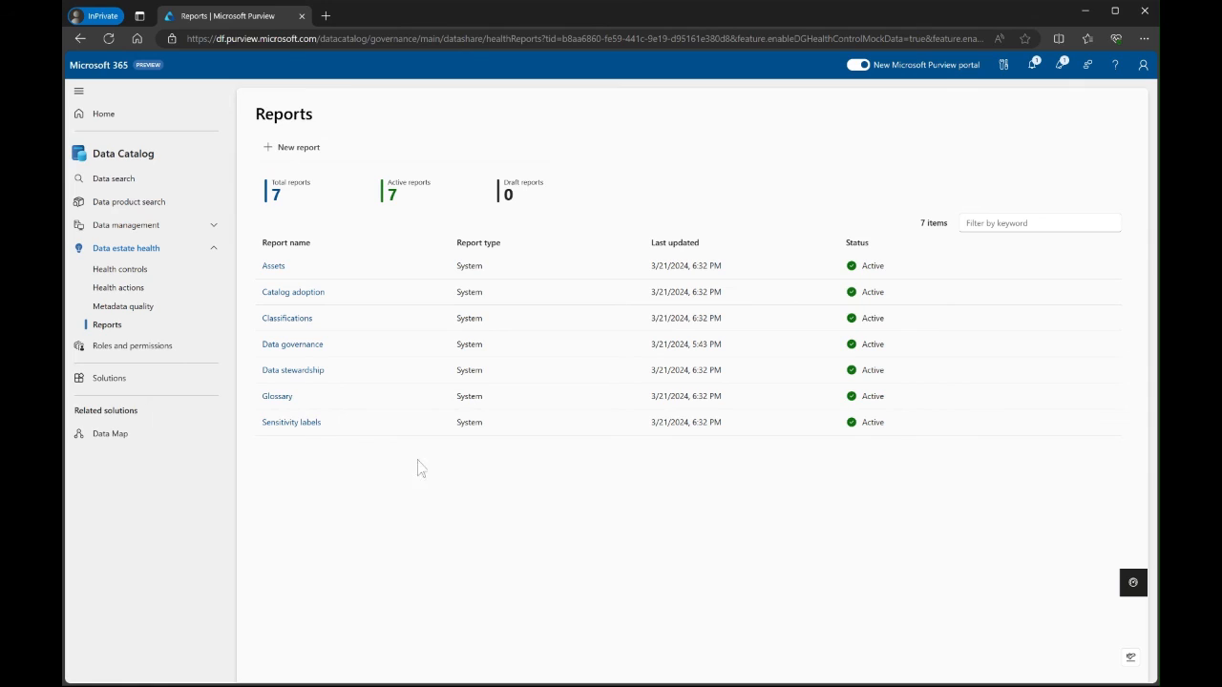
mouse_move(432, 463)
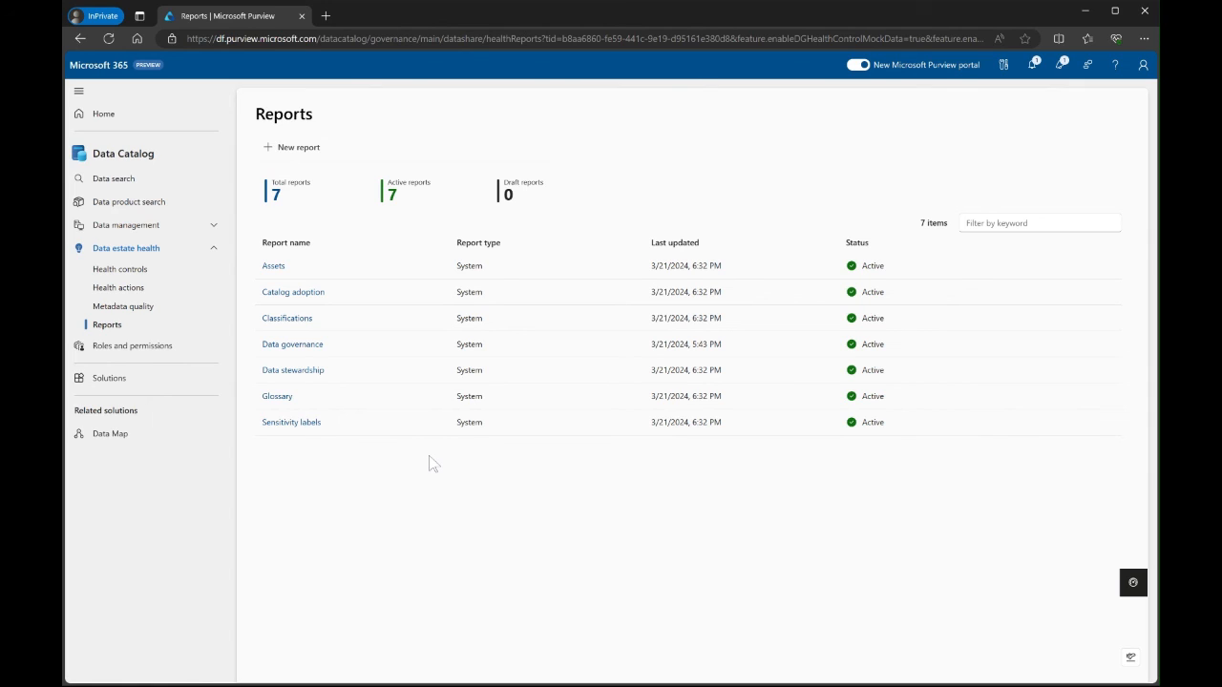